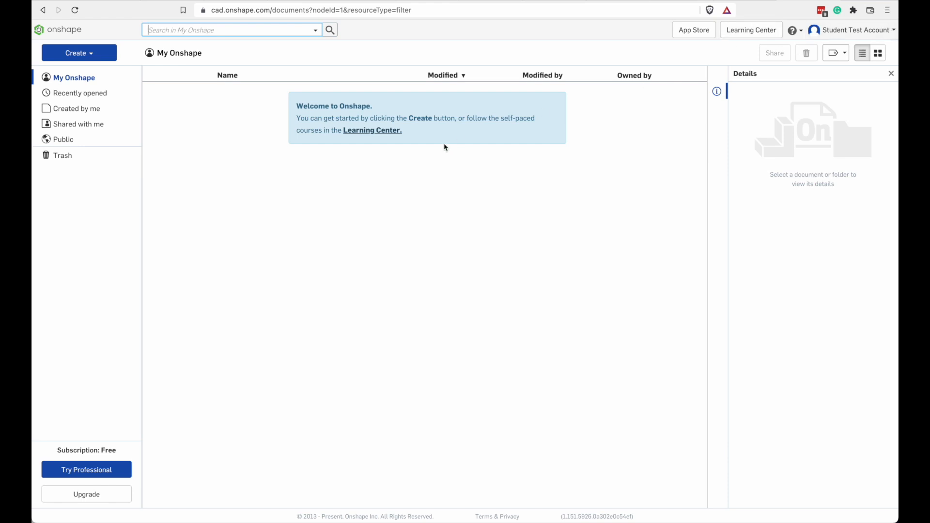
{"action": "mouse_move", "coordinate": [173, 114]}
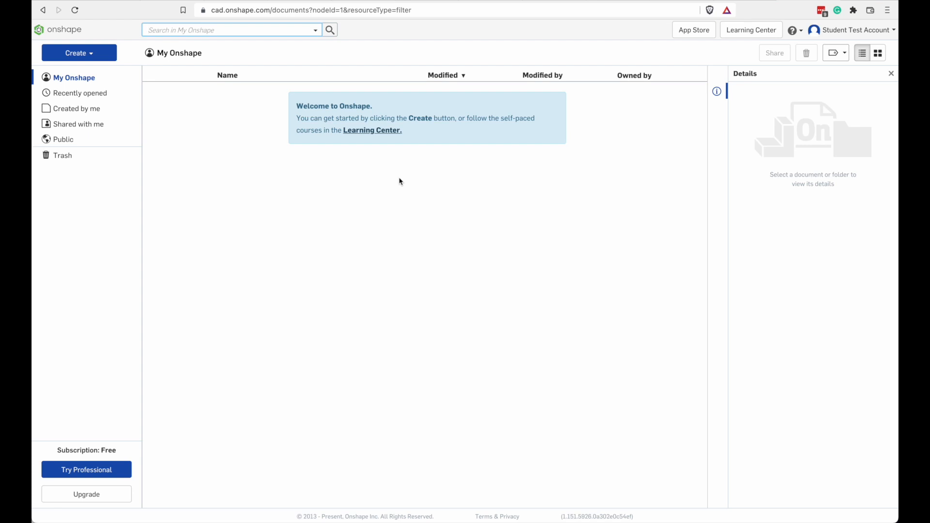
{"action": "mouse_move", "coordinate": [308, 150]}
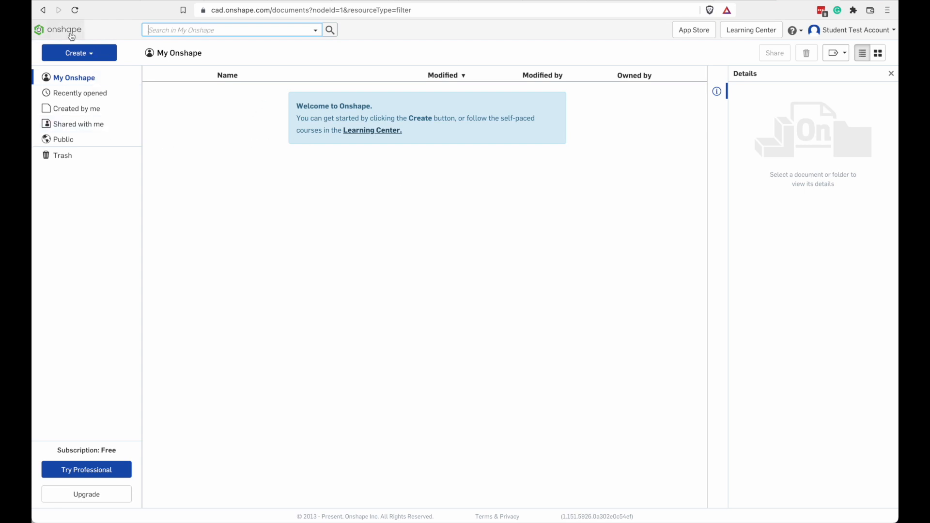
{"action": "mouse_move", "coordinate": [57, 30]}
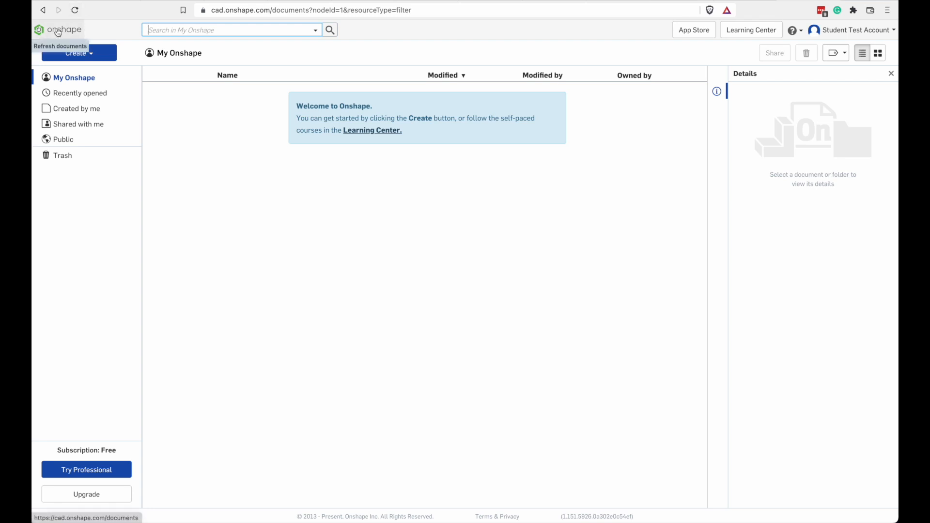
- Refresh the documents list and glance at the help and account menus without changing anything
{"action": "left_click", "coordinate": [57, 31]}
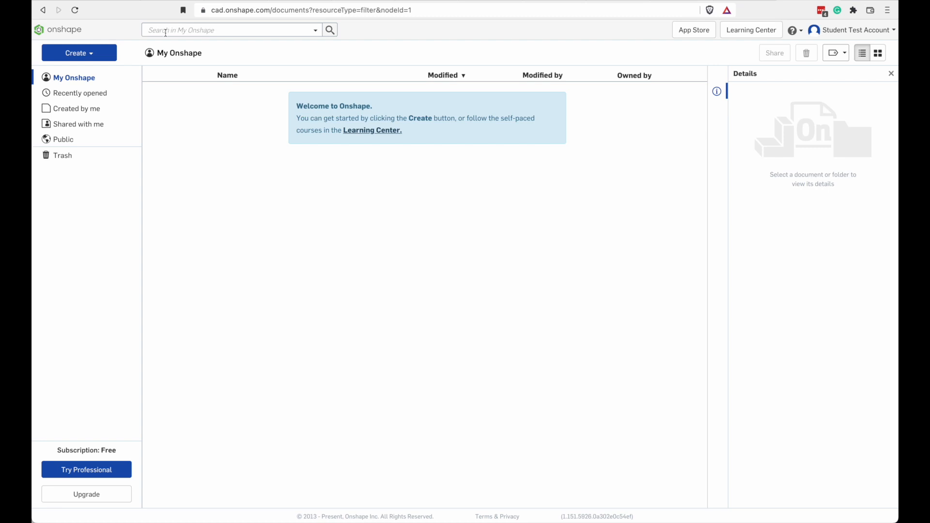
{"action": "mouse_move", "coordinate": [693, 30]}
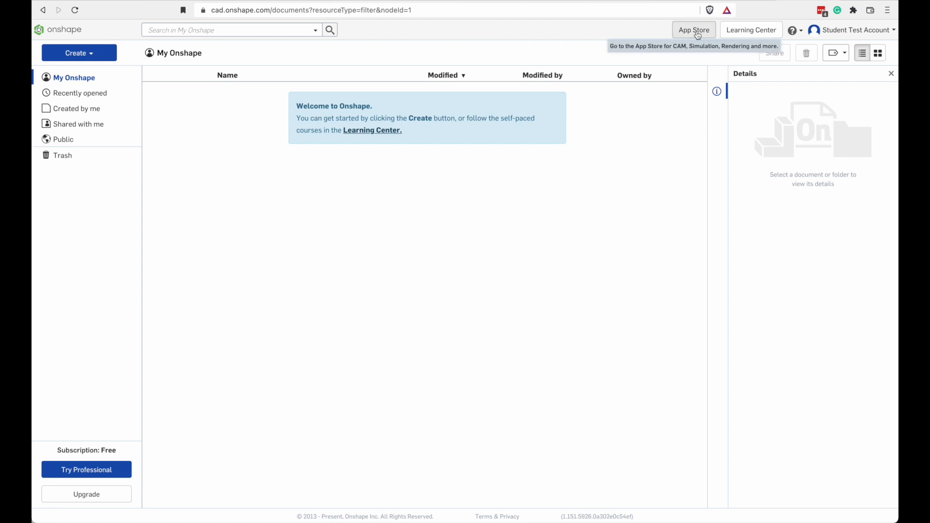
{"action": "mouse_move", "coordinate": [750, 30]}
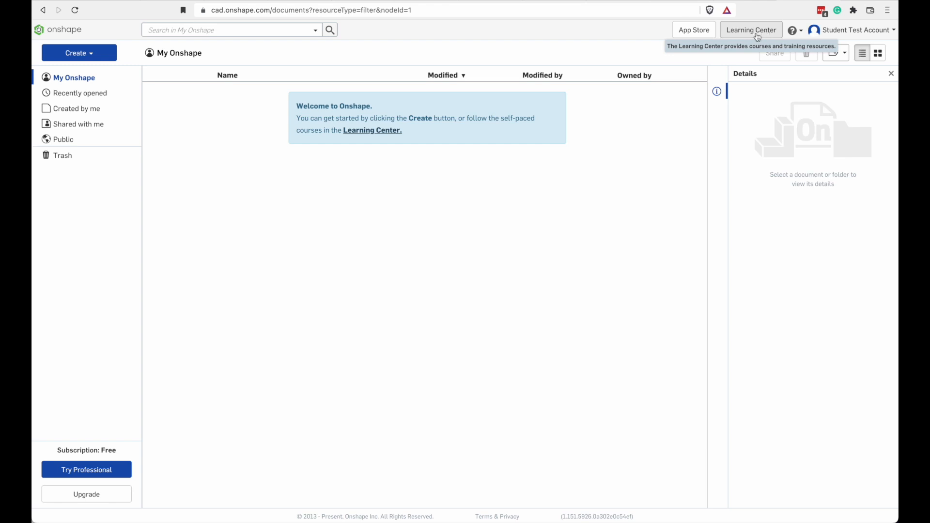
{"action": "left_click", "coordinate": [794, 31]}
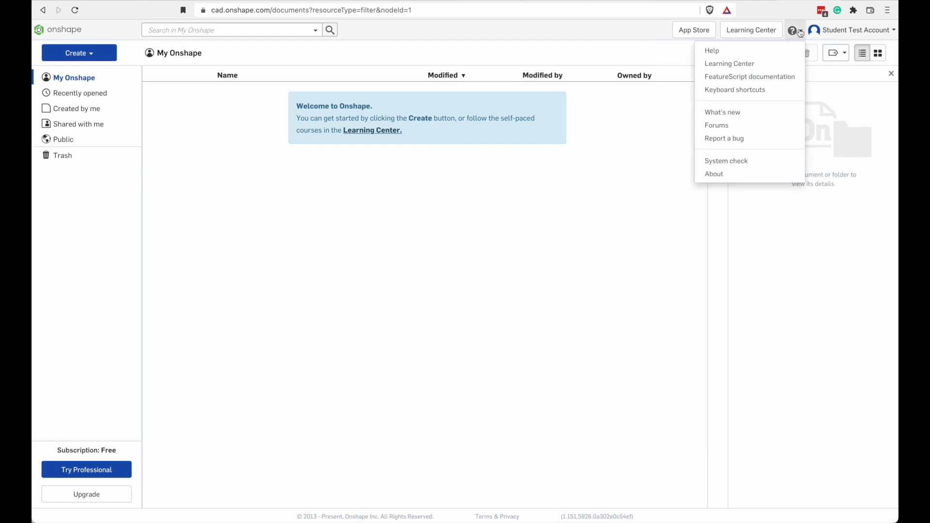
{"action": "mouse_move", "coordinate": [729, 64]}
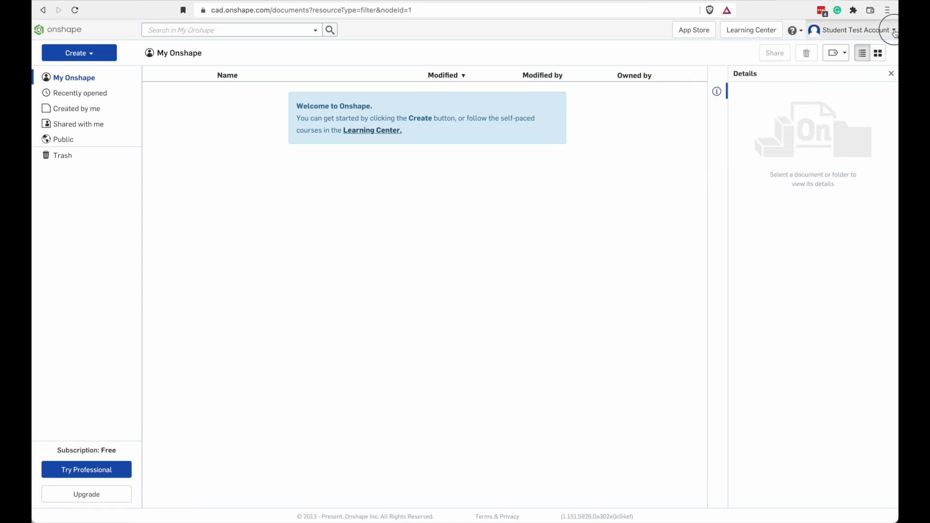
{"action": "left_click", "coordinate": [854, 30]}
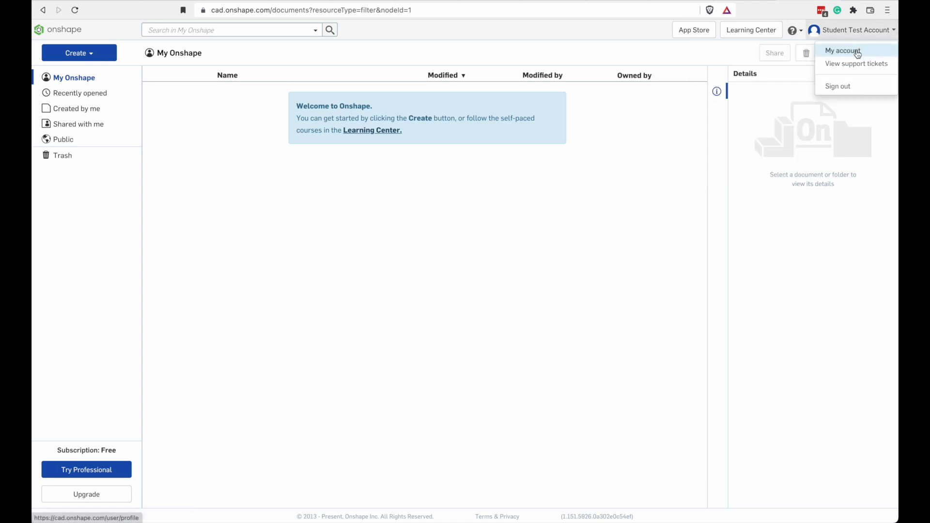
{"action": "left_click", "coordinate": [531, 33]}
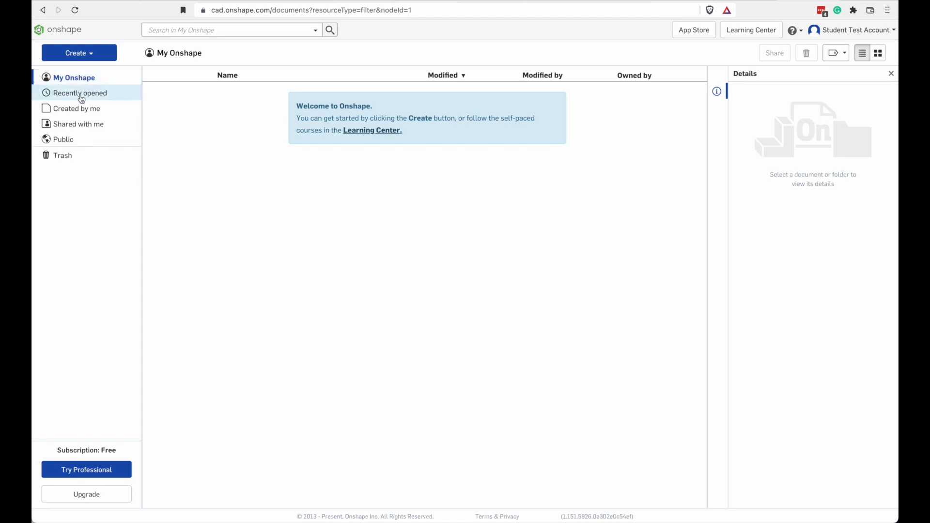
- Browse Recently opened, Created by me, Shared with me and Public document listings
{"action": "left_click", "coordinate": [79, 93]}
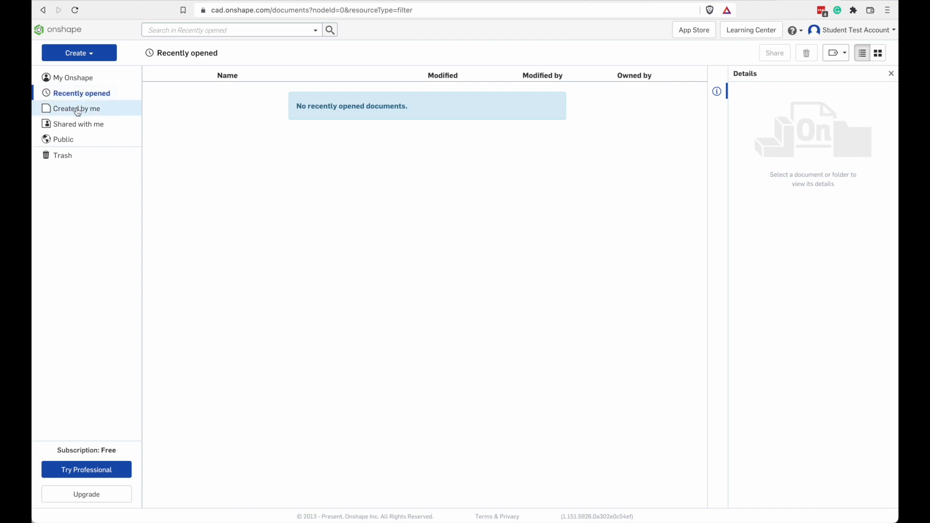
{"action": "left_click", "coordinate": [77, 109]}
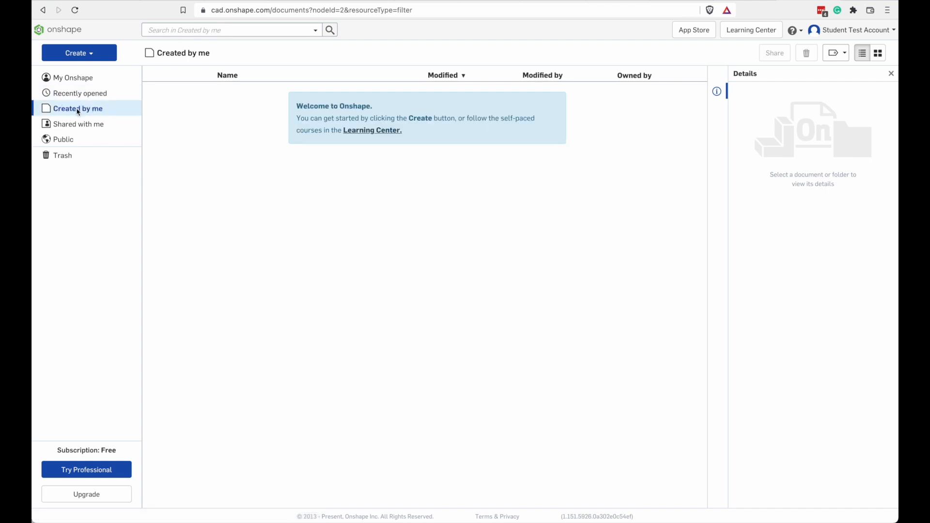
{"action": "left_click", "coordinate": [79, 124]}
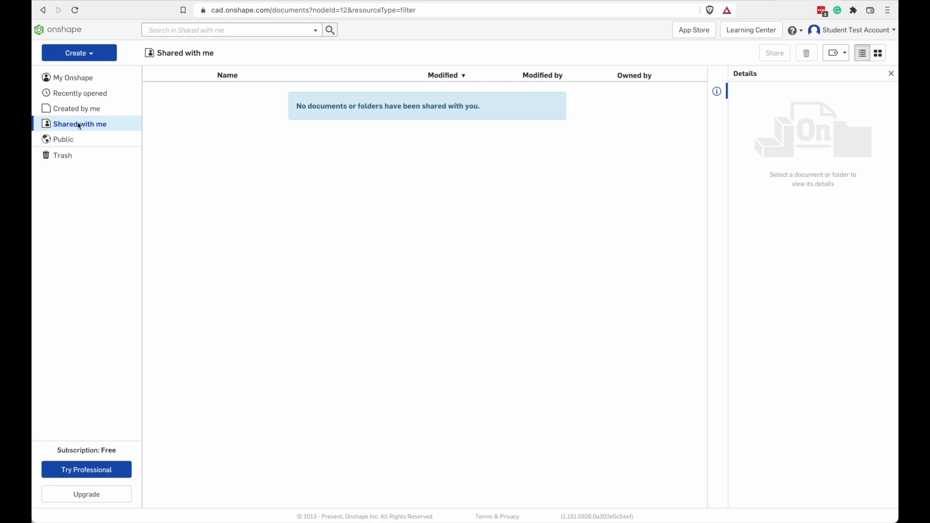
{"action": "left_click", "coordinate": [63, 138]}
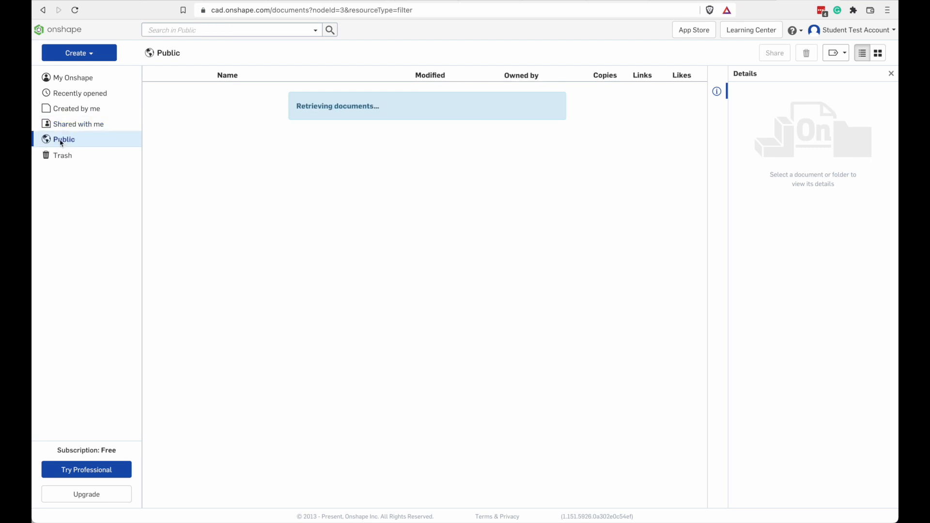
{"action": "left_click", "coordinate": [64, 138]}
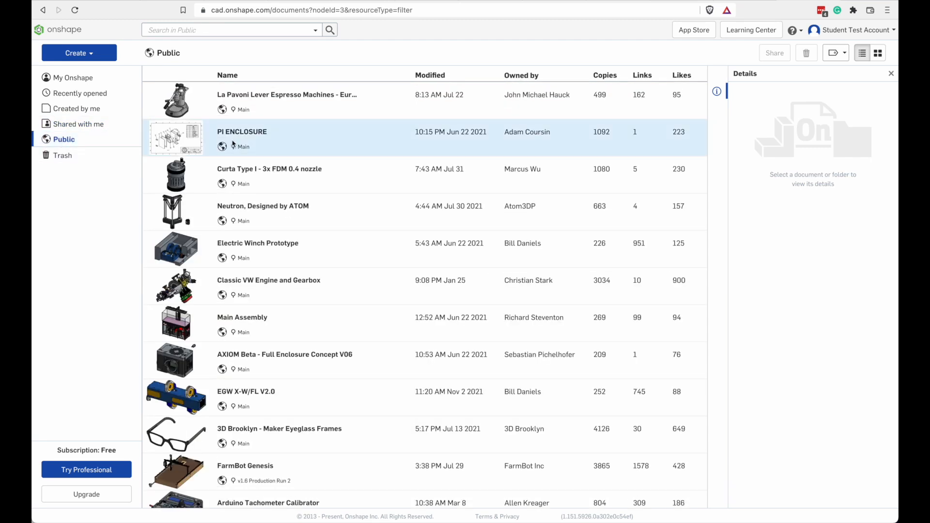
{"action": "left_click", "coordinate": [287, 94]}
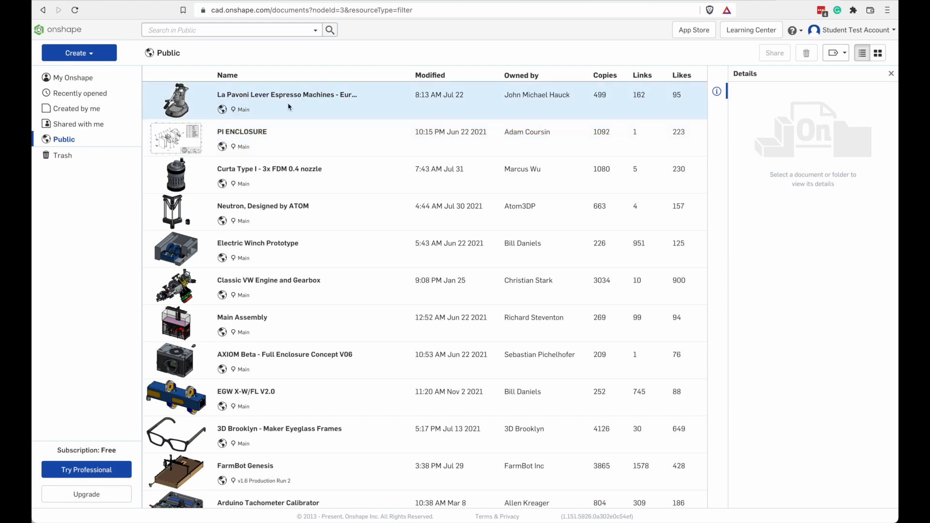
{"action": "scroll", "scroll_direction": "down", "scroll_amount": 3}
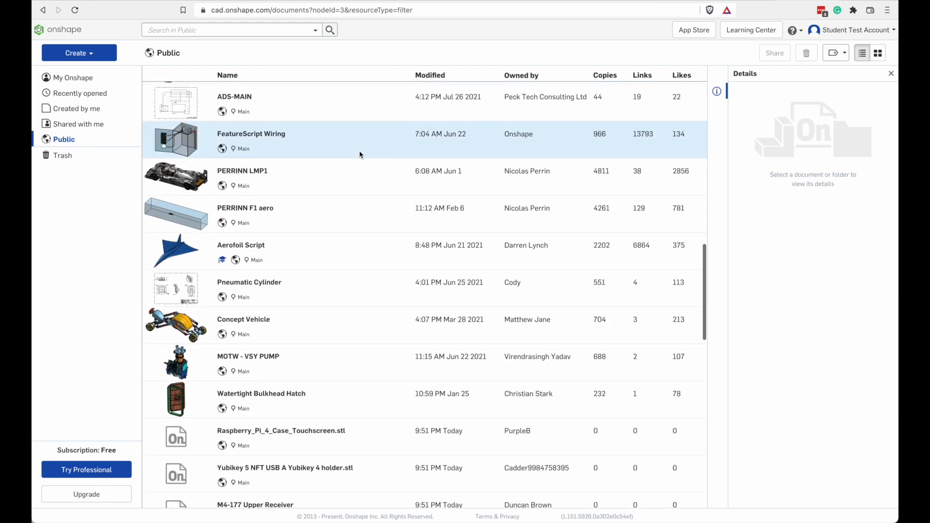
{"action": "scroll", "scroll_direction": "down", "scroll_amount": 3}
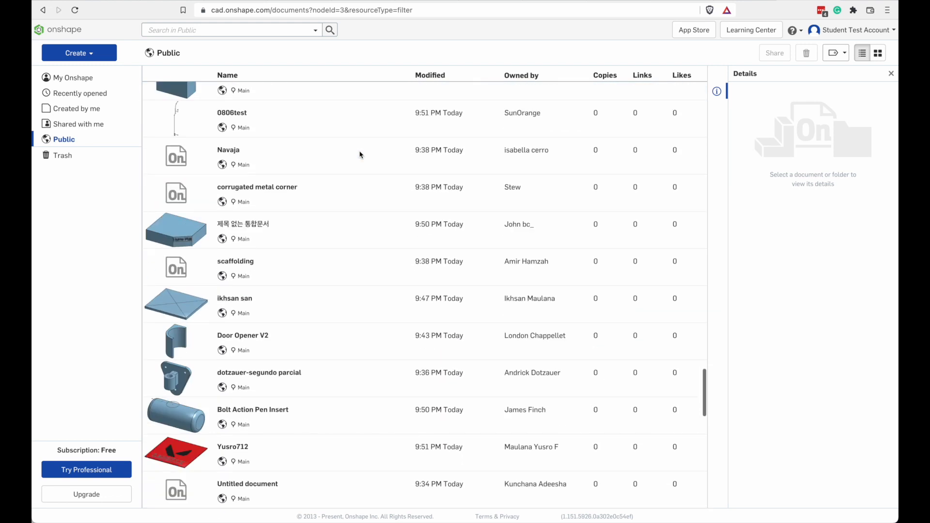
{"action": "scroll", "scroll_direction": "down", "scroll_amount": 3}
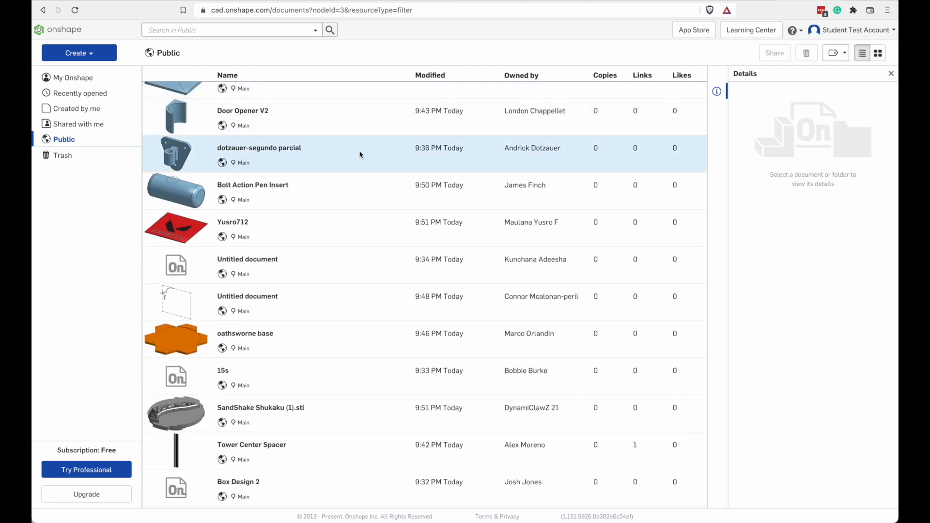
- Sort public documents by copies, links and likes, view Assem Test details, then show the Trash
{"action": "left_click", "coordinate": [605, 74]}
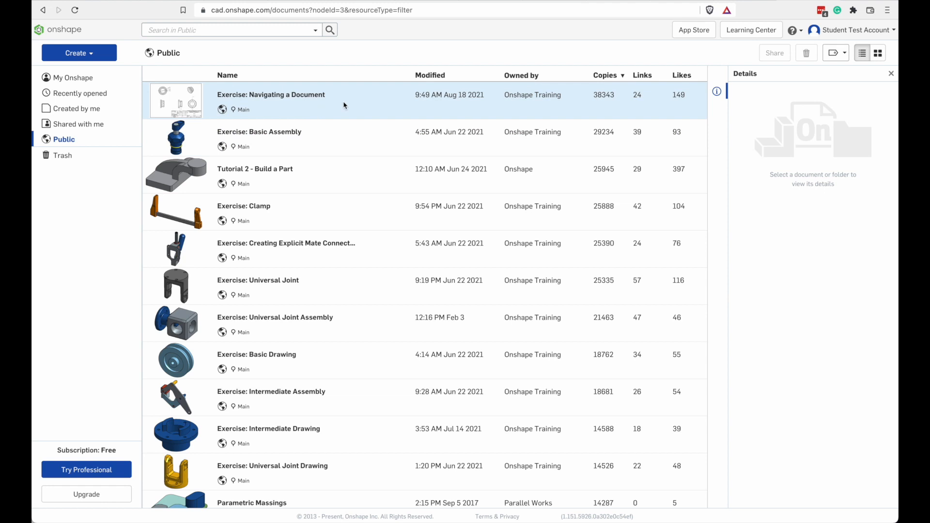
{"action": "mouse_move", "coordinate": [339, 102]}
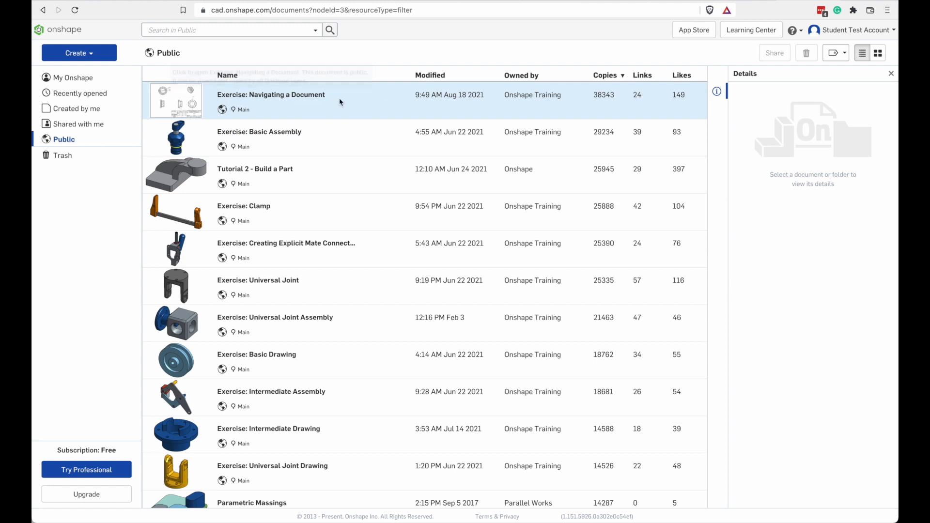
{"action": "left_click", "coordinate": [642, 75]}
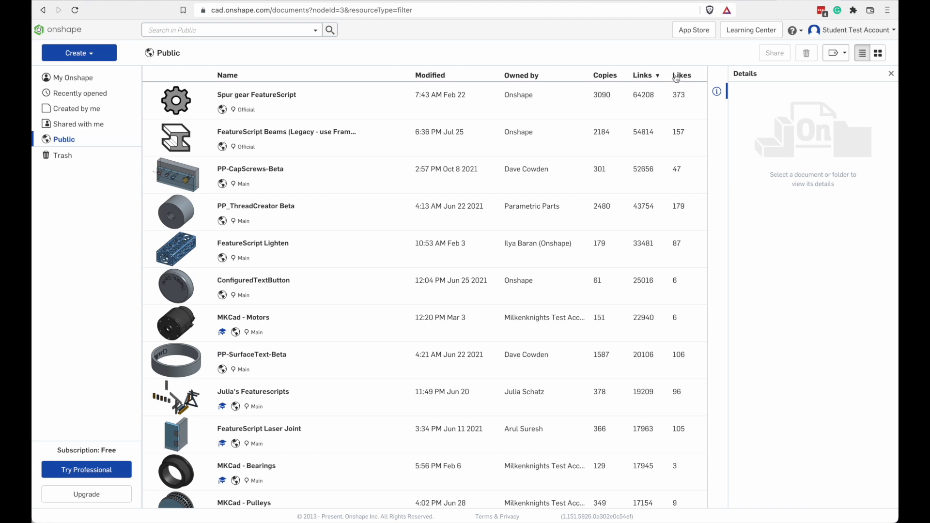
{"action": "left_click", "coordinate": [681, 75]}
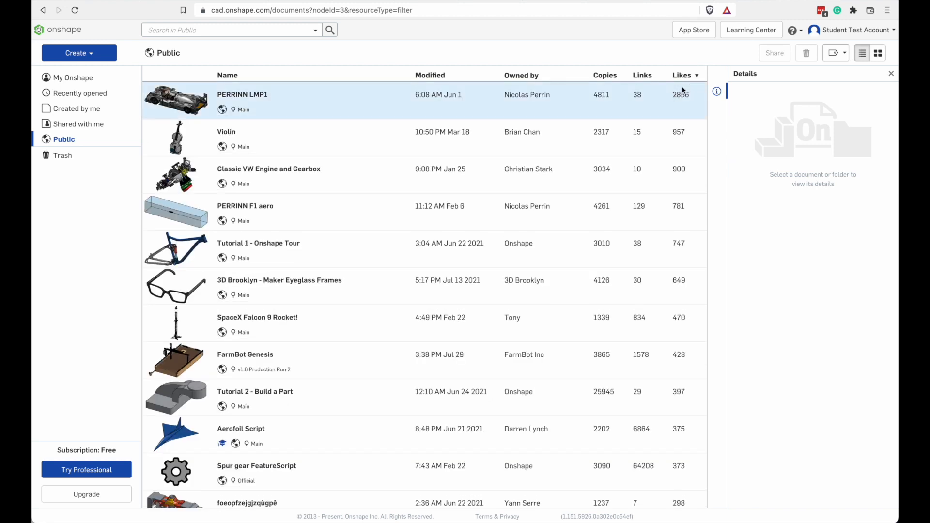
{"action": "left_click", "coordinate": [681, 75]}
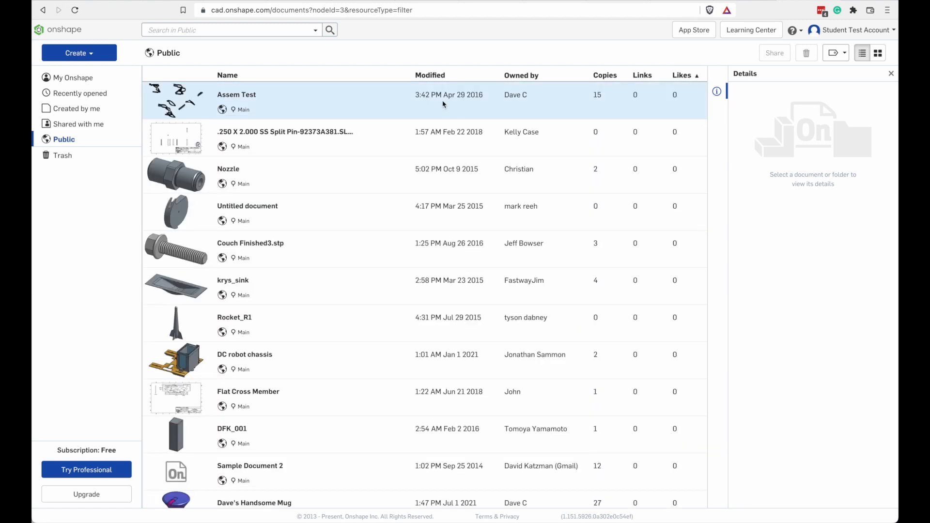
{"action": "left_click", "coordinate": [238, 95]}
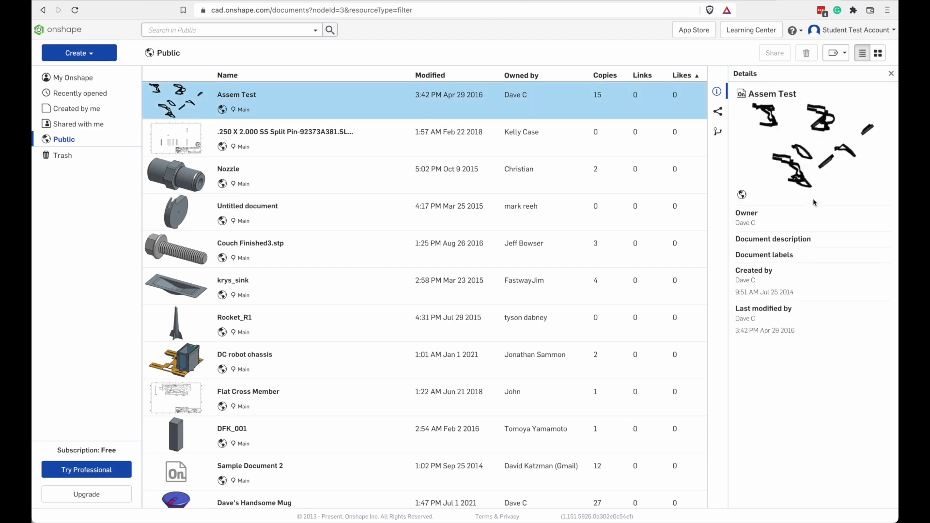
{"action": "mouse_move", "coordinate": [765, 226]}
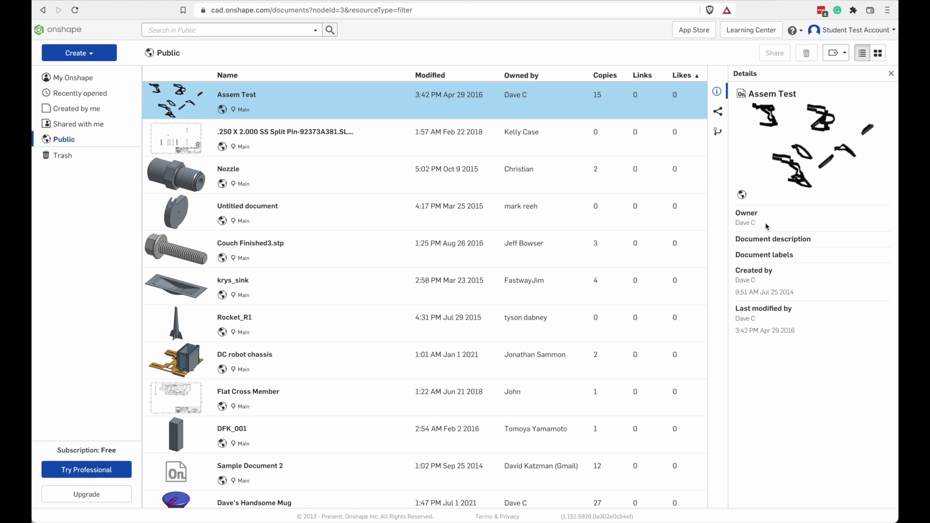
{"action": "mouse_move", "coordinate": [771, 326]}
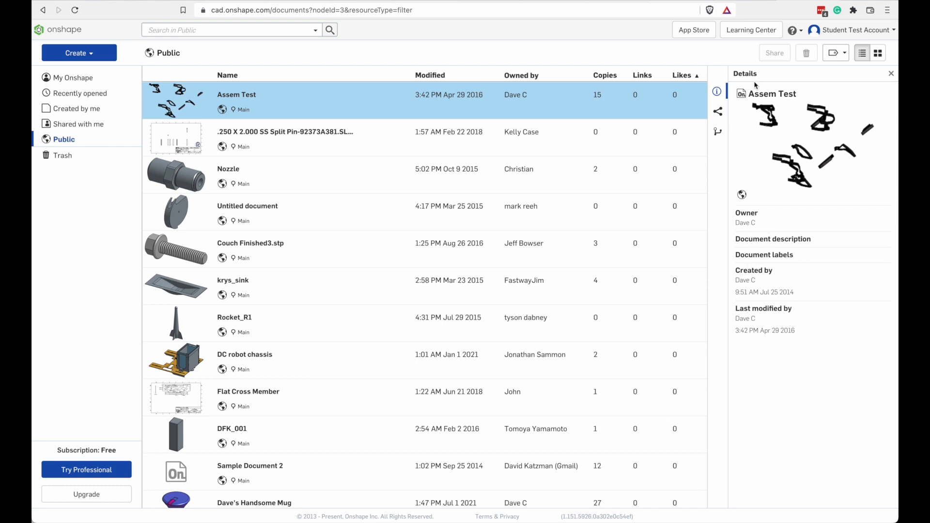
{"action": "left_click", "coordinate": [62, 155]}
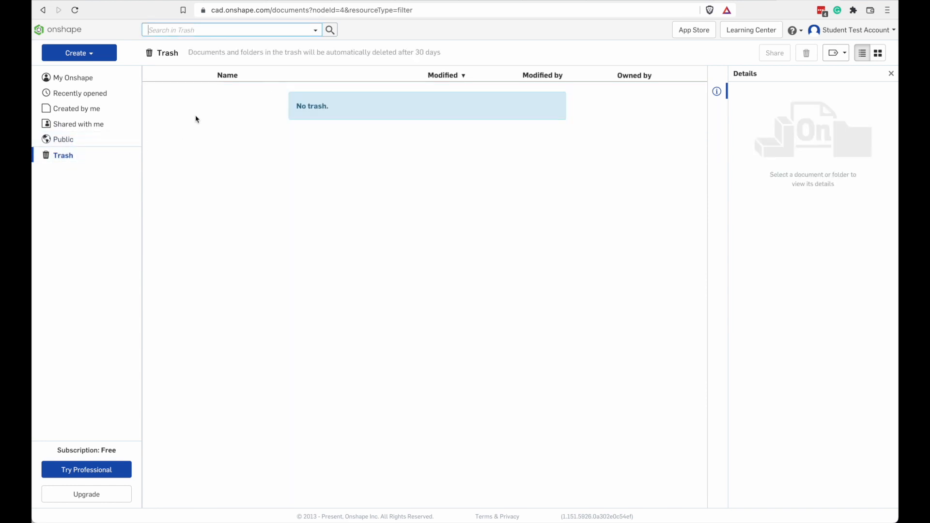
- Search the Trash for the word 'nothing'
{"action": "left_click", "coordinate": [232, 30]}
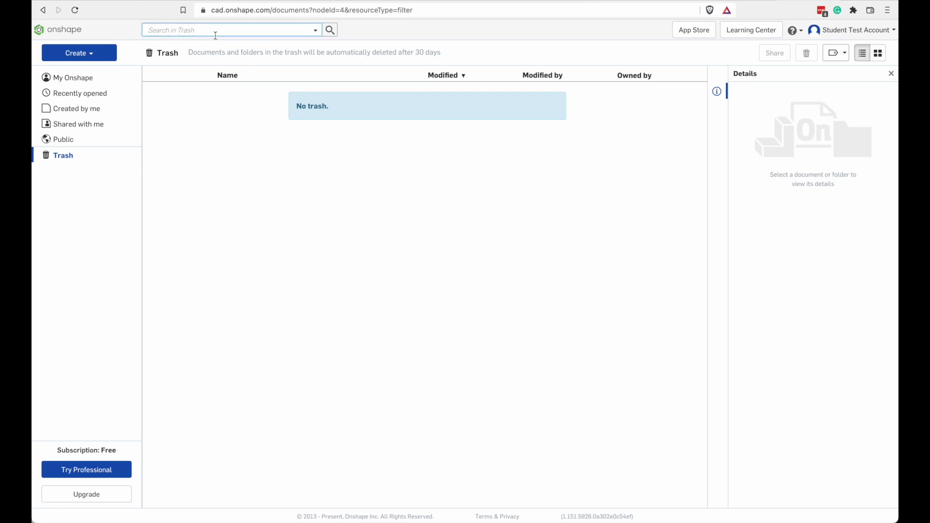
{"action": "type", "text": "nothing"}
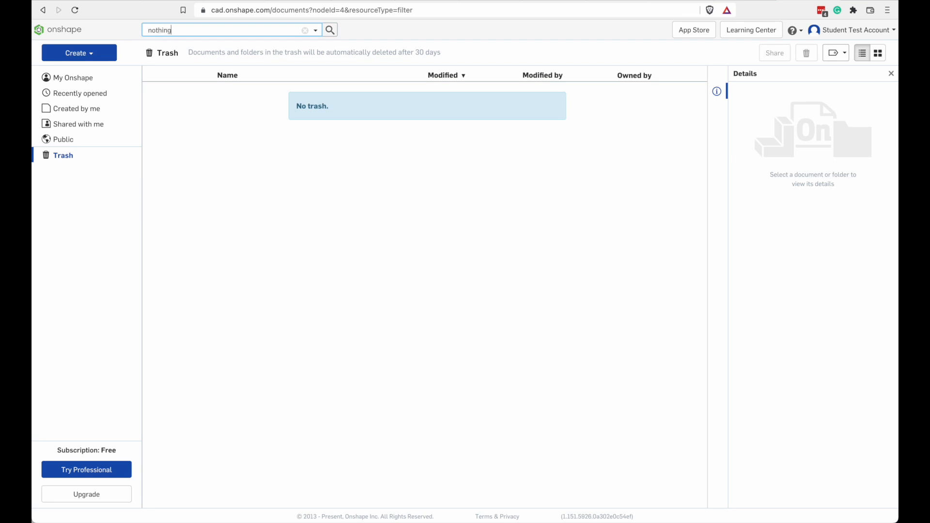
{"action": "left_click", "coordinate": [329, 30]}
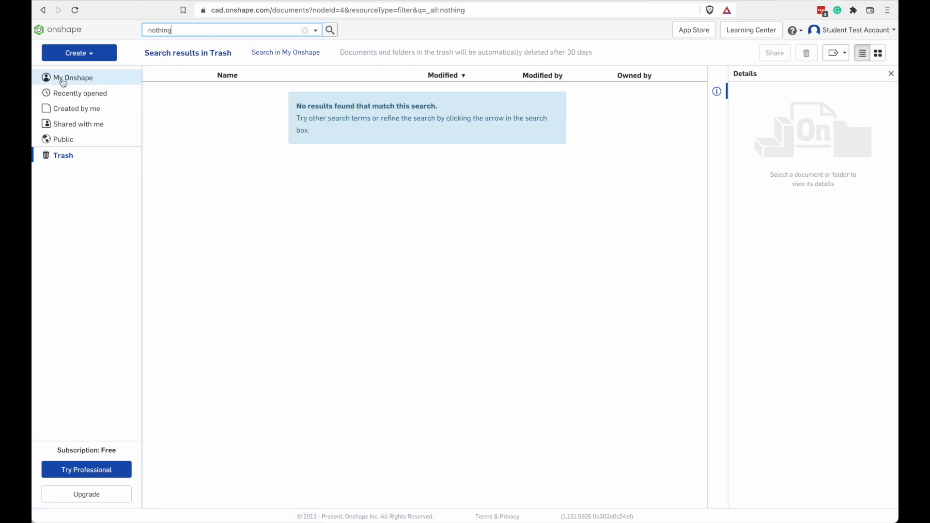
{"action": "mouse_move", "coordinate": [76, 109]}
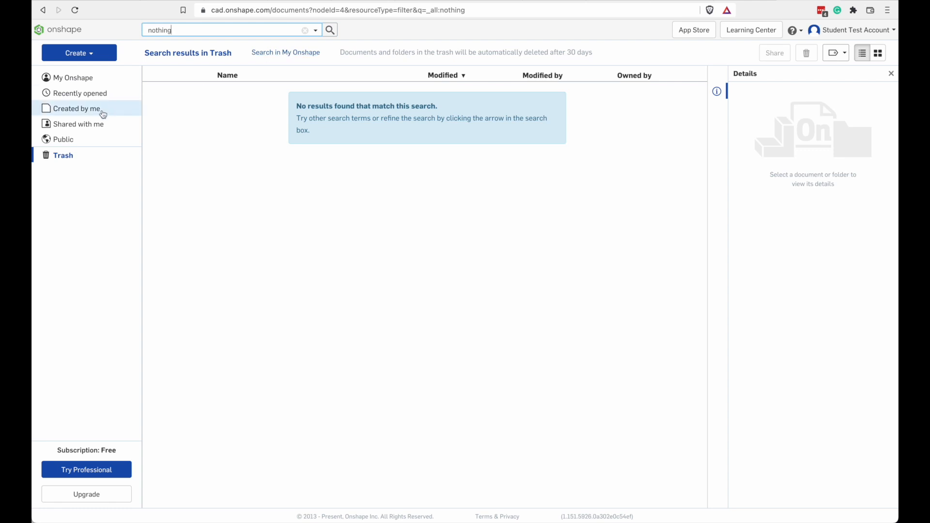
- Search the Public documents for 'VEX V5' and bring up the detailed search criteria
{"action": "left_click", "coordinate": [63, 138]}
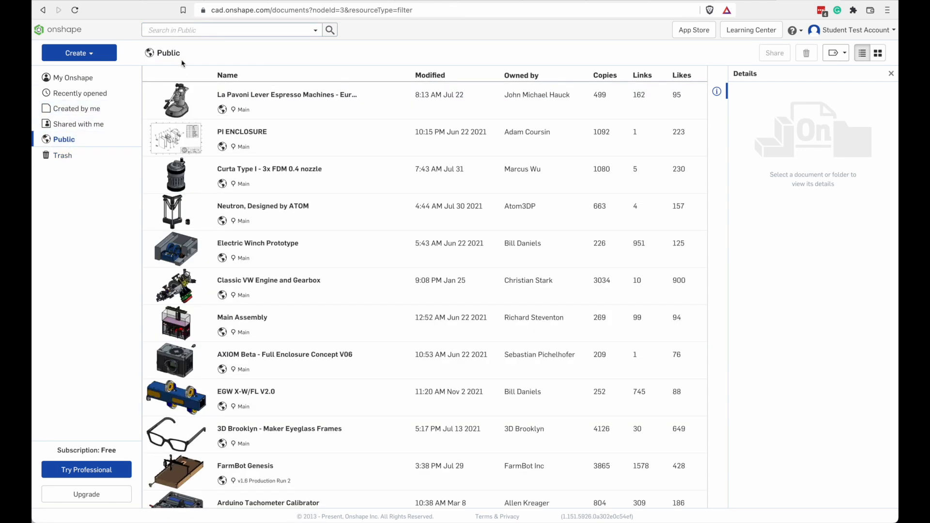
{"action": "type", "text": "no"}
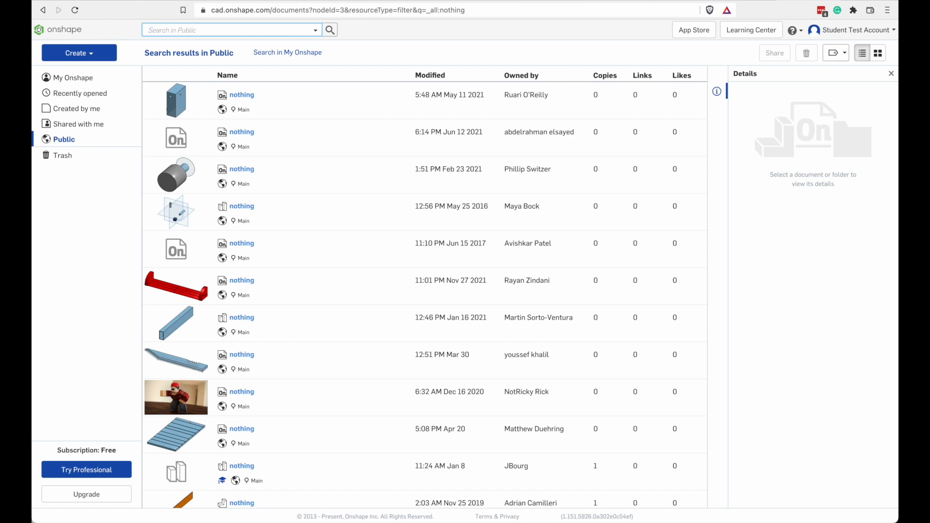
{"action": "type", "text": "V"}
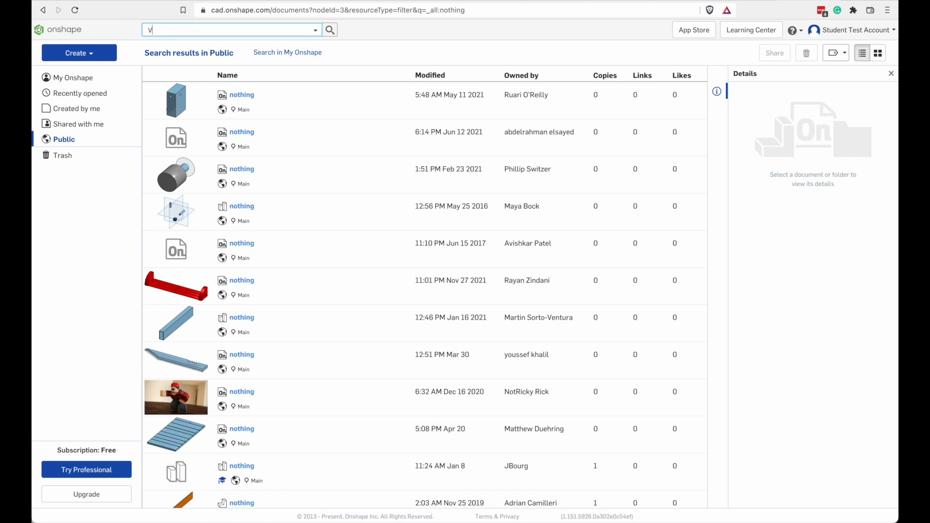
{"action": "type", "text": "EX V5"}
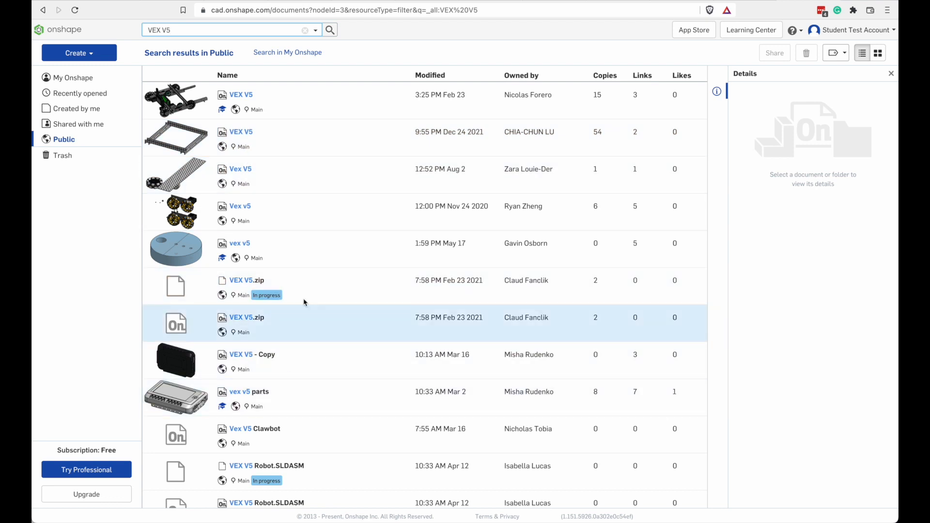
{"action": "left_click", "coordinate": [314, 175]}
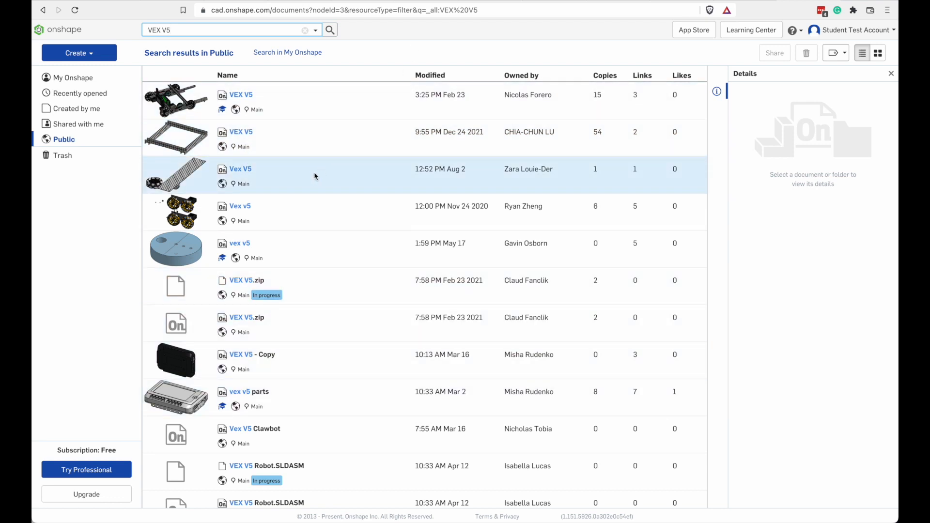
{"action": "left_click", "coordinate": [429, 75]}
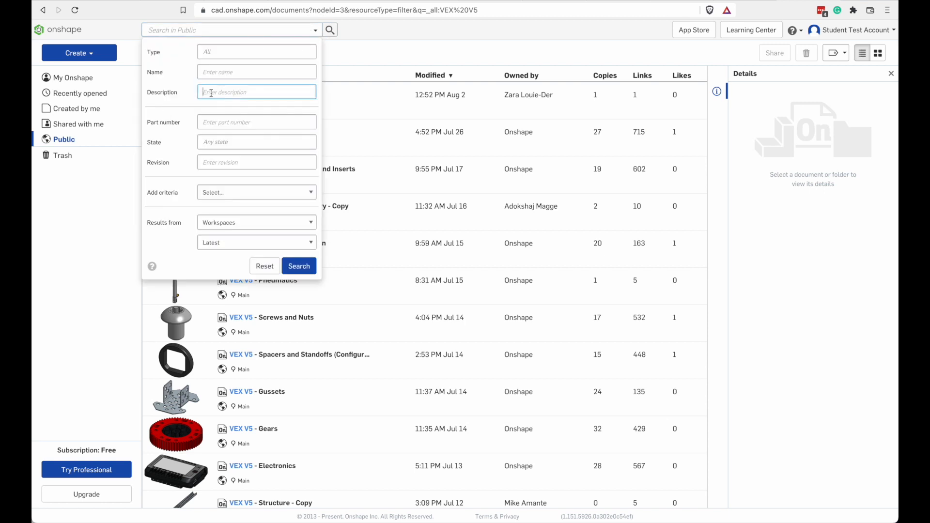
- Search public documents by description 'Official VEX V5 Library' and scroll the results
{"action": "type", "text": "Official VEX V5"}
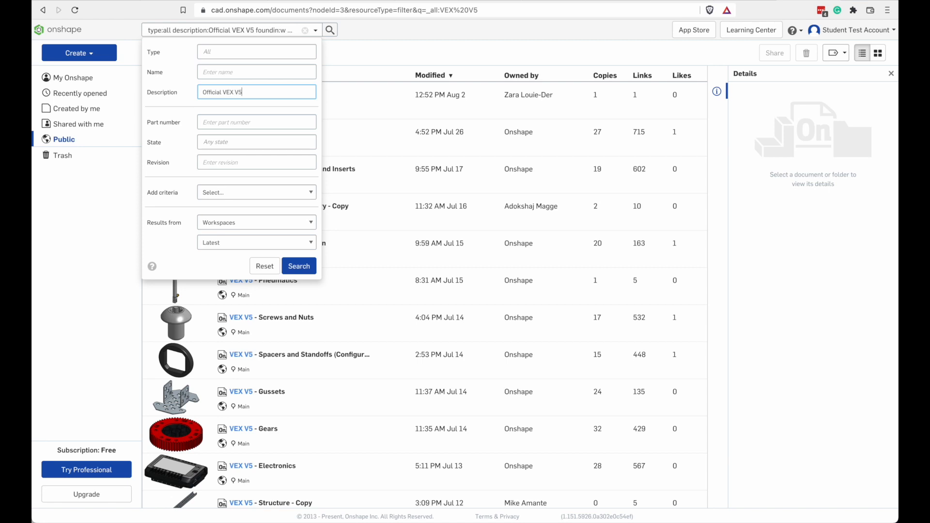
{"action": "type", "text": "Library"}
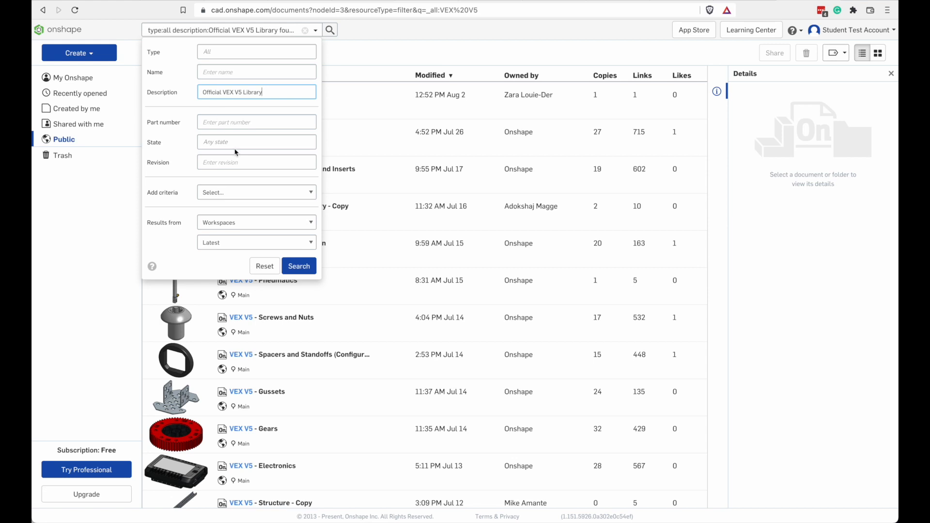
{"action": "left_click", "coordinate": [299, 266]}
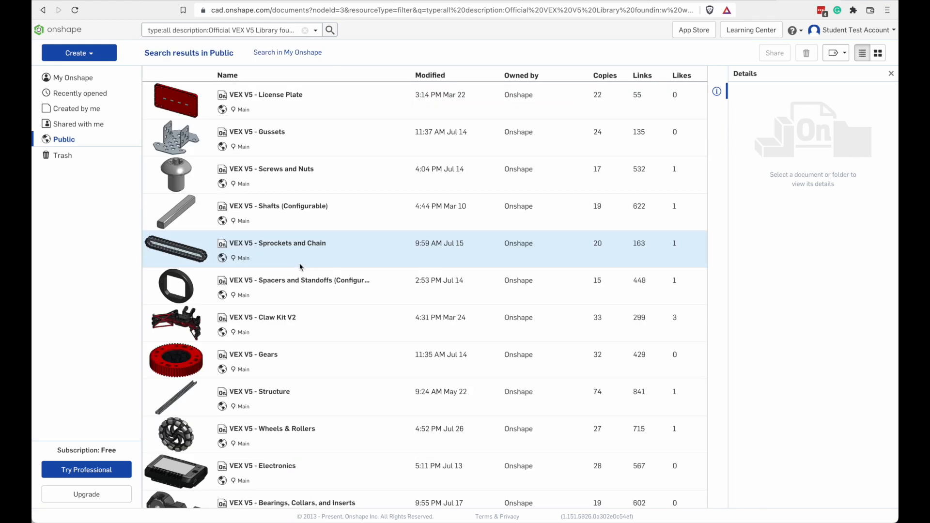
{"action": "mouse_move", "coordinate": [306, 236]}
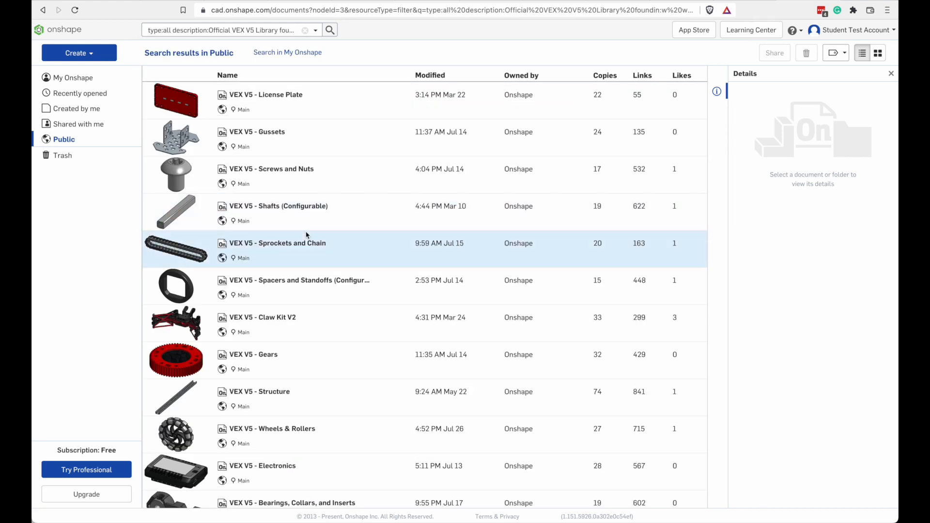
{"action": "scroll", "scroll_direction": "down", "scroll_amount": 3}
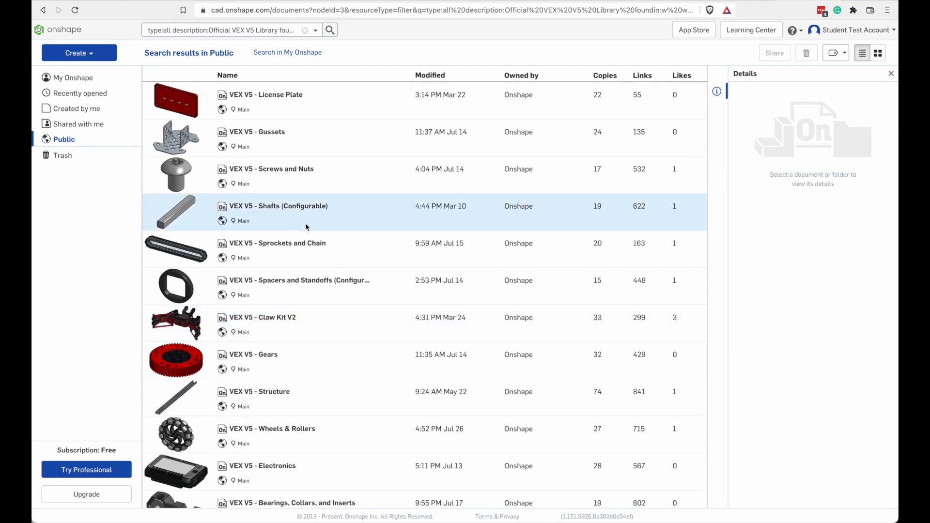
{"action": "mouse_move", "coordinate": [290, 224]}
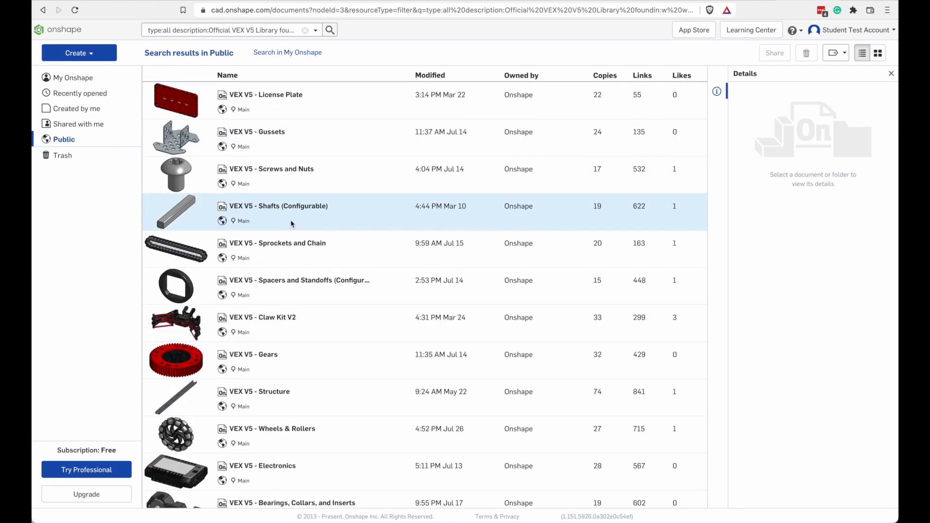
{"action": "scroll", "scroll_direction": "down", "scroll_amount": 3}
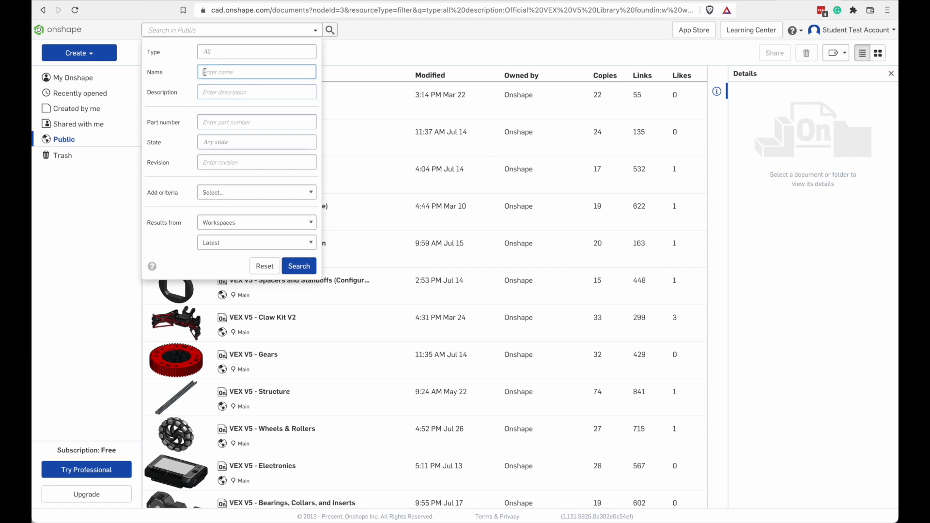
- Add a Vendor criterion of 'VEX', run the search and scroll through the VEX parts results
{"action": "left_click", "coordinate": [256, 52]}
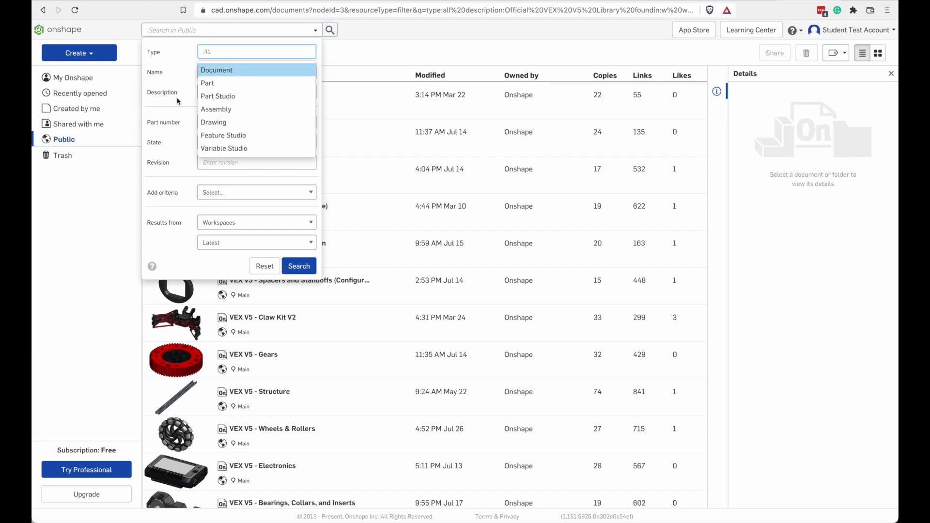
{"action": "left_click", "coordinate": [256, 51]}
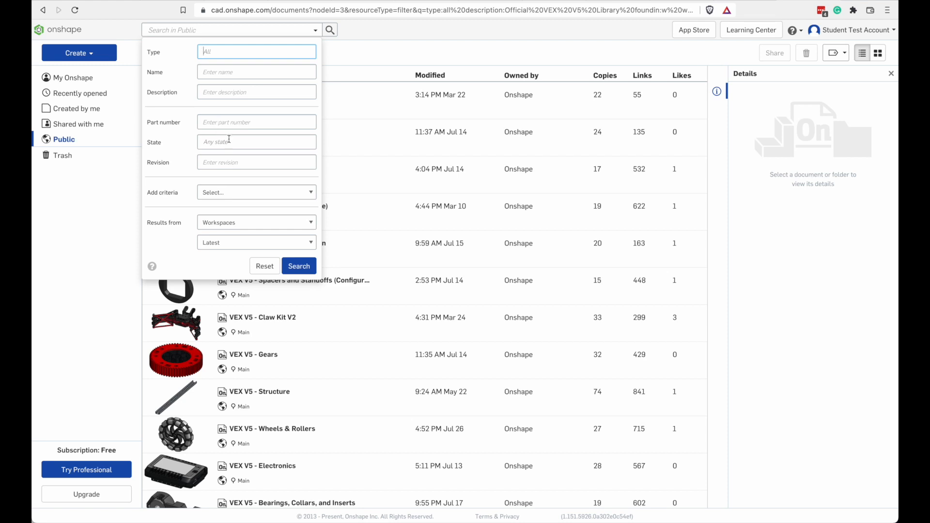
{"action": "left_click", "coordinate": [255, 192]}
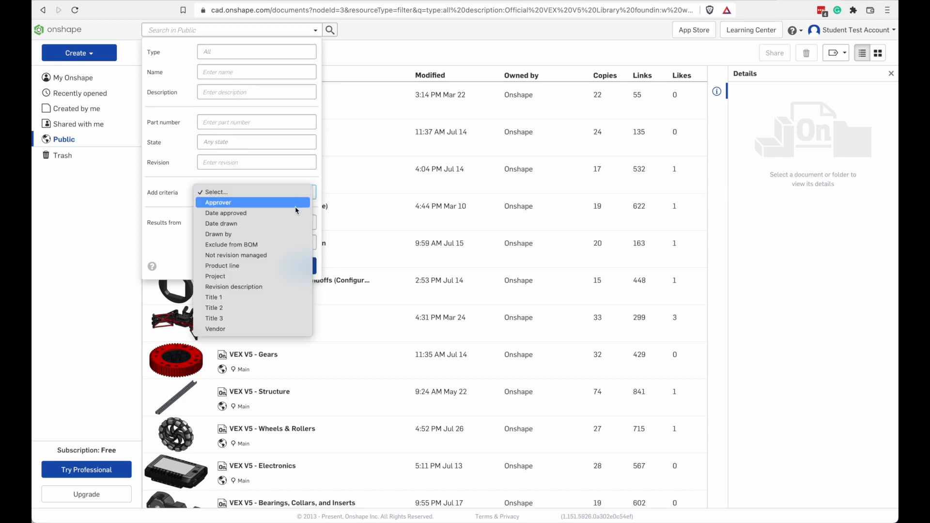
{"action": "left_click", "coordinate": [215, 329]}
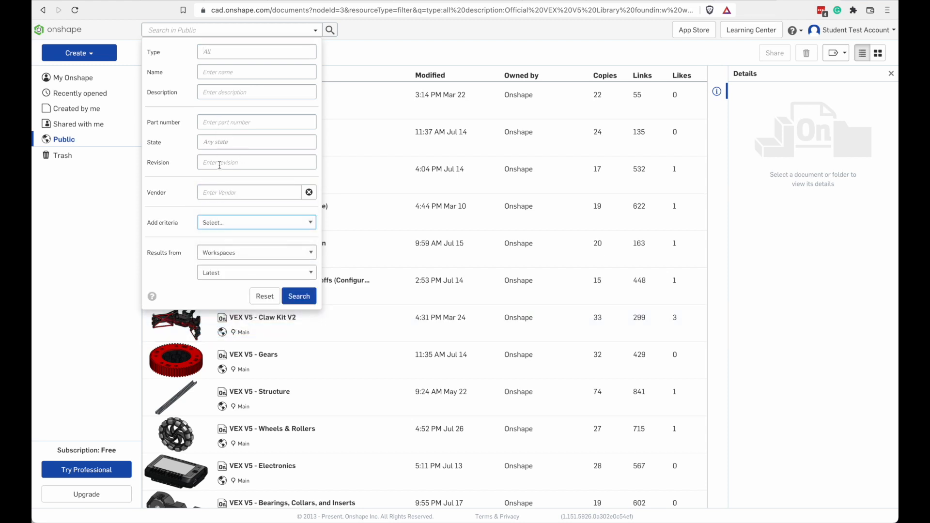
{"action": "left_click", "coordinate": [249, 192]}
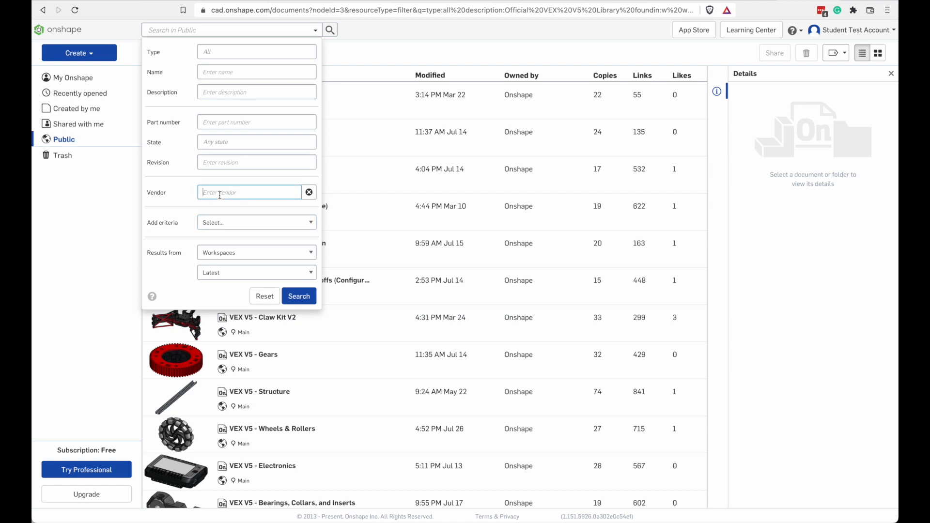
{"action": "type", "text": "VEX"}
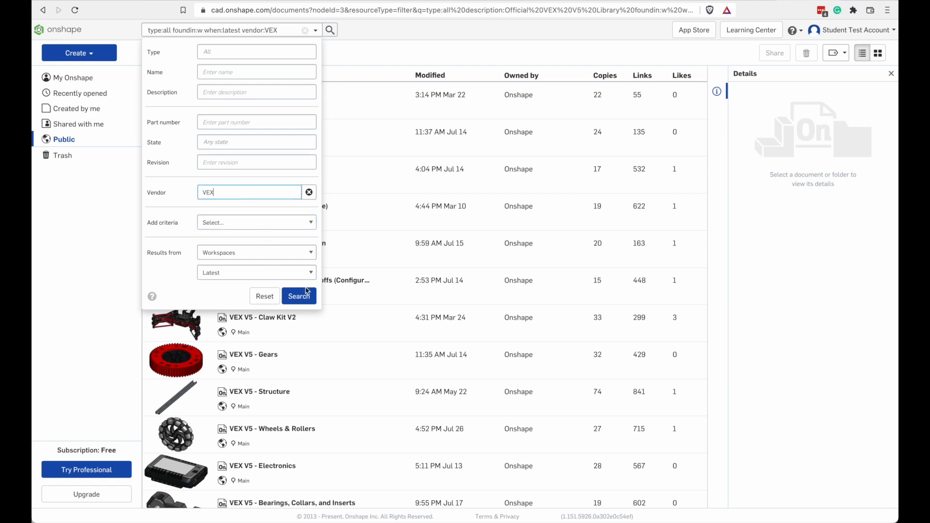
{"action": "left_click", "coordinate": [299, 297]}
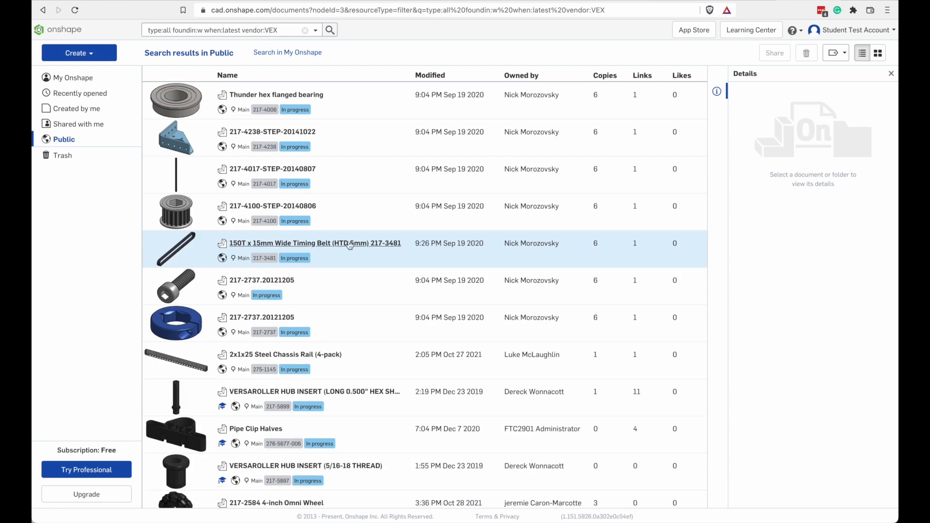
{"action": "scroll", "scroll_direction": "down", "scroll_amount": 3}
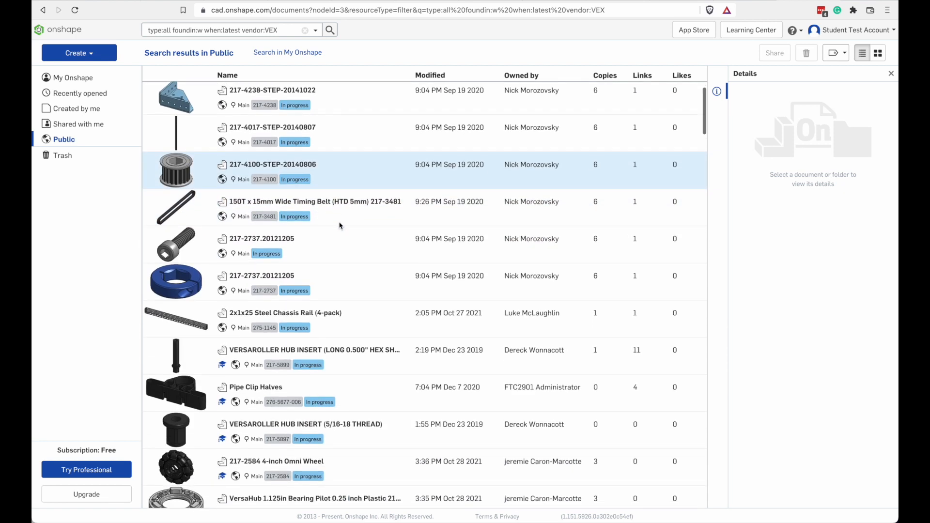
{"action": "scroll", "scroll_direction": "down", "scroll_amount": 3}
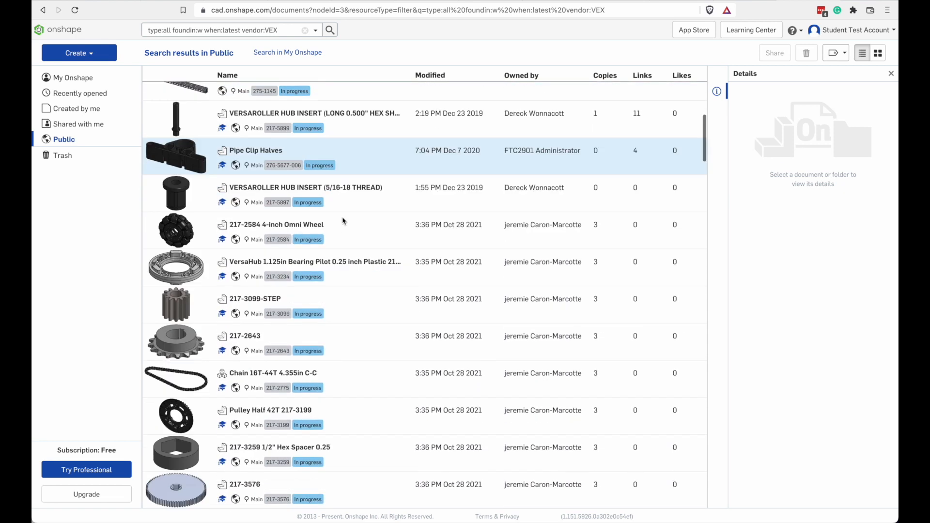
{"action": "scroll", "scroll_direction": "down", "scroll_amount": 3}
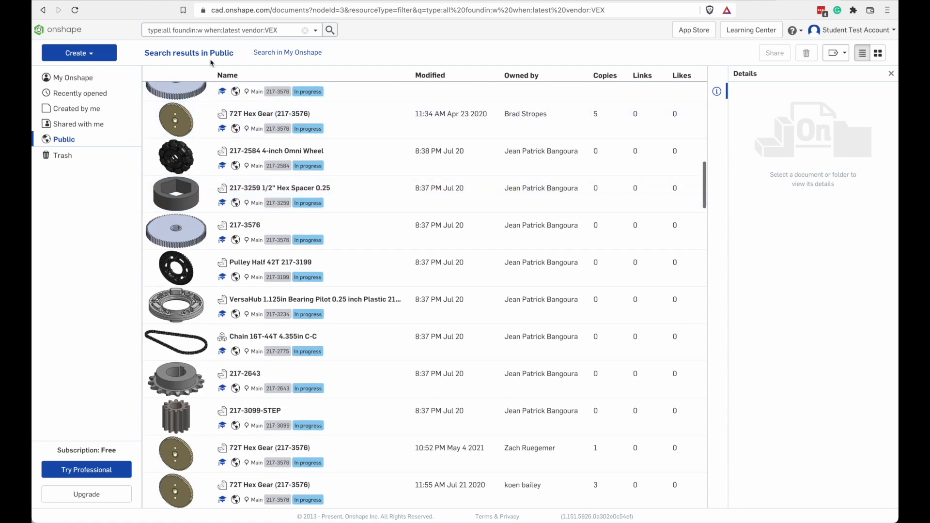
- Rerun the 'Official VEX V5 Library' description search and select all resulting documents
{"action": "type", "text": "Official VEX"}
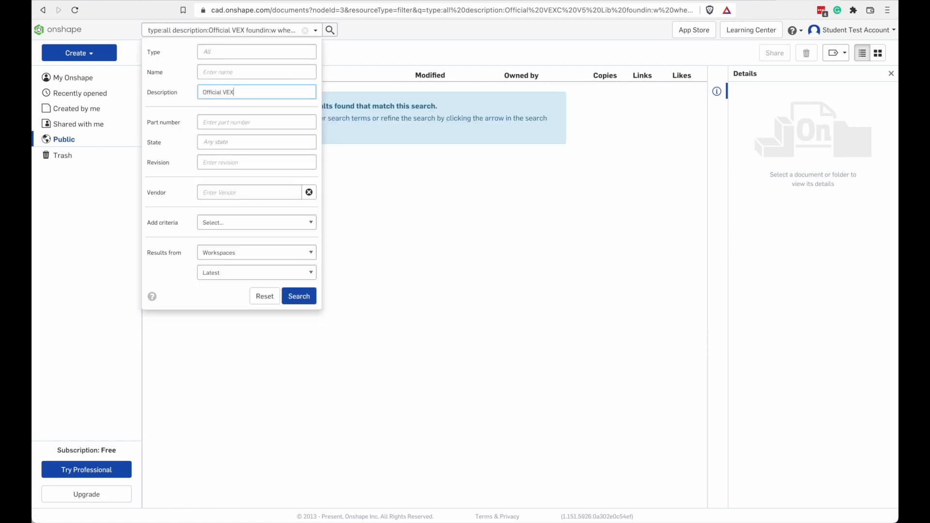
{"action": "type", "text": "V5"}
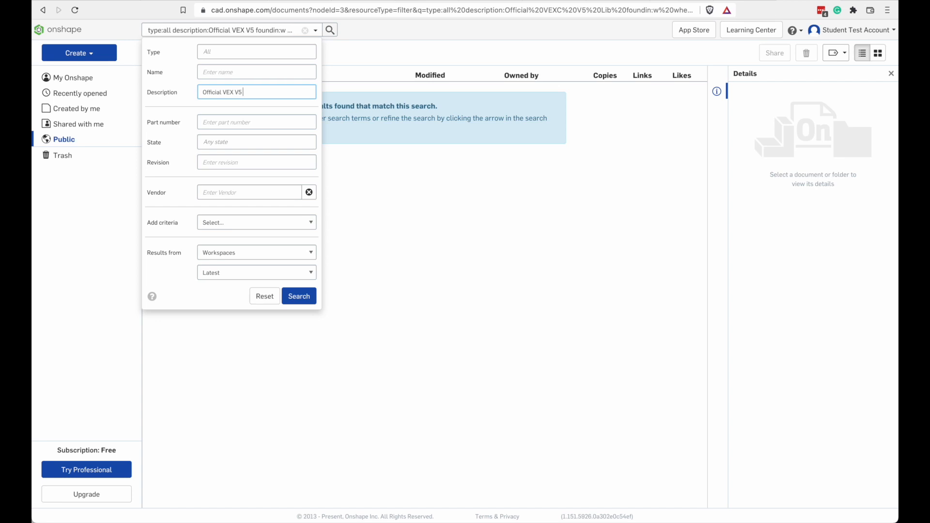
{"action": "left_click", "coordinate": [299, 297]}
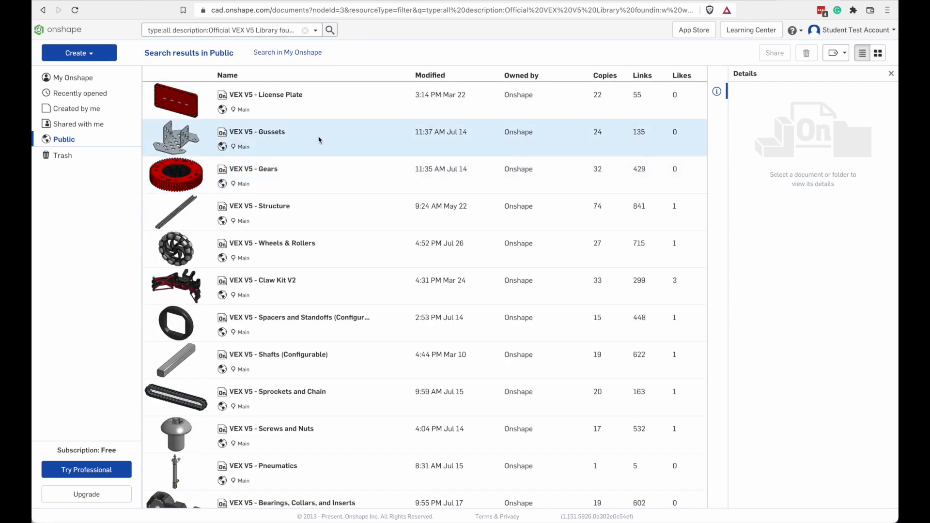
{"action": "left_click", "coordinate": [265, 95]}
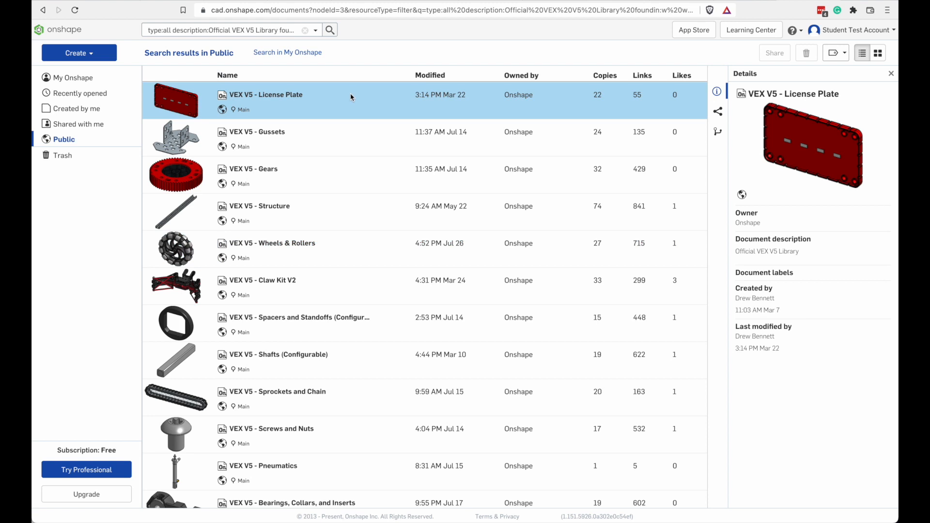
{"action": "scroll", "scroll_direction": "down", "scroll_amount": 3}
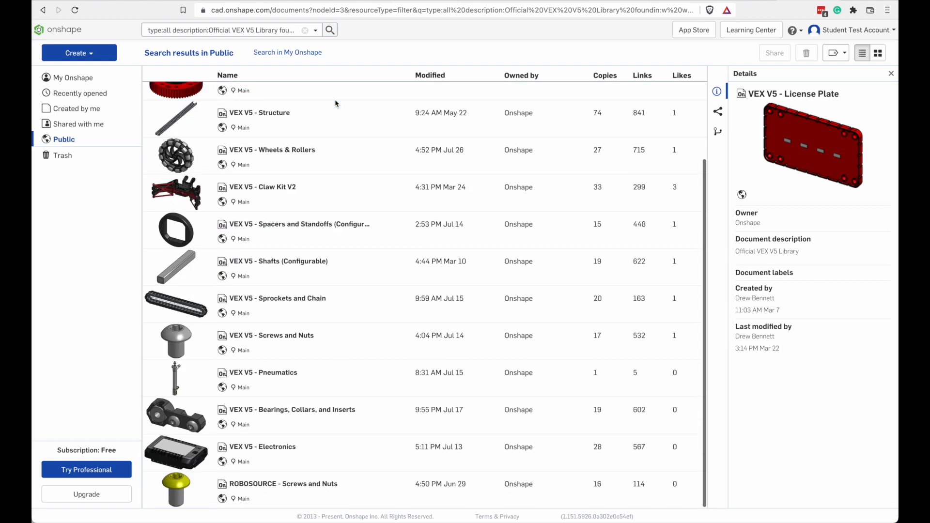
{"action": "left_click", "coordinate": [369, 484]}
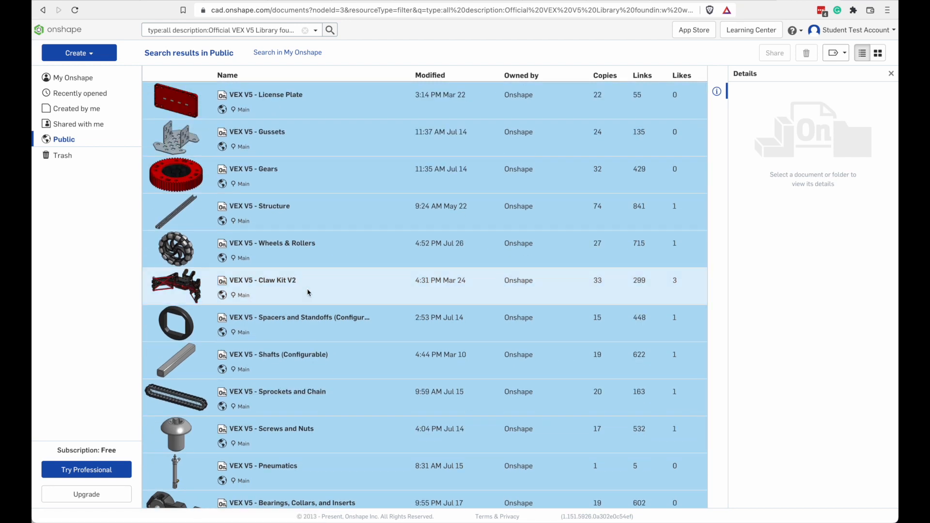
{"action": "mouse_move", "coordinate": [387, 260]}
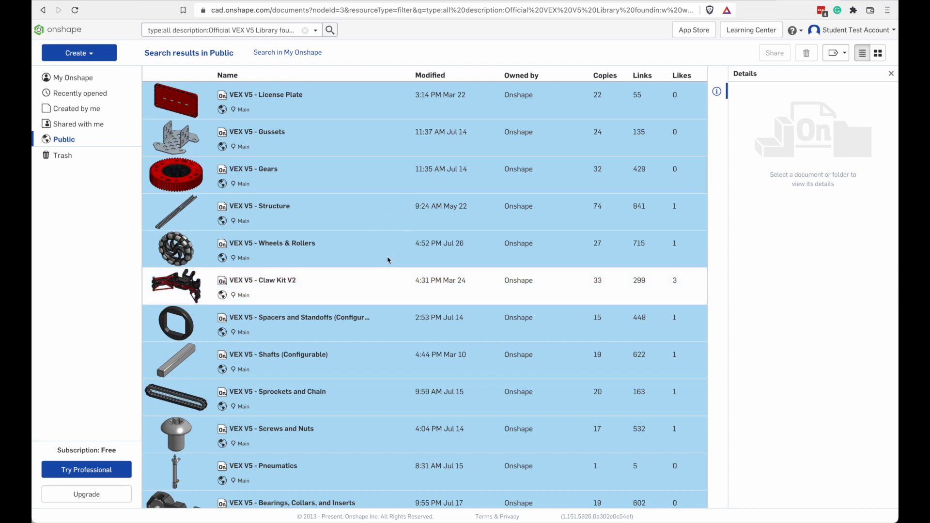
{"action": "mouse_move", "coordinate": [855, 39]}
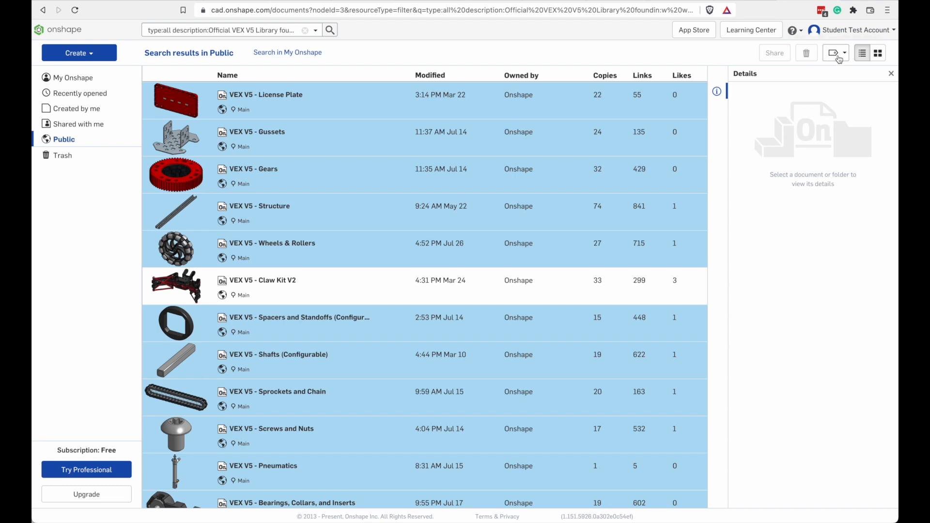
{"action": "mouse_move", "coordinate": [841, 57]}
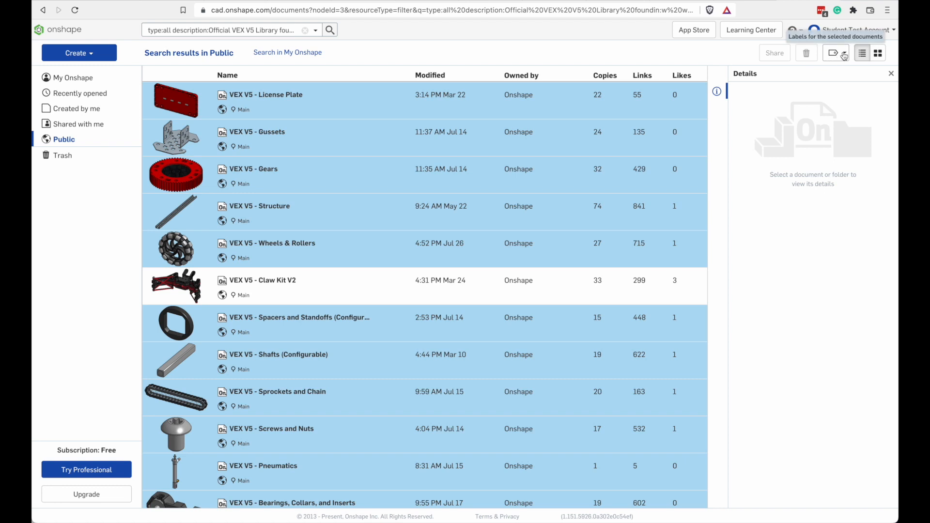
- Create a new label 'VEX V5 Parts' on the selected library documents
{"action": "left_click", "coordinate": [833, 52]}
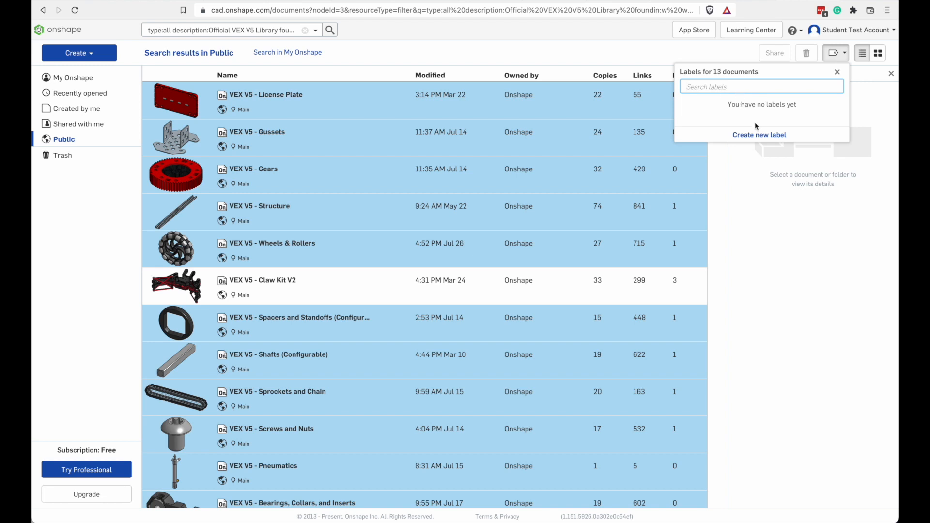
{"action": "left_click", "coordinate": [759, 135]}
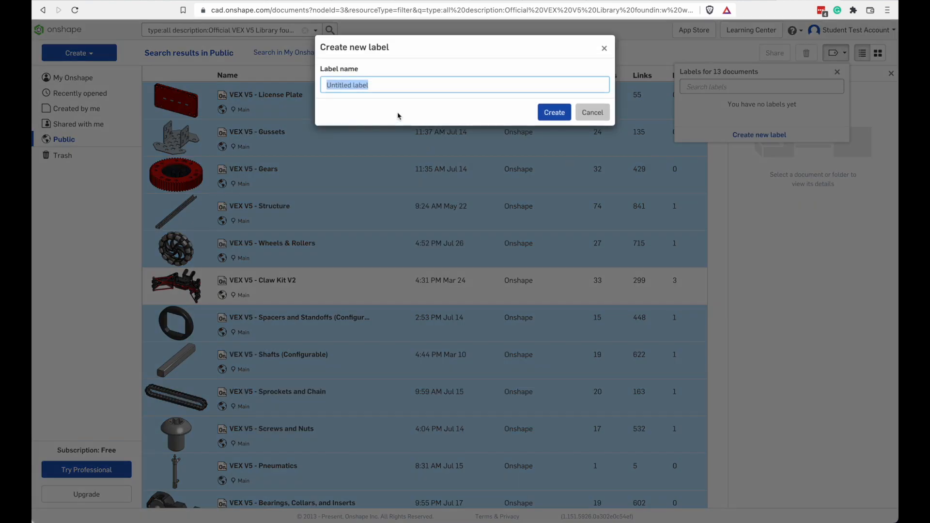
{"action": "type", "text": "VEX"}
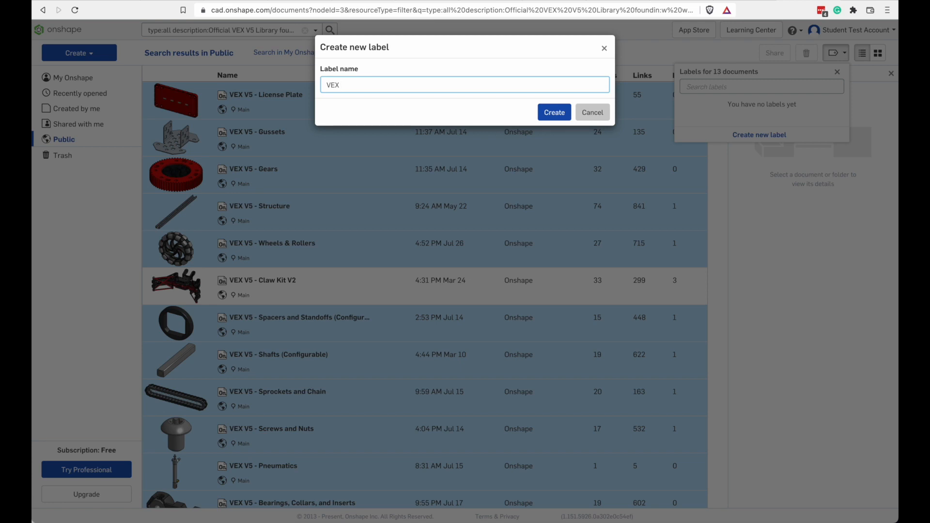
{"action": "type", "text": "V5"}
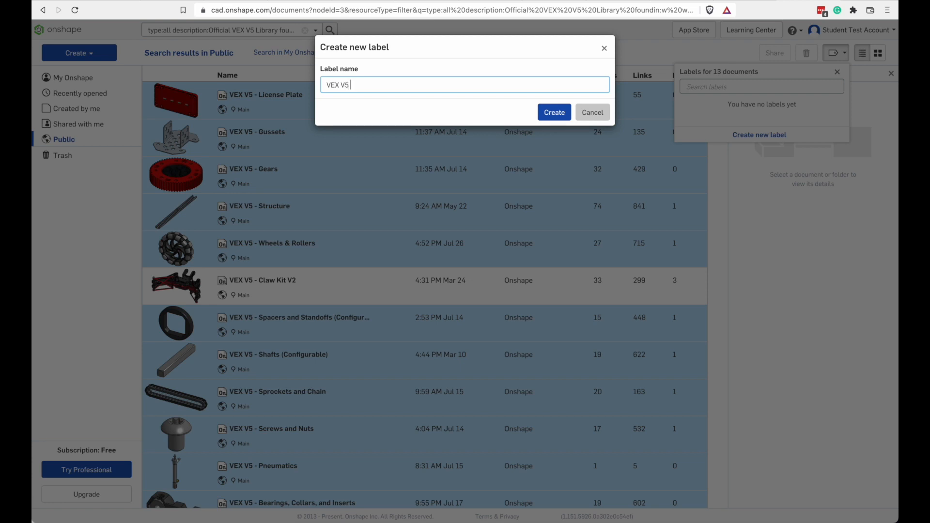
{"action": "type", "text": "Parts"}
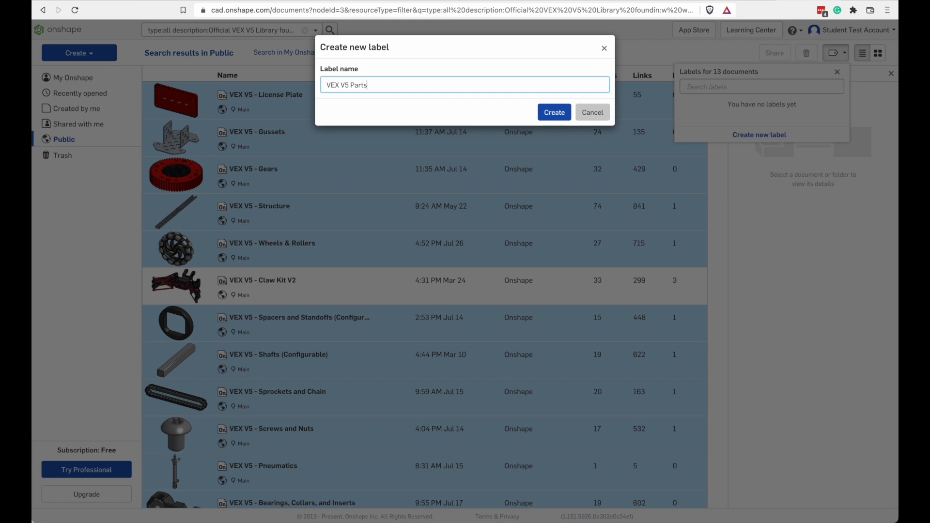
{"action": "left_click", "coordinate": [553, 112]}
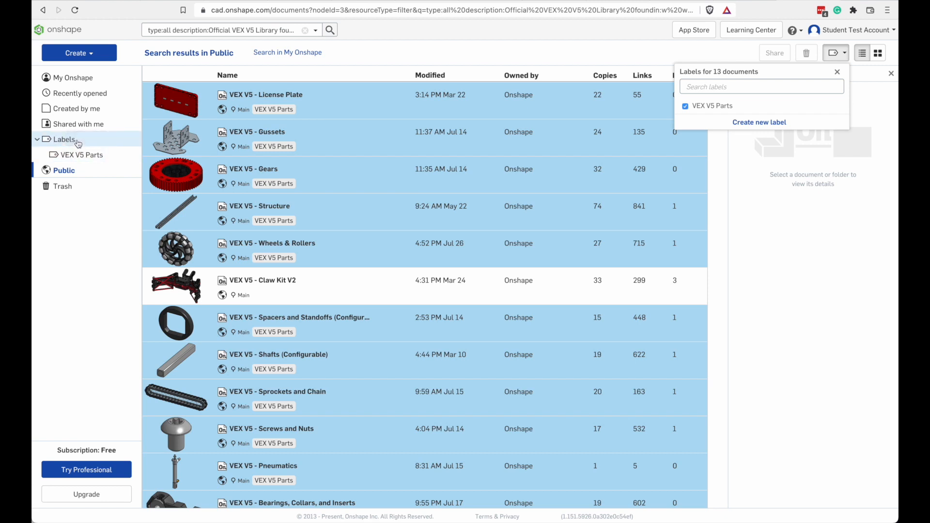
- View the VEX V5 Parts label's documents, check Shared with me, and return to the label
{"action": "left_click", "coordinate": [83, 155]}
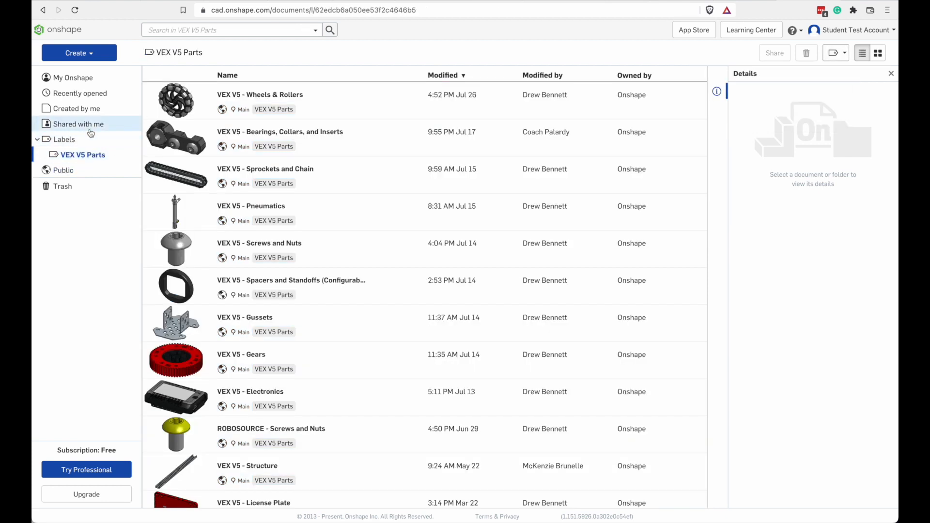
{"action": "left_click", "coordinate": [296, 132]}
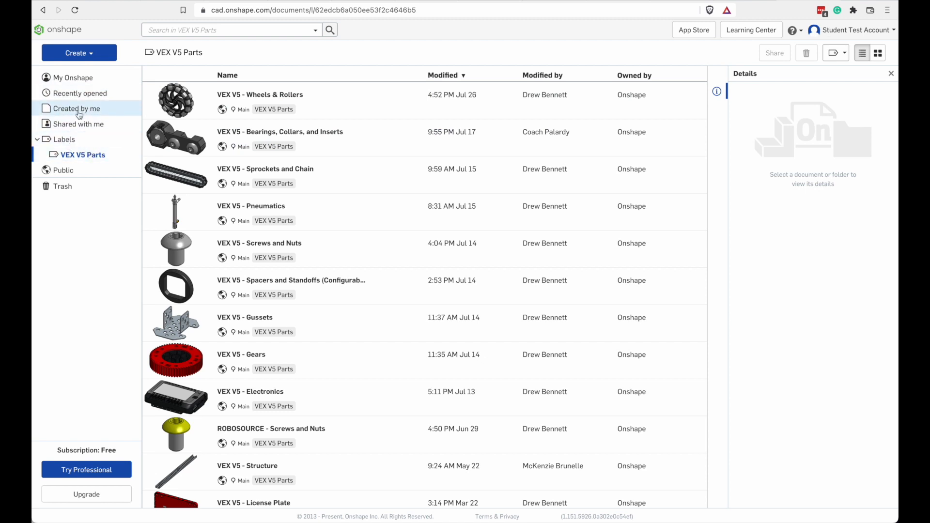
{"action": "left_click", "coordinate": [80, 123]}
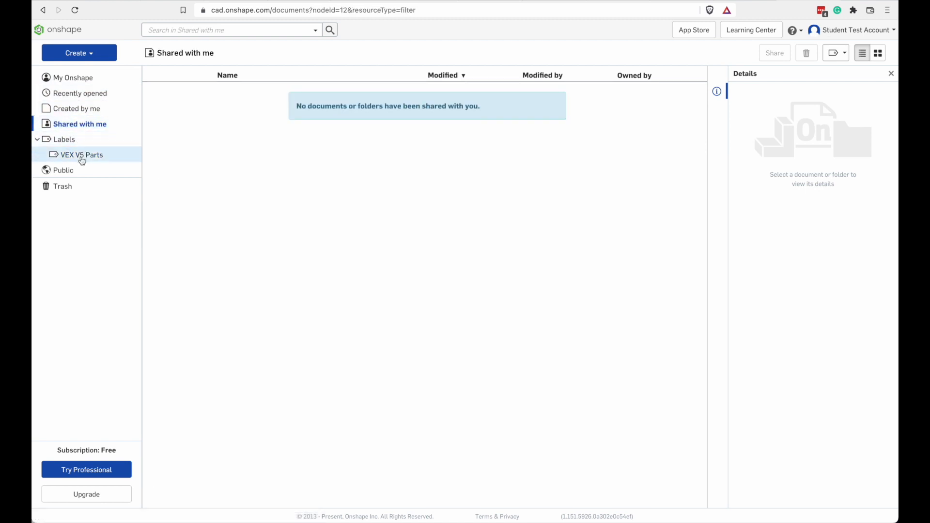
{"action": "left_click", "coordinate": [81, 155]}
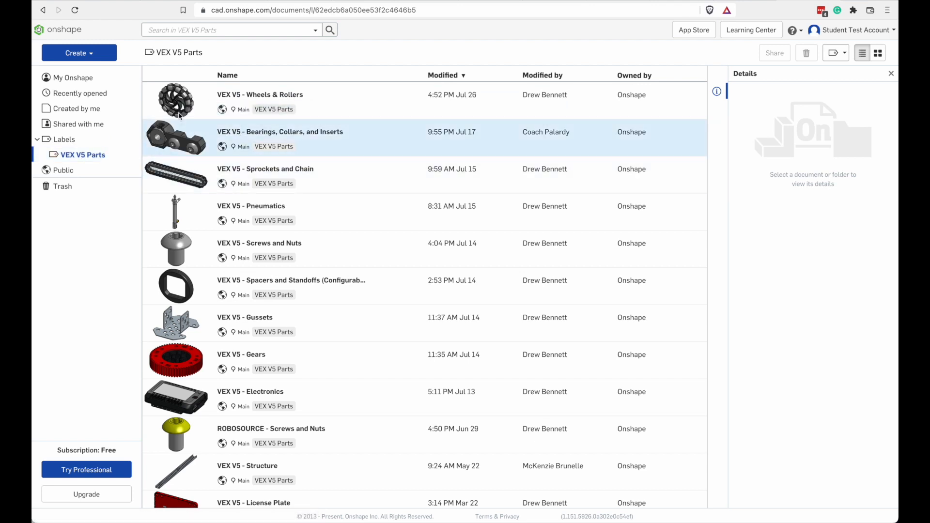
- Return to Public documents and bring up the empty detailed search criteria form
{"action": "left_click", "coordinate": [232, 30]}
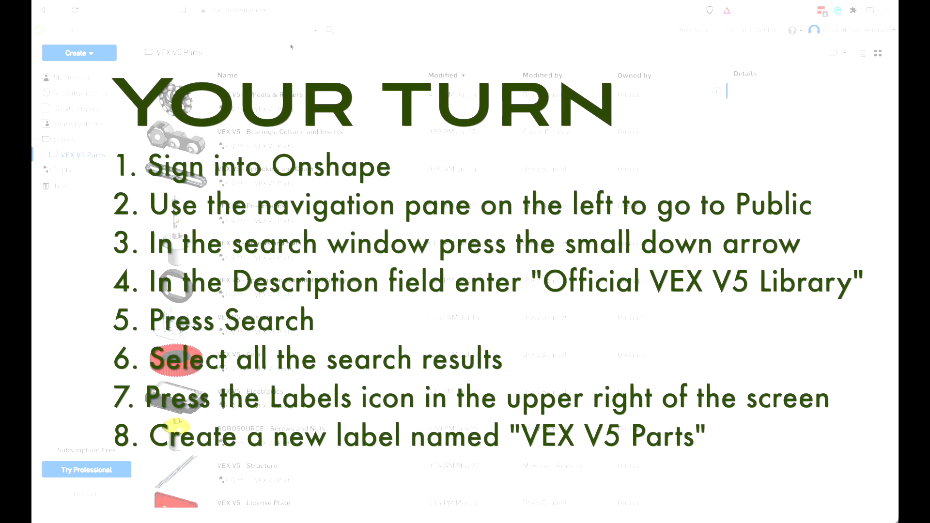
{"action": "left_click", "coordinate": [313, 30]}
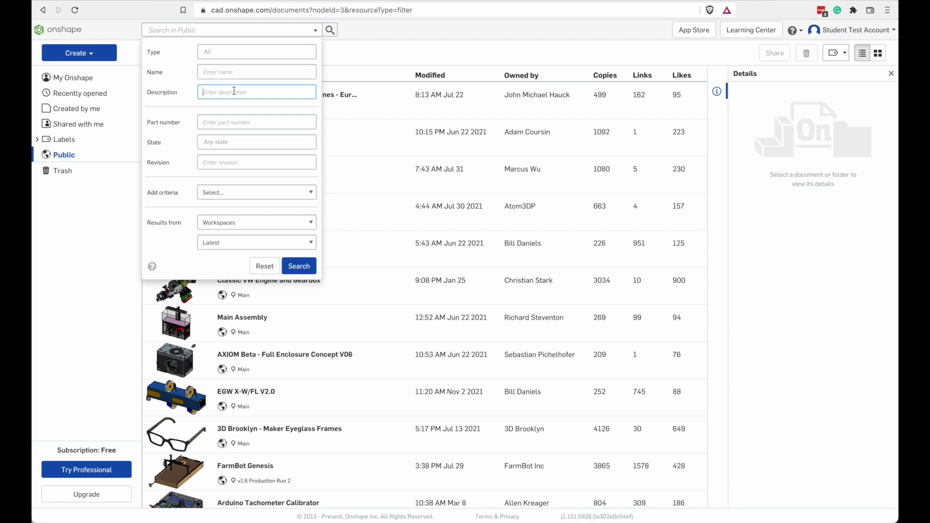
- Search descriptions for 'VEX Sample Drivetrain' and create a new label 'Sample Drivetrains'
{"action": "type", "text": "VEX Sample"}
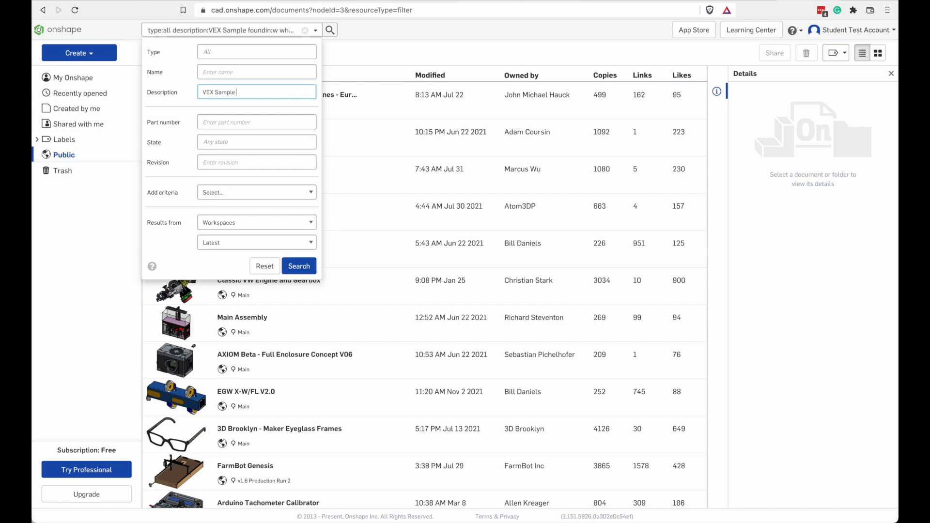
{"action": "type", "text": "Drivetrain"}
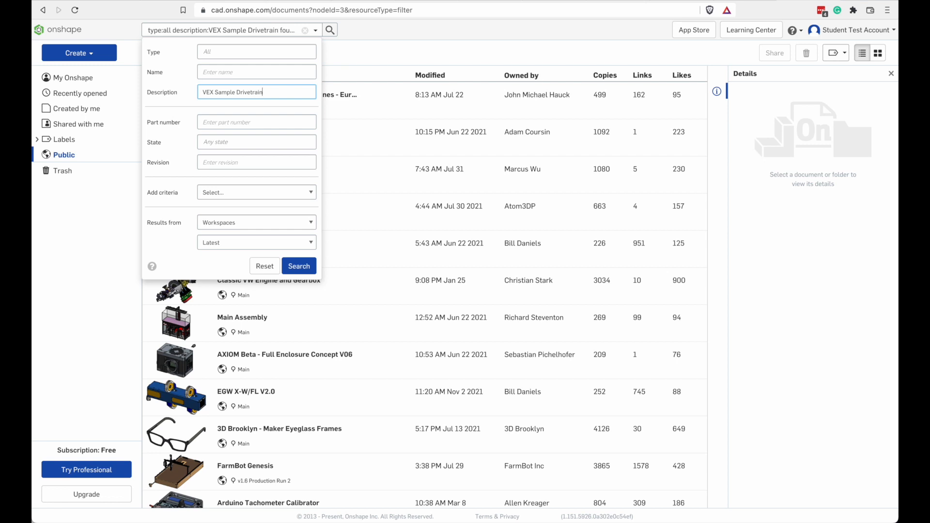
{"action": "left_click", "coordinate": [300, 265]}
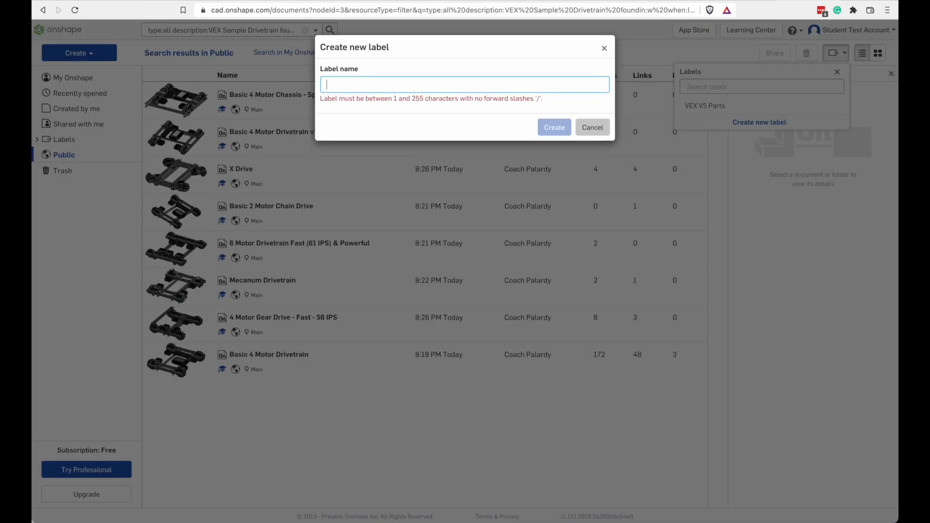
{"action": "type", "text": "Sample Drivetrain"}
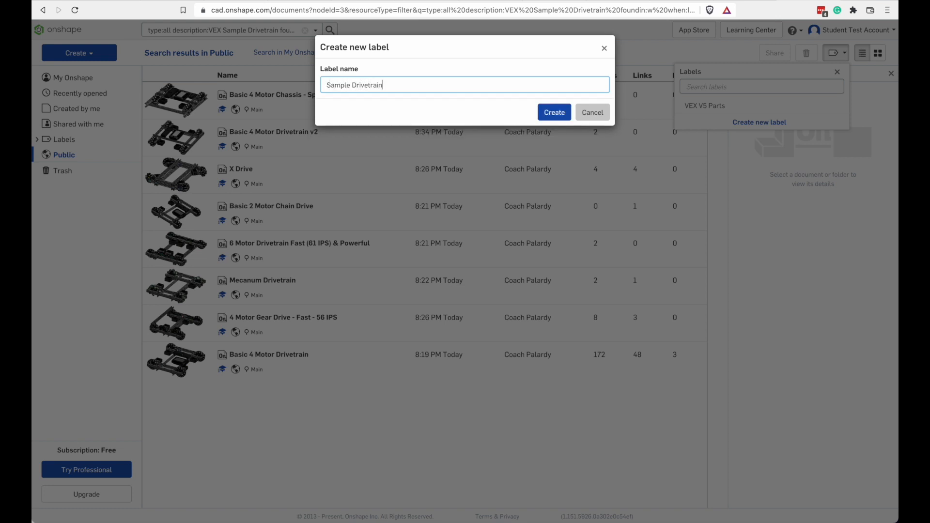
{"action": "left_click", "coordinate": [554, 112]}
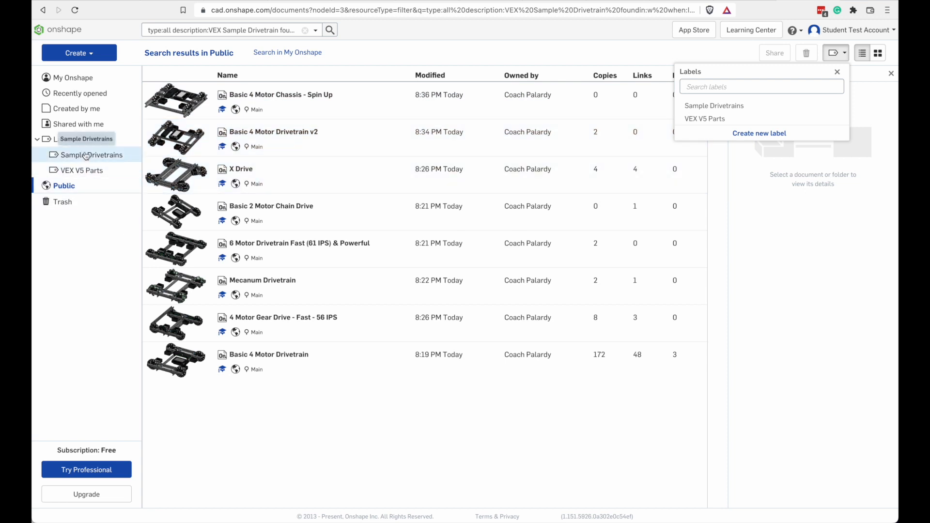
- Apply the Sample Drivetrains label to the eight drivetrain documents and list them under it
{"action": "left_click", "coordinate": [90, 155]}
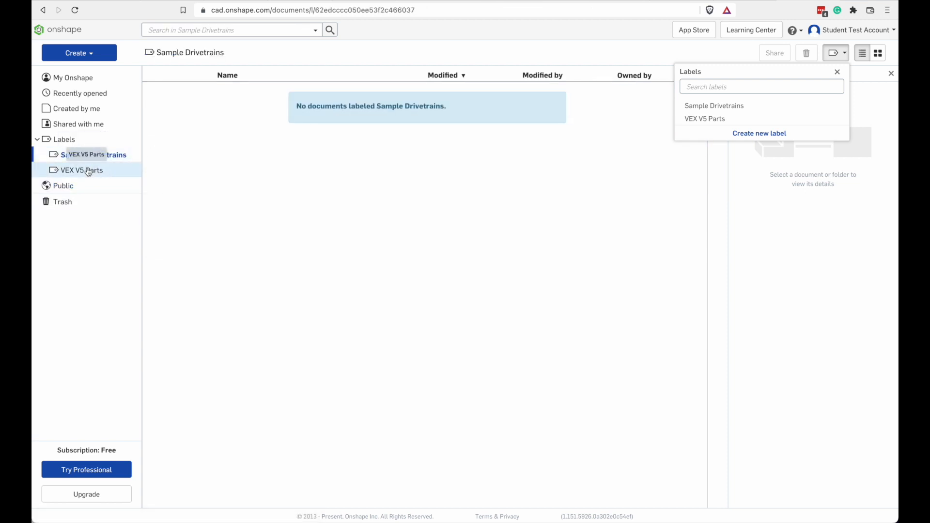
{"action": "left_click", "coordinate": [94, 154]}
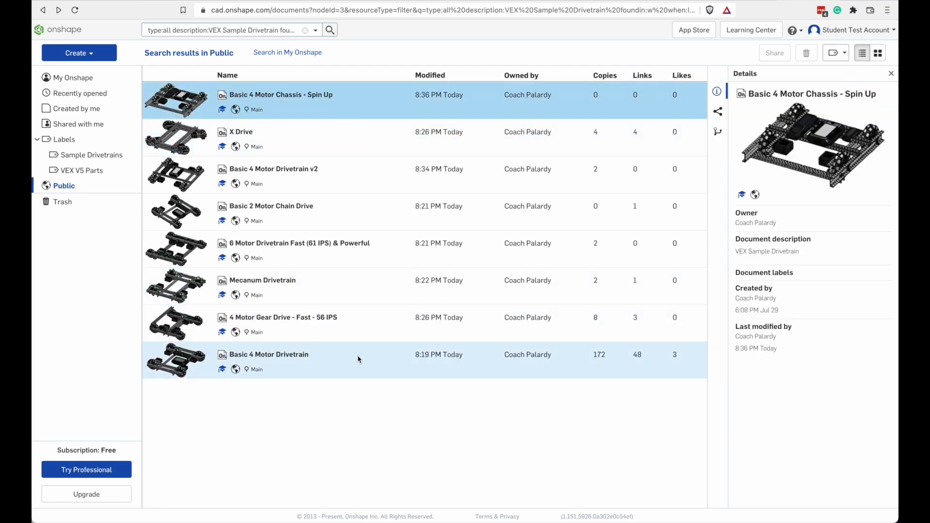
{"action": "left_click", "coordinate": [833, 53]}
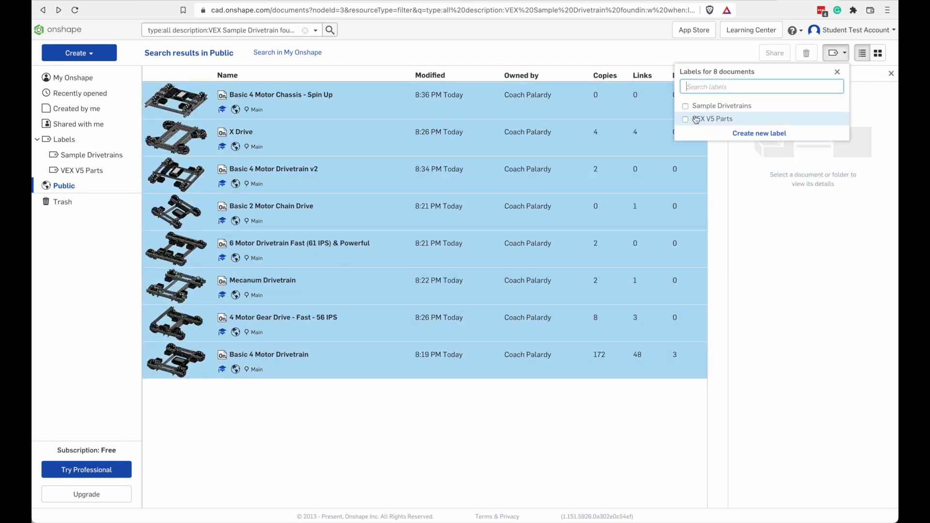
{"action": "left_click", "coordinate": [685, 106]}
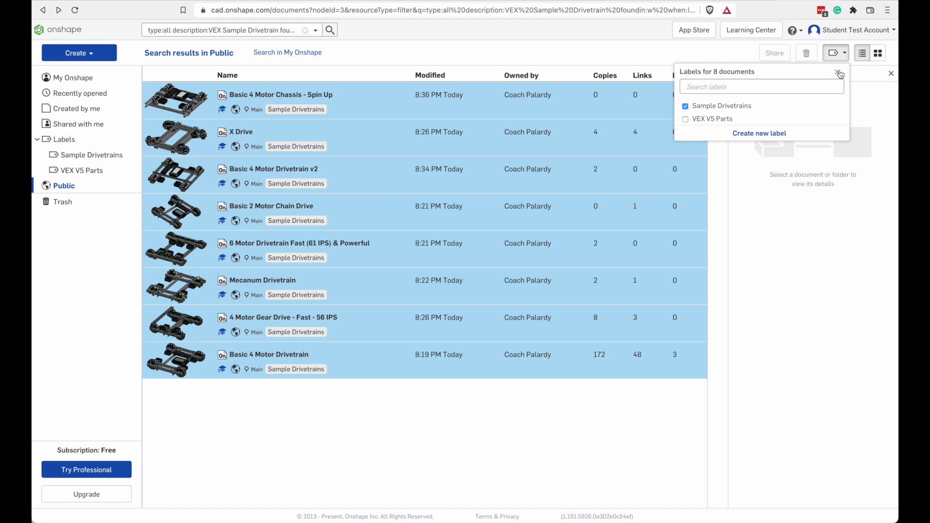
{"action": "left_click", "coordinate": [839, 73]}
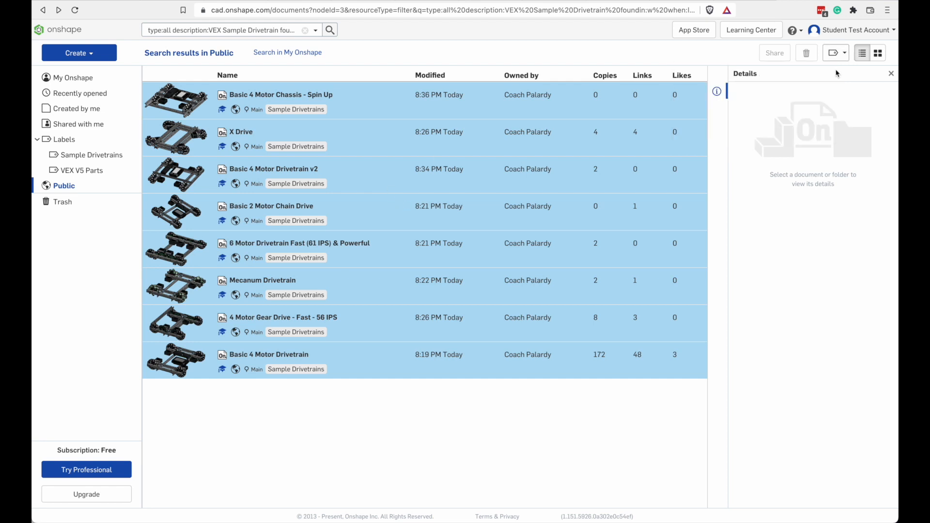
{"action": "left_click", "coordinate": [91, 155]}
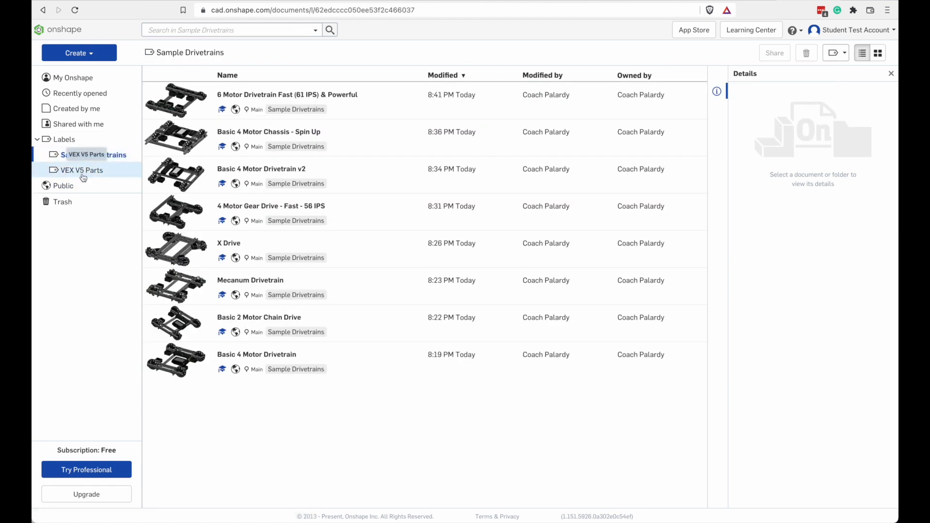
{"action": "left_click", "coordinate": [94, 154]}
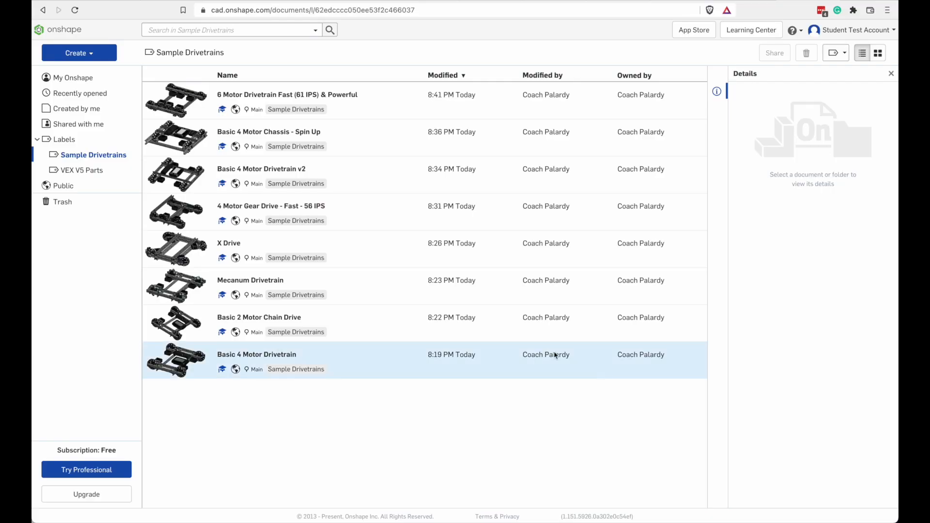
- View 6 Motor Drivetrain details, then open the Basic 4 Motor Drivetrain v2 document
{"action": "left_click", "coordinate": [286, 94]}
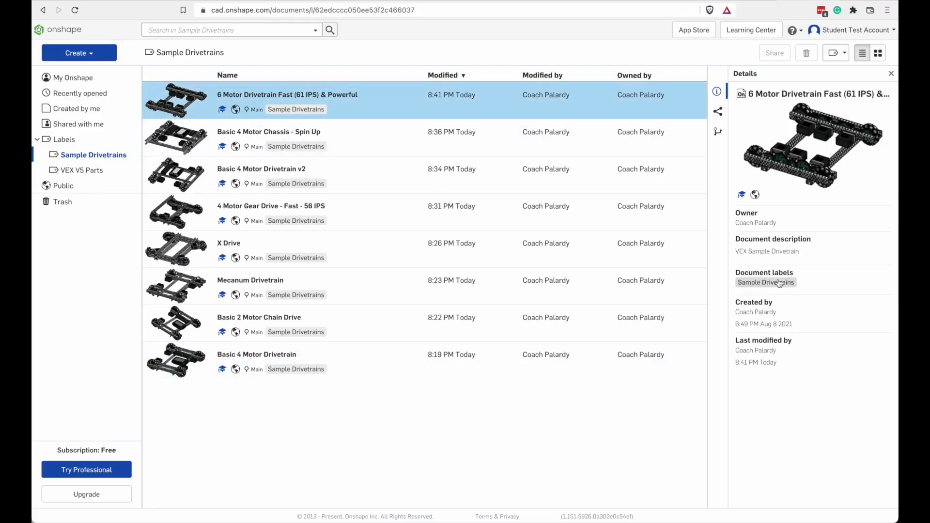
{"action": "left_click", "coordinate": [268, 132]}
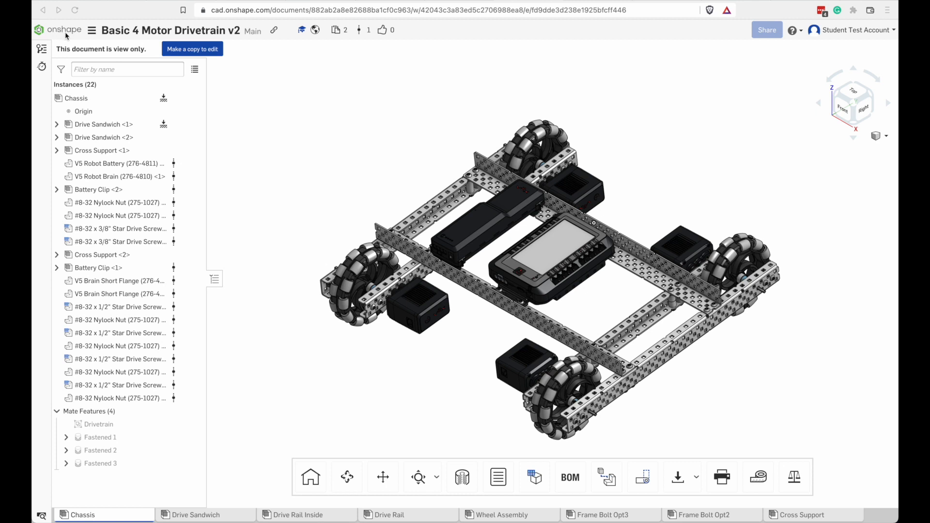
{"action": "mouse_move", "coordinate": [892, 34]}
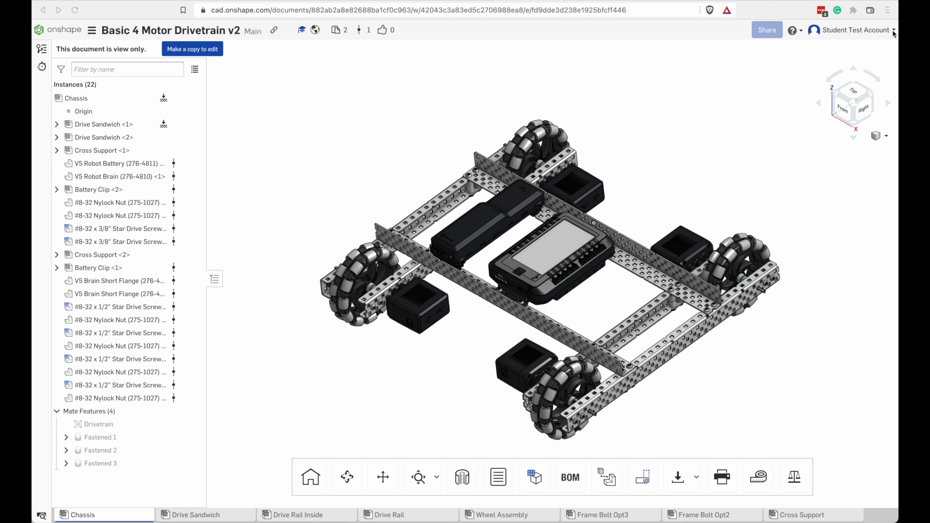
{"action": "mouse_move", "coordinate": [799, 32]}
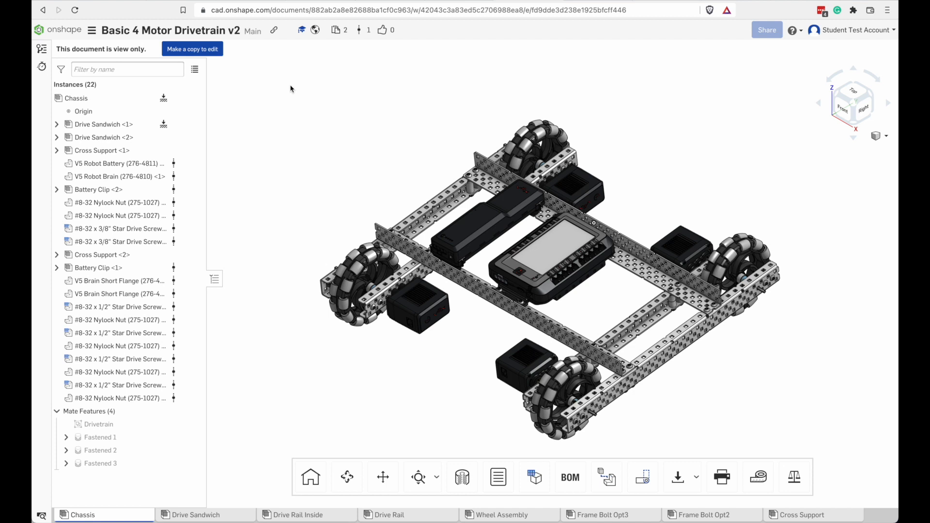
{"action": "mouse_move", "coordinate": [192, 48]}
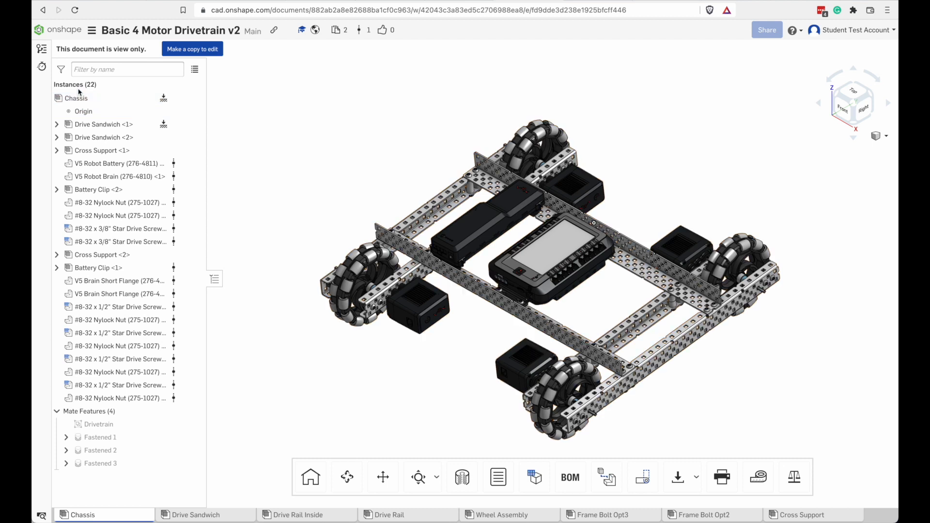
{"action": "left_click", "coordinate": [104, 124]}
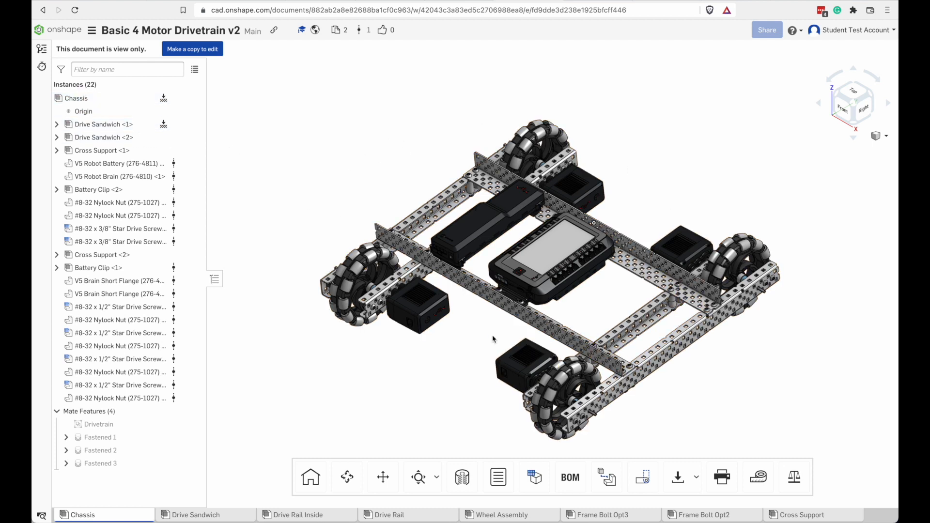
{"action": "left_click", "coordinate": [118, 163]}
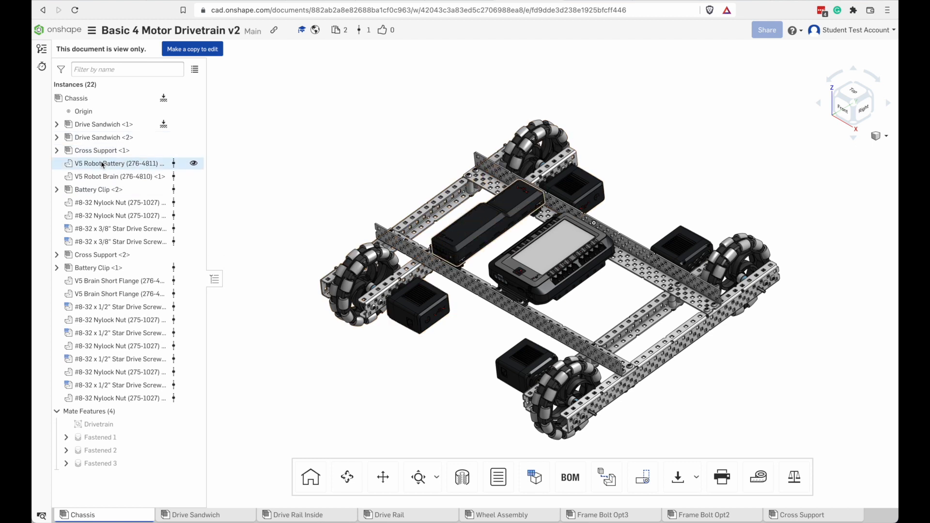
{"action": "left_click", "coordinate": [103, 124]}
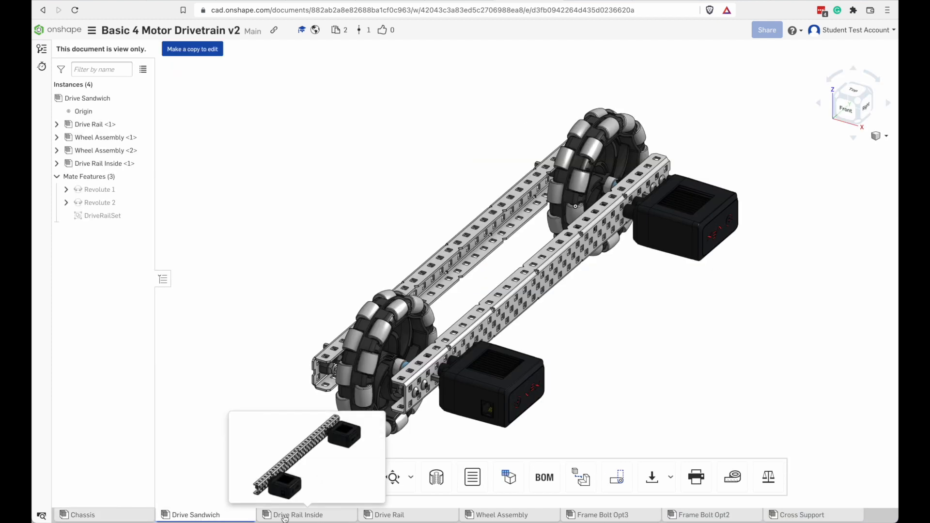
{"action": "left_click", "coordinate": [388, 514]}
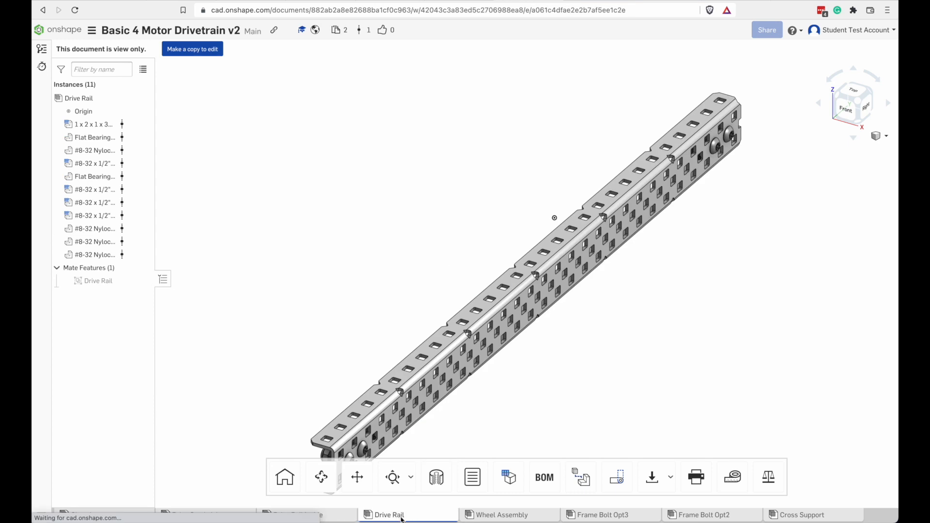
{"action": "left_click", "coordinate": [500, 514]}
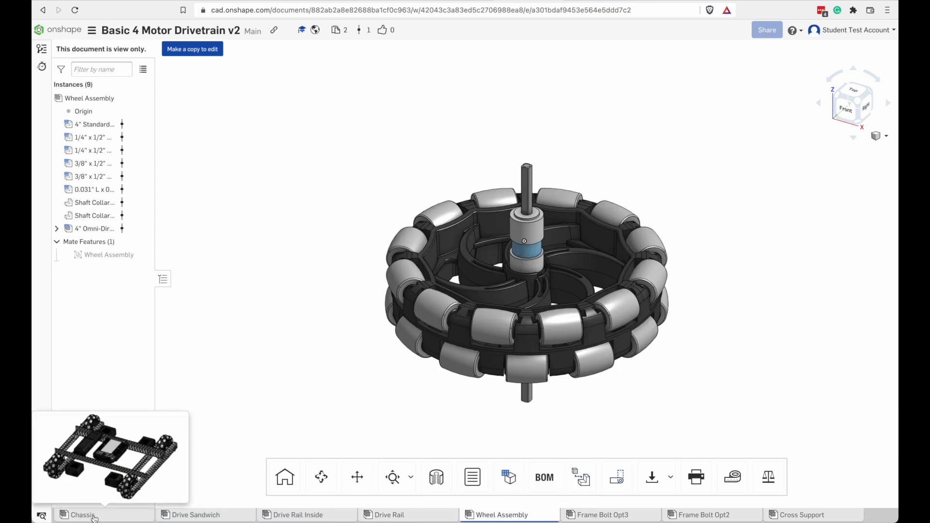
{"action": "left_click", "coordinate": [81, 515]}
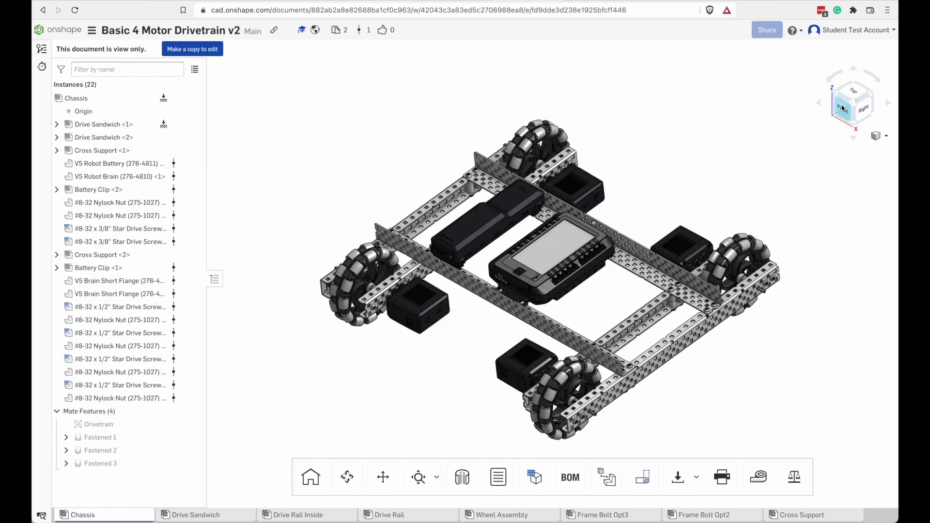
{"action": "left_click", "coordinate": [855, 94]}
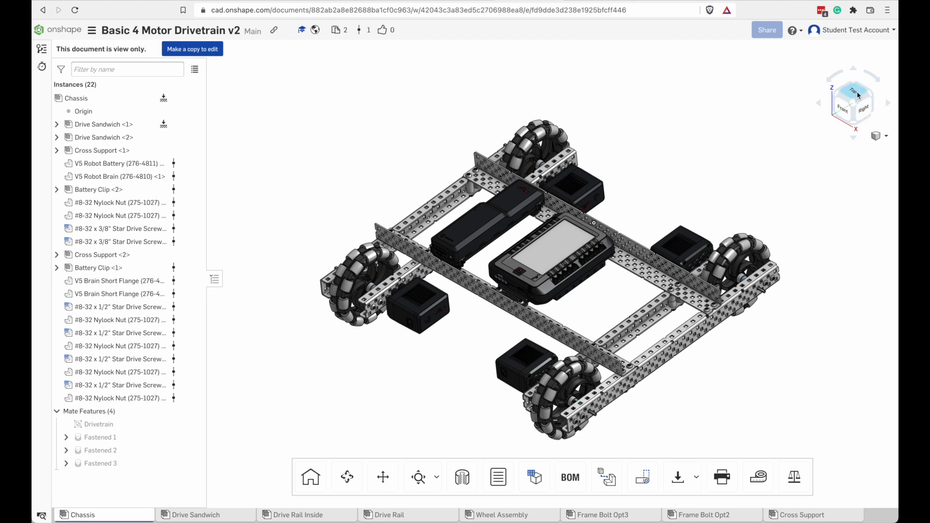
{"action": "left_click", "coordinate": [853, 95]}
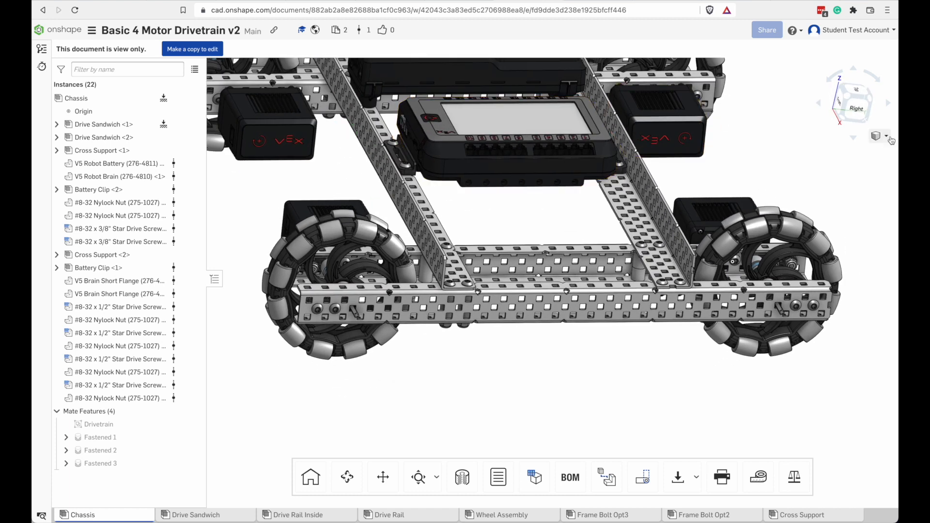
{"action": "left_click", "coordinate": [881, 136]}
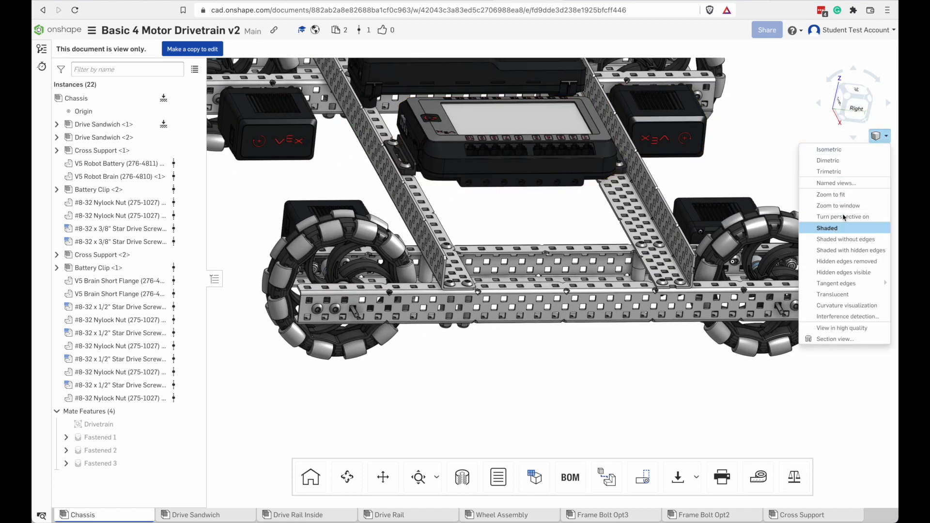
{"action": "mouse_move", "coordinate": [764, 132]}
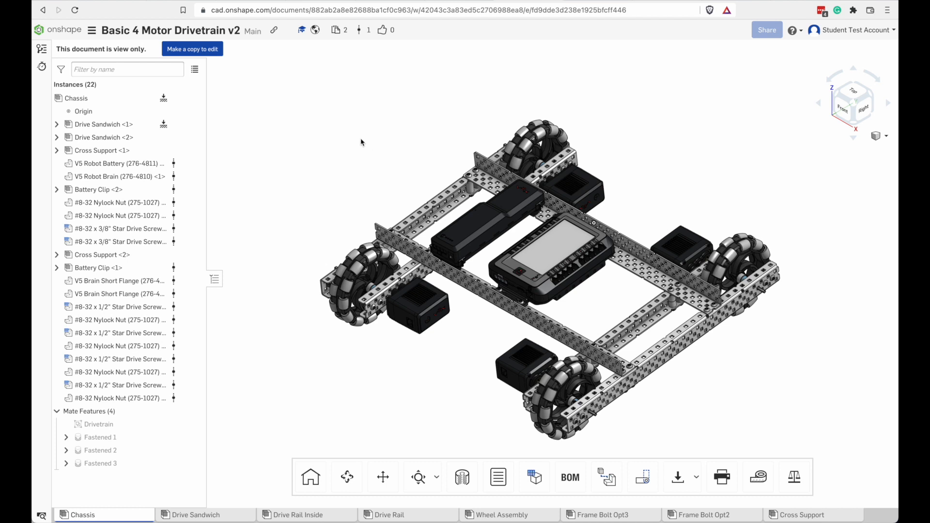
{"action": "mouse_move", "coordinate": [280, 152]}
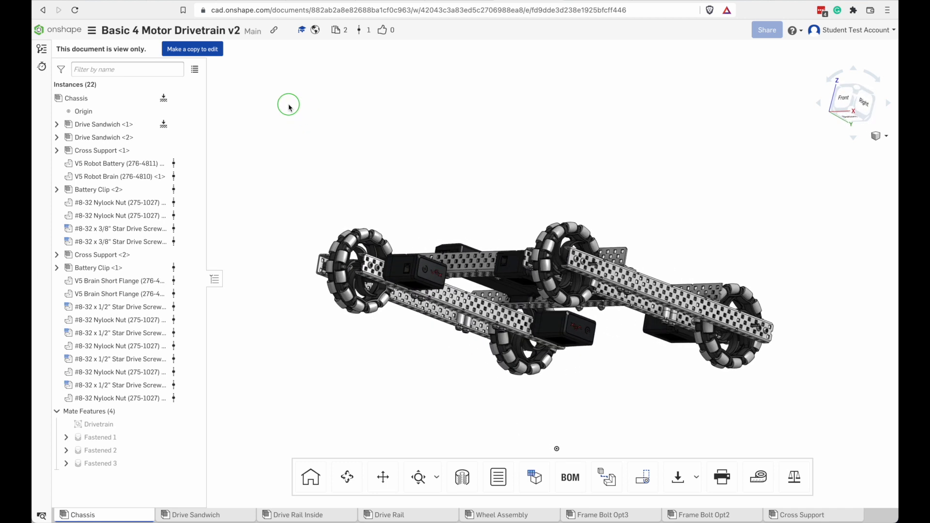
{"action": "left_click_drag", "start_coordinate": [289, 107], "coordinate": [292, 140]}
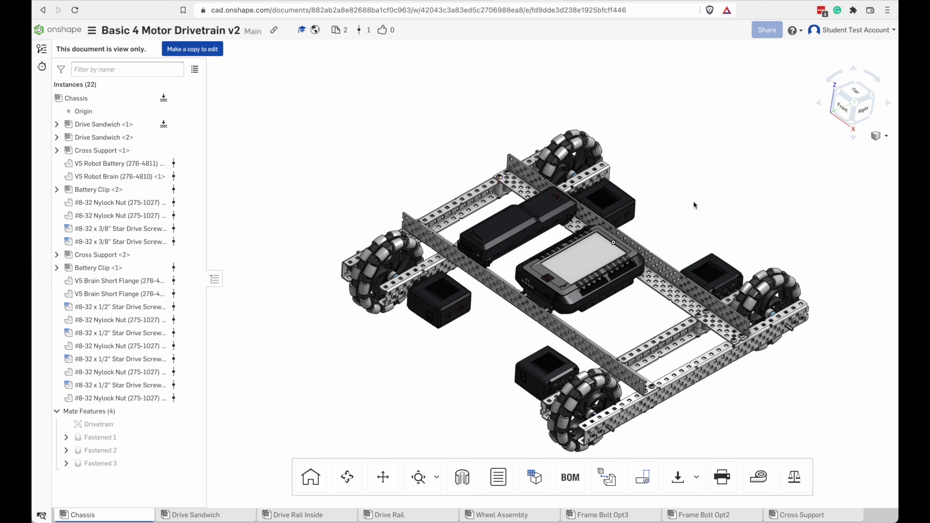
{"action": "mouse_move", "coordinate": [697, 248]}
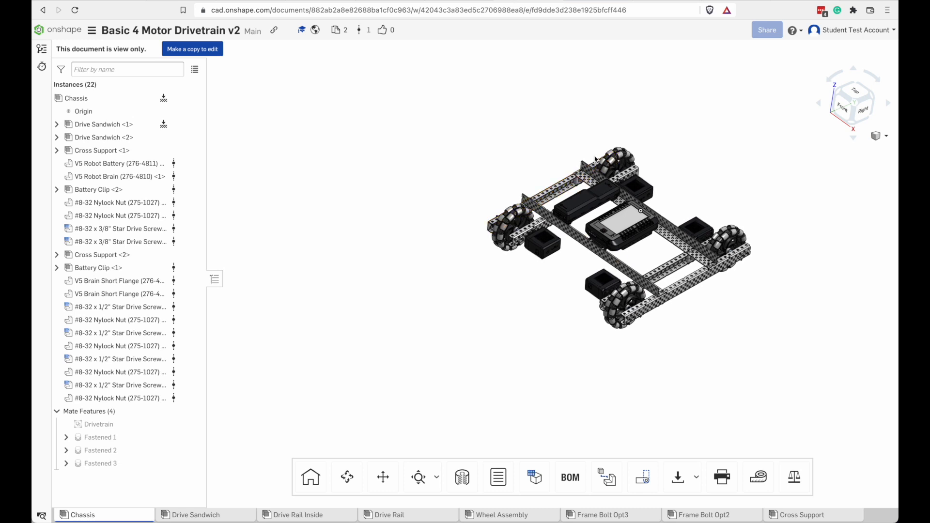
{"action": "left_click", "coordinate": [579, 181]}
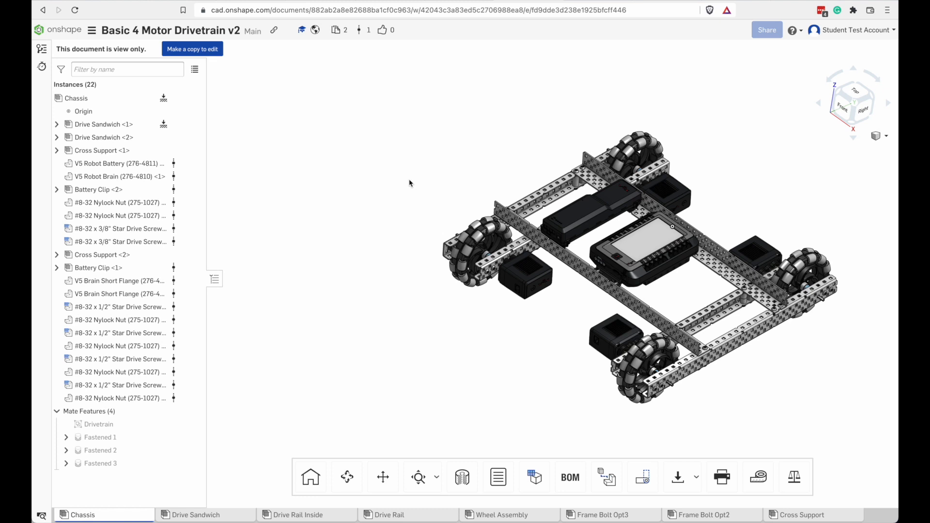
{"action": "mouse_move", "coordinate": [413, 183]}
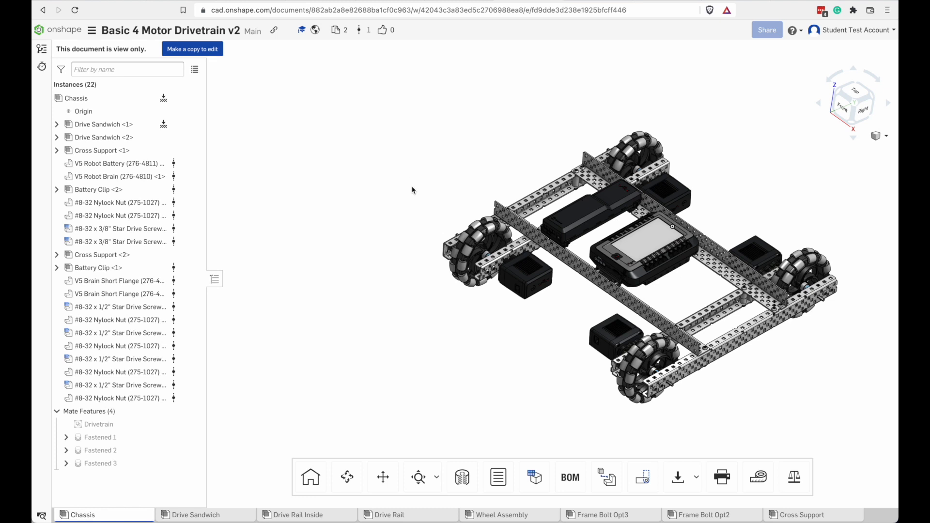
{"action": "mouse_move", "coordinate": [403, 194]}
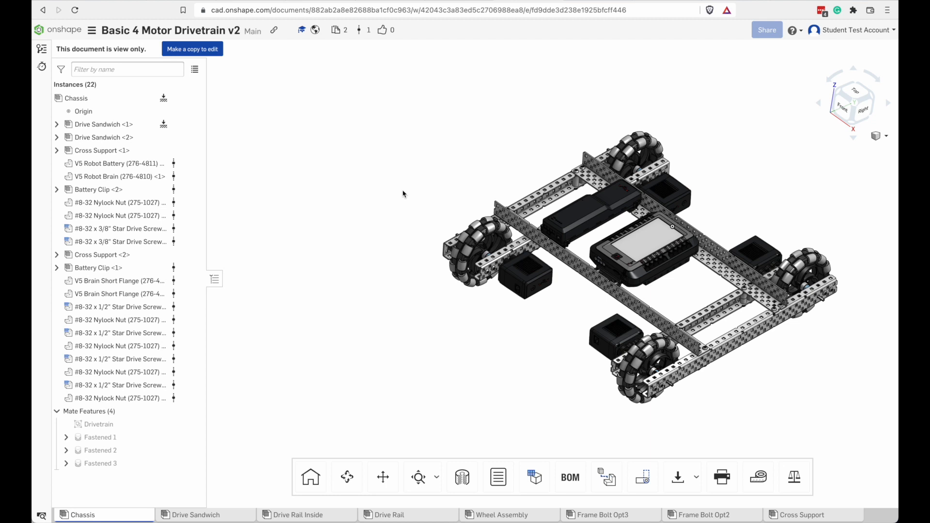
{"action": "mouse_move", "coordinate": [322, 217]}
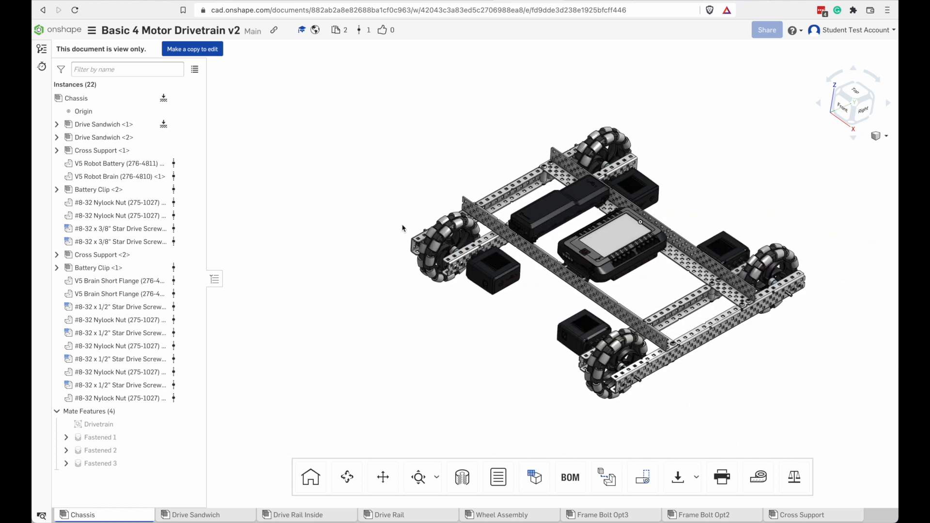
{"action": "left_click", "coordinate": [444, 241]}
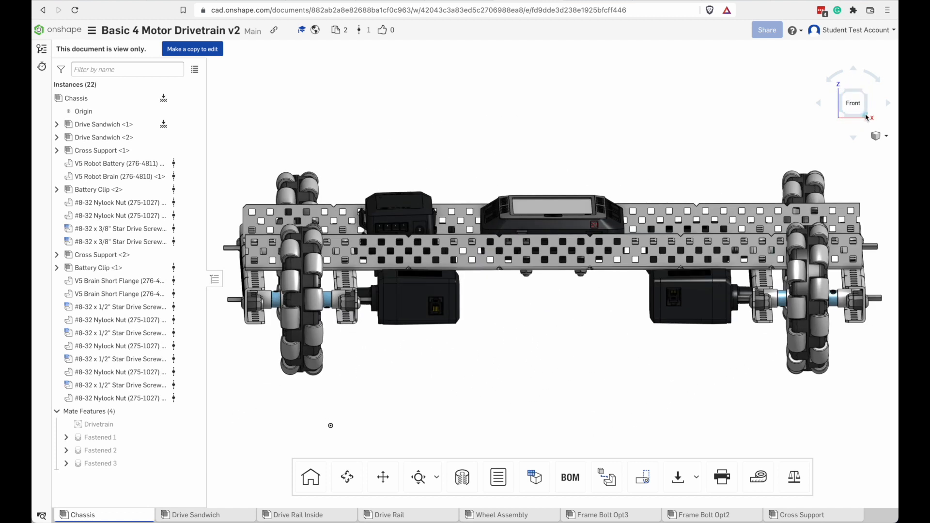
- View the chassis from underneath, then return it to an isometric view
{"action": "left_click", "coordinate": [852, 103]}
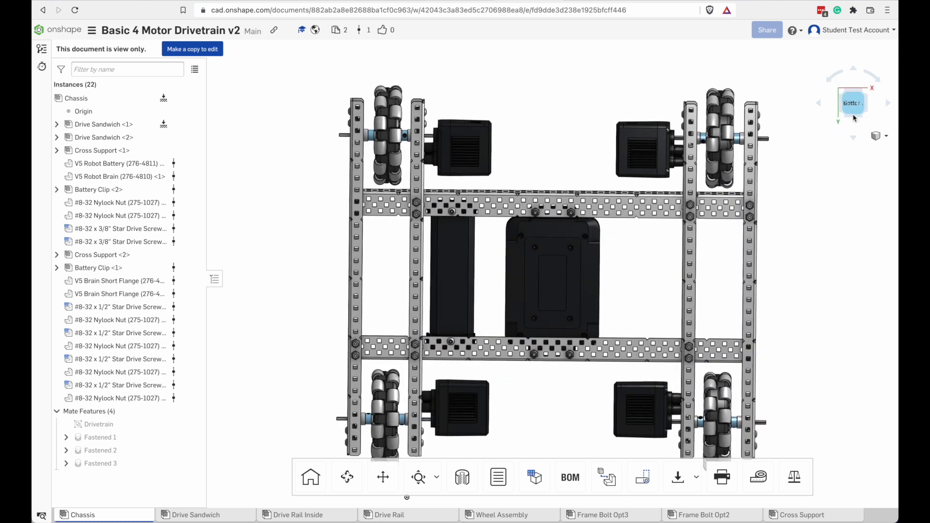
{"action": "left_click", "coordinate": [884, 135]}
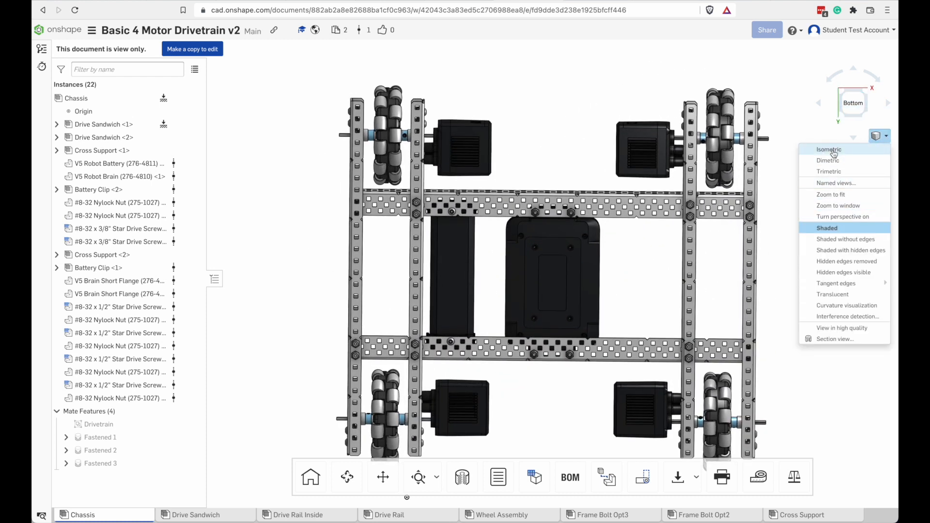
{"action": "left_click", "coordinate": [828, 149]}
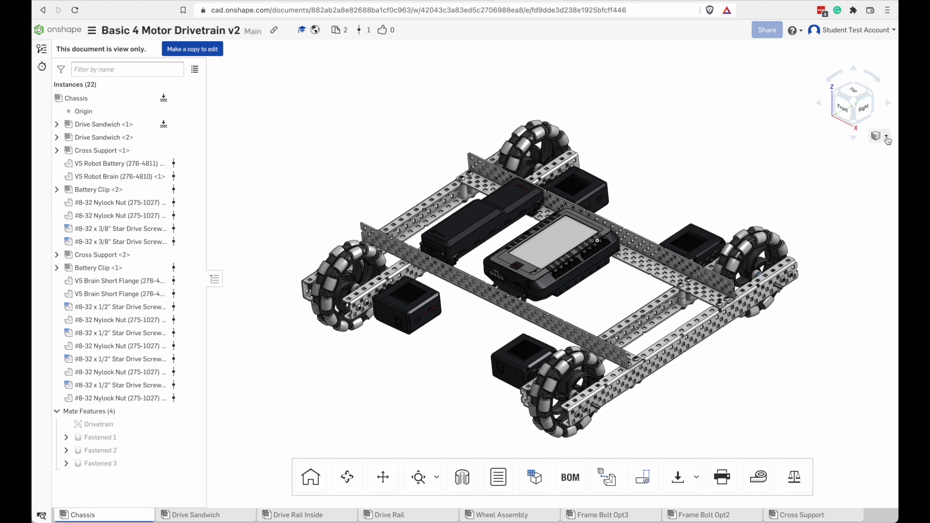
- Switch the render mode to Hidden edges removed so the chassis shows as a line drawing
{"action": "left_click", "coordinate": [881, 135]}
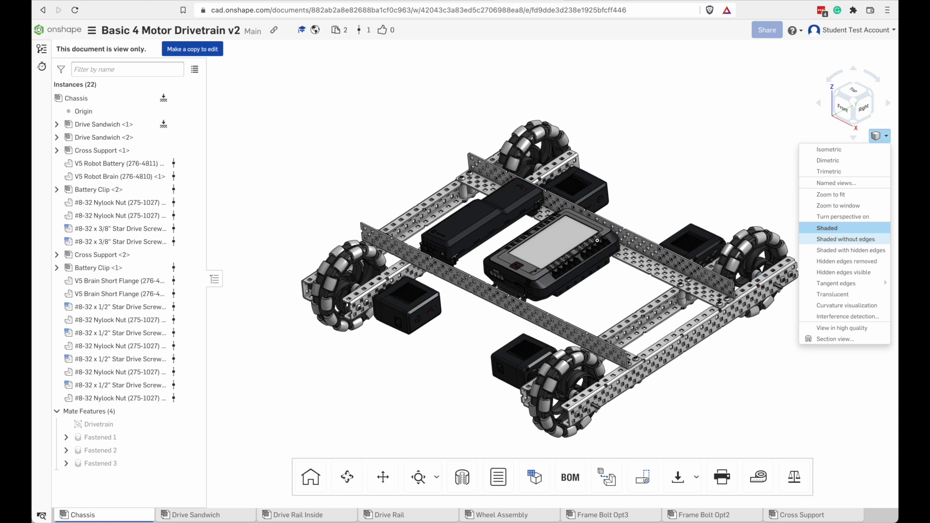
{"action": "left_click", "coordinate": [845, 239]}
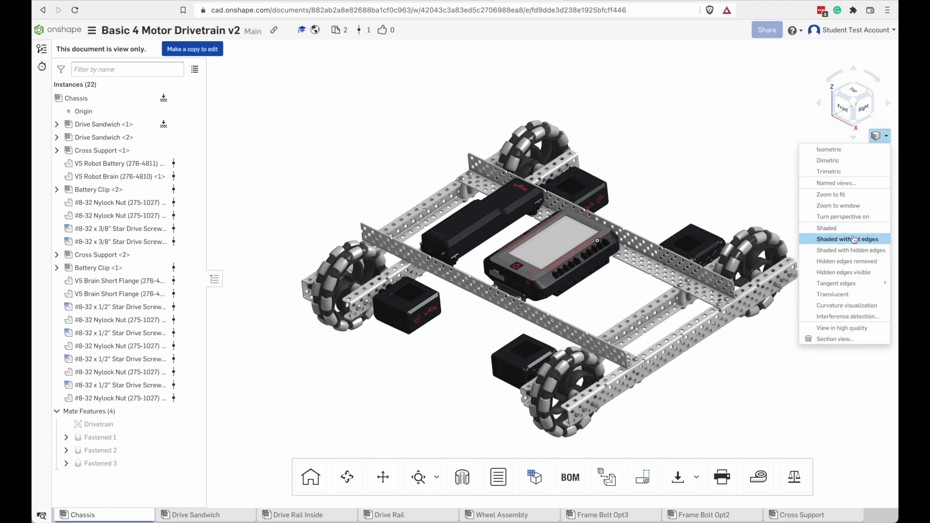
{"action": "mouse_move", "coordinate": [846, 261]}
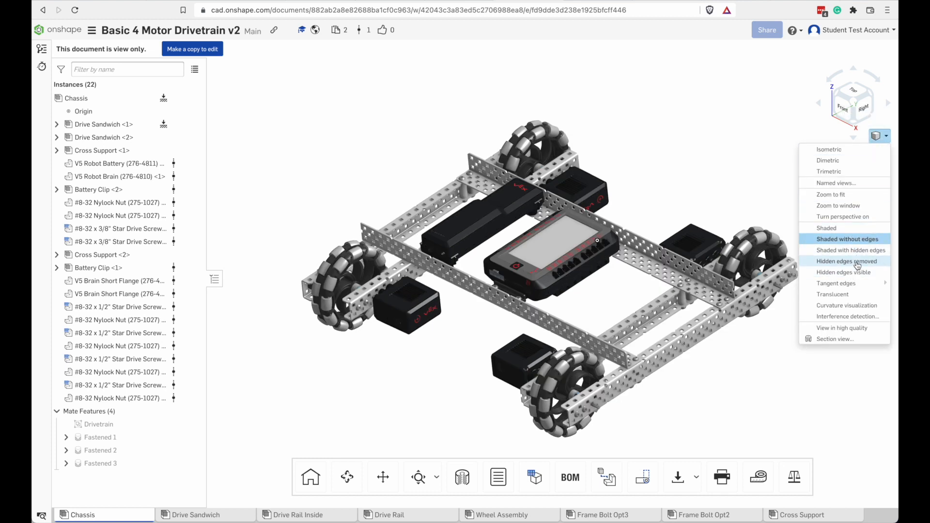
{"action": "left_click", "coordinate": [847, 262]}
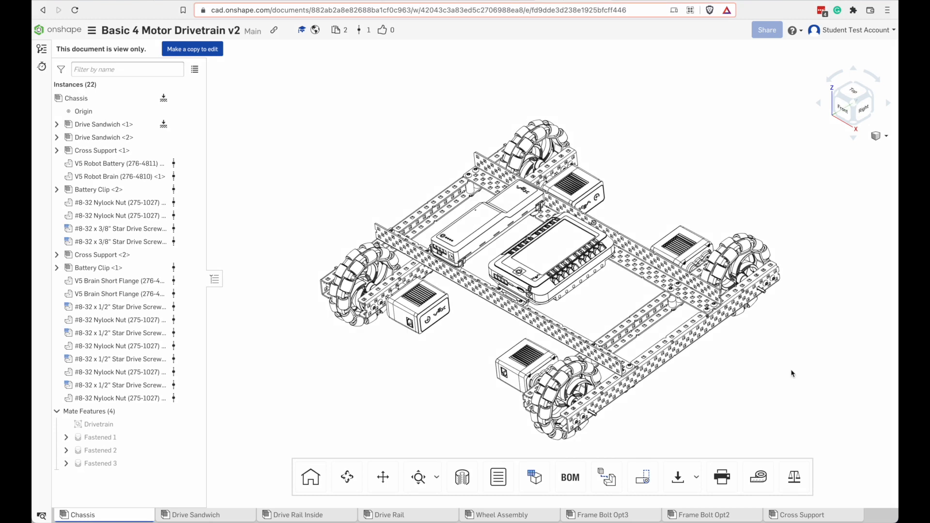
{"action": "mouse_move", "coordinate": [891, 192]}
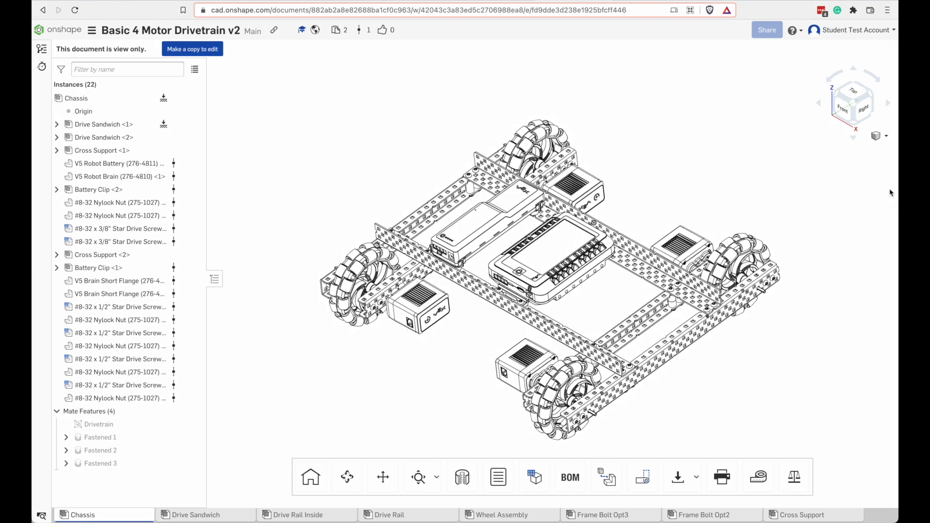
- Restore Shaded rendering and copy the workspace into a new public editable document
{"action": "left_click", "coordinate": [885, 136]}
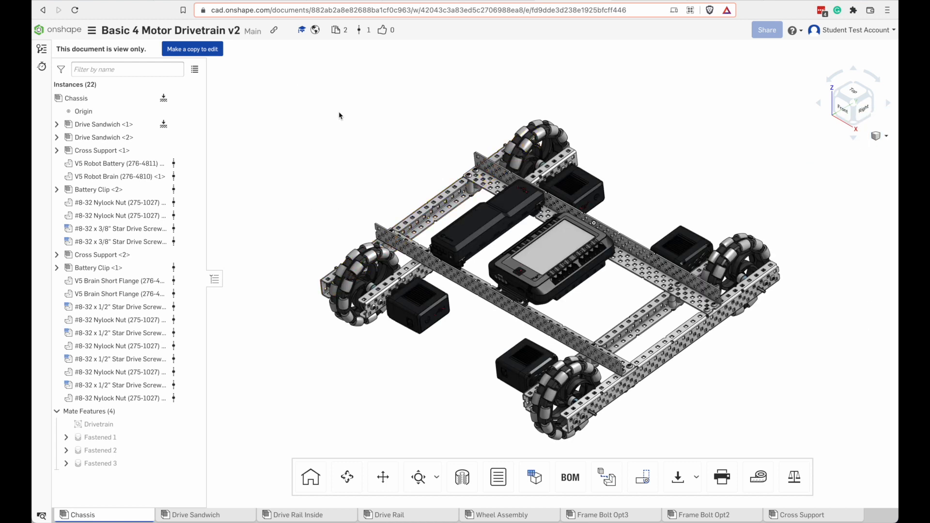
{"action": "left_click", "coordinate": [191, 48]}
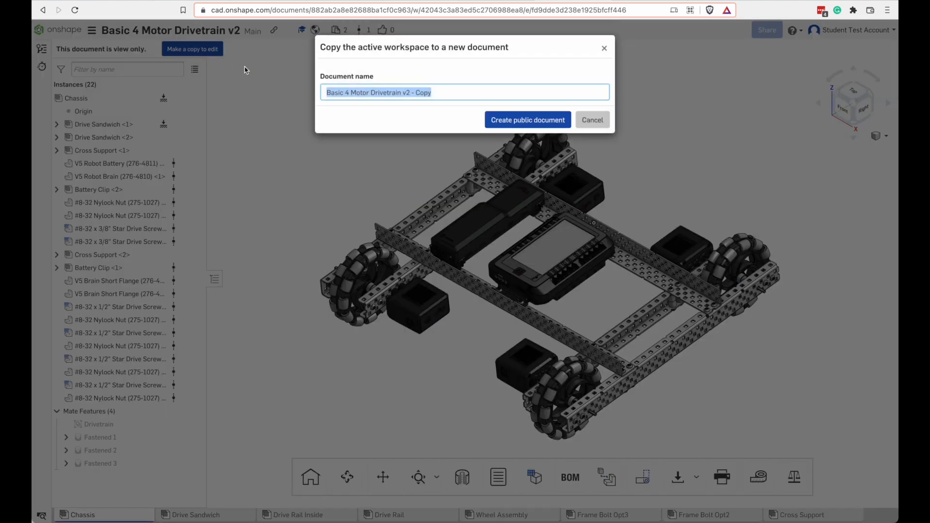
{"action": "mouse_move", "coordinate": [591, 120]}
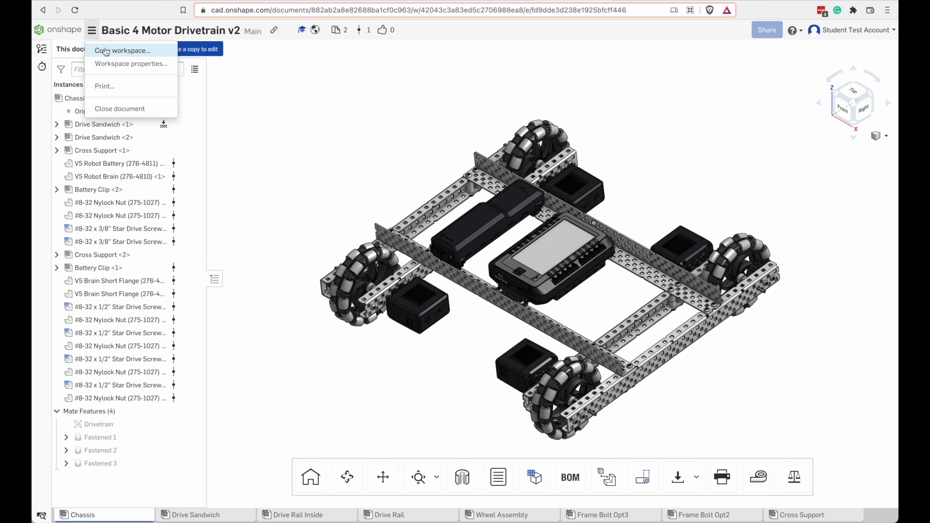
{"action": "left_click", "coordinate": [123, 51]}
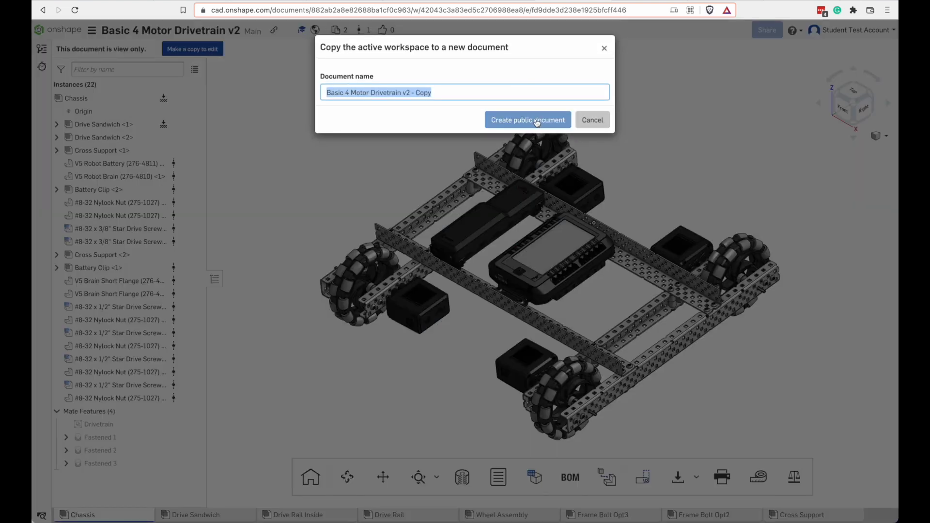
{"action": "left_click", "coordinate": [528, 120]}
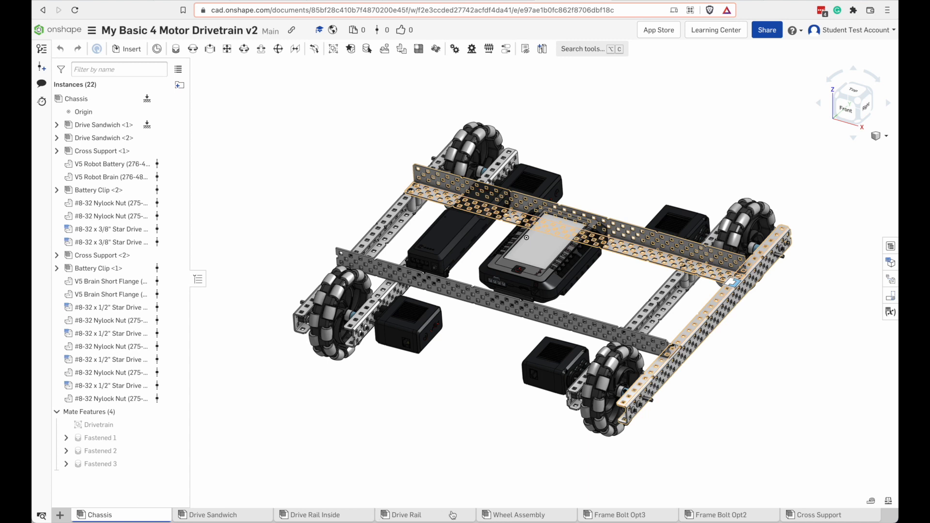
{"action": "mouse_move", "coordinate": [619, 515]}
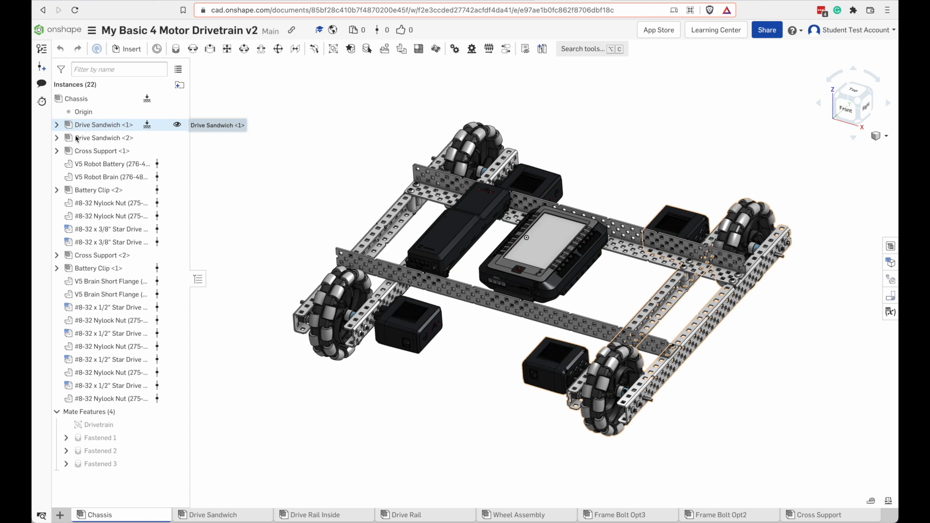
- Select and deselect the chassis assembly, briefly visiting the Drive Sandwich sub-assembly
{"action": "left_click", "coordinate": [76, 99]}
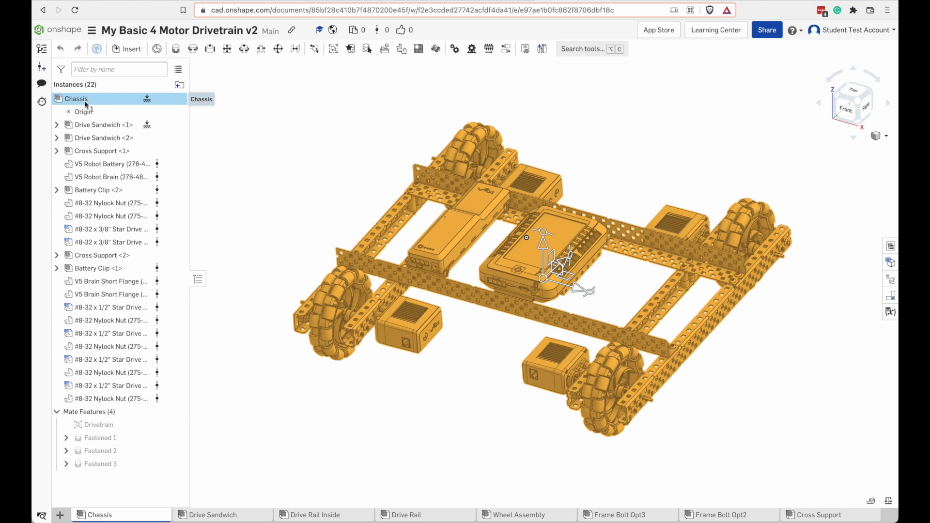
{"action": "mouse_move", "coordinate": [231, 115]}
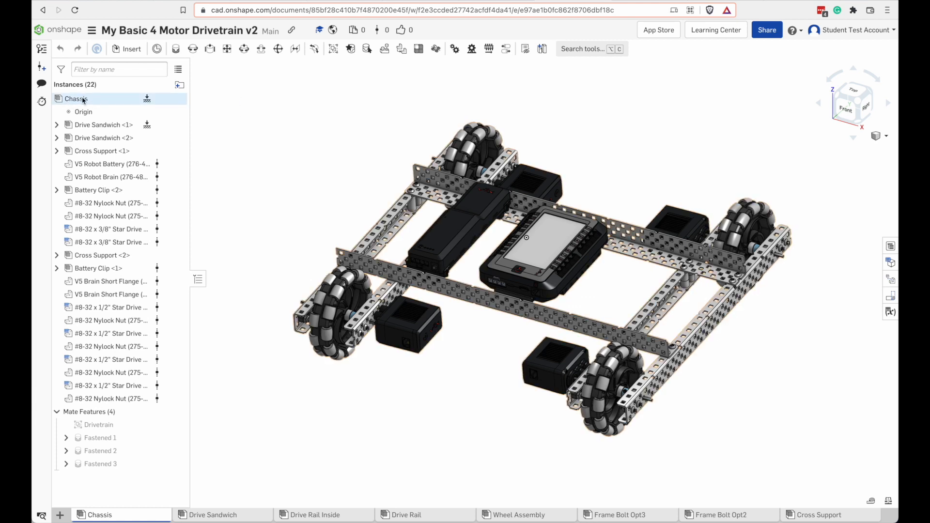
{"action": "left_click", "coordinate": [75, 98]}
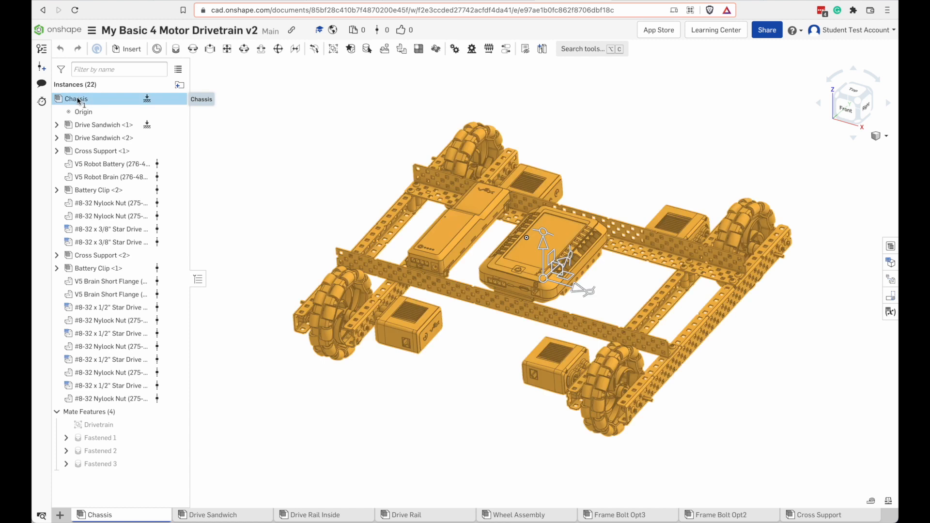
{"action": "mouse_move", "coordinate": [734, 354]}
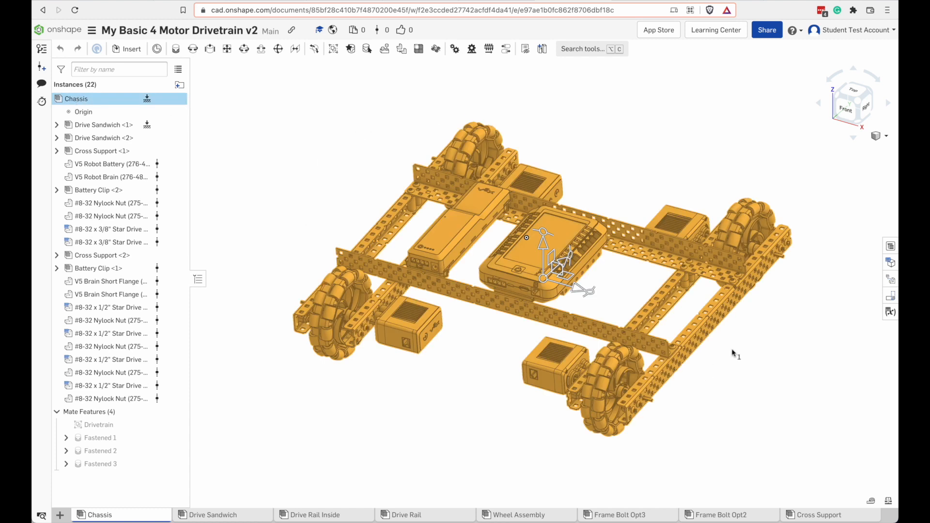
{"action": "left_click", "coordinate": [105, 137]}
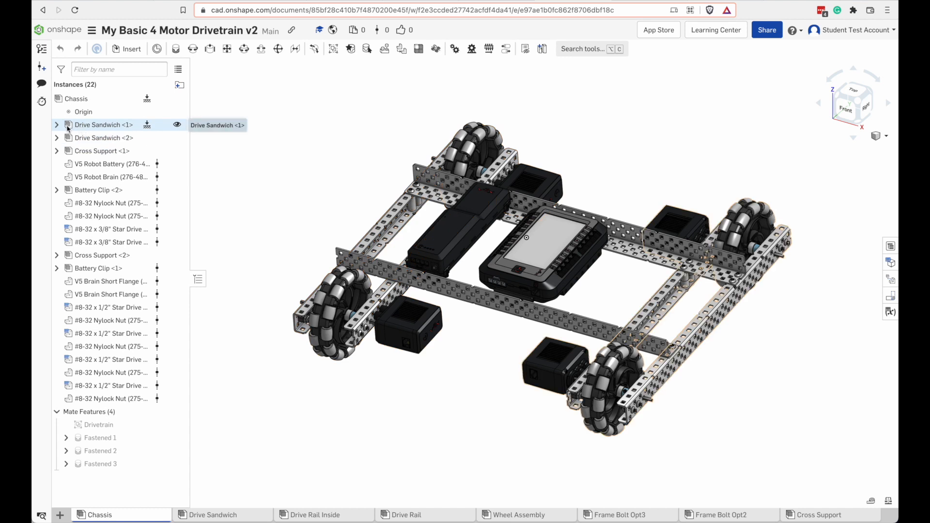
{"action": "left_click", "coordinate": [104, 125]}
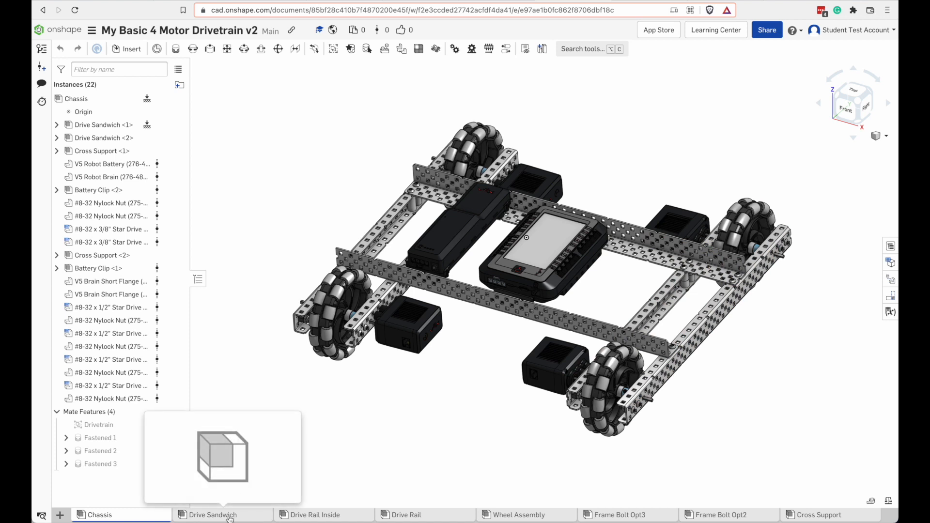
{"action": "left_click", "coordinate": [212, 515]}
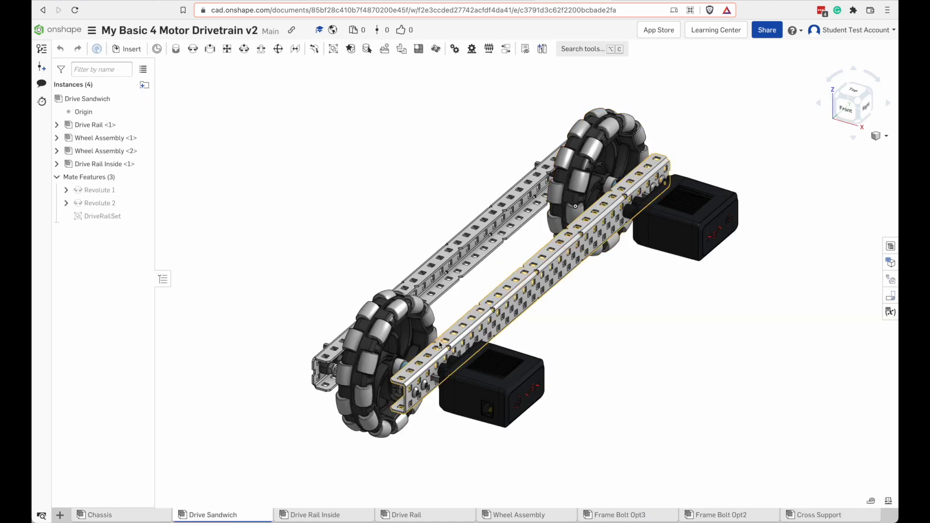
{"action": "left_click", "coordinate": [100, 514]}
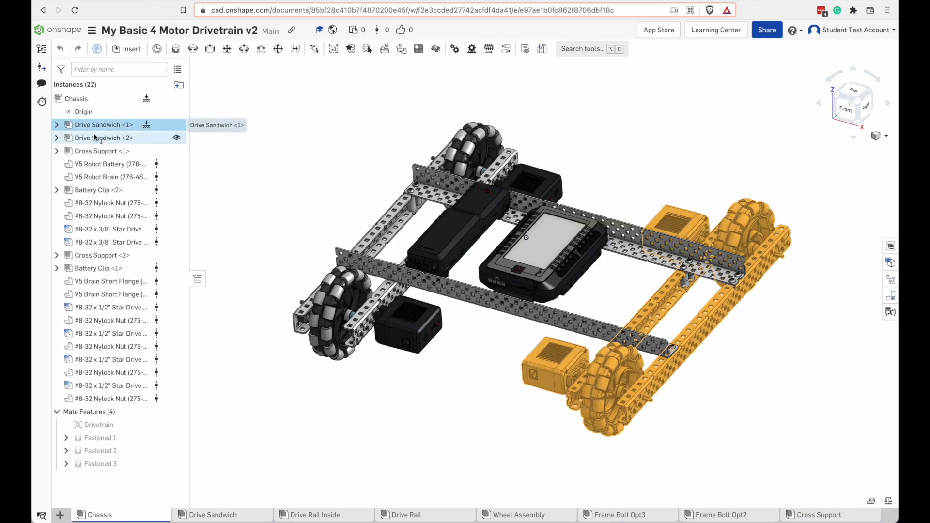
{"action": "left_click", "coordinate": [103, 138]}
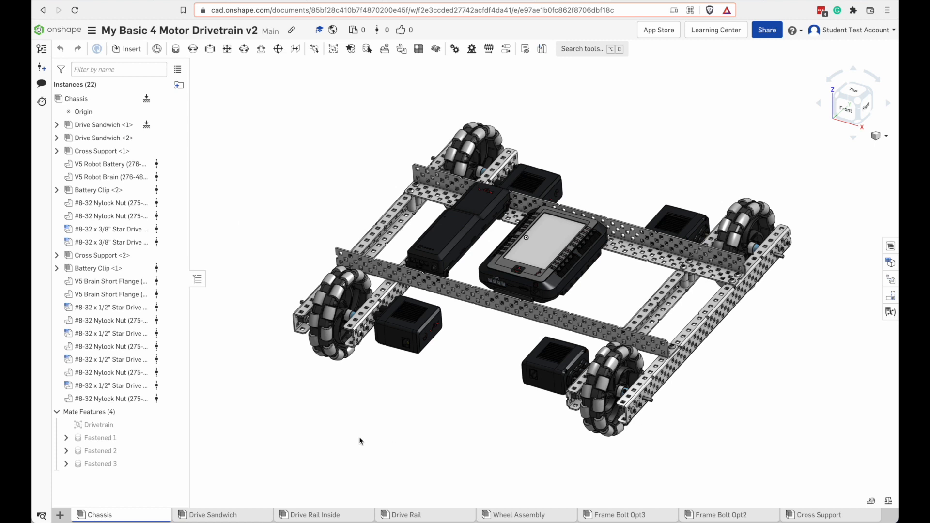
- Browse Drive Rail, Drive Rail Inside and Drive Sandwich, ending on the Wheel Assembly omni wheel
{"action": "left_click", "coordinate": [406, 515]}
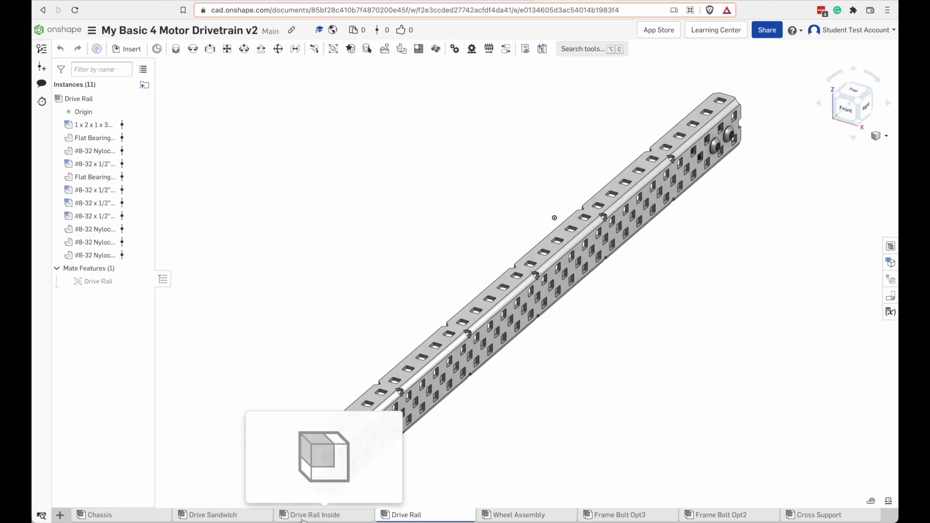
{"action": "left_click", "coordinate": [315, 515]}
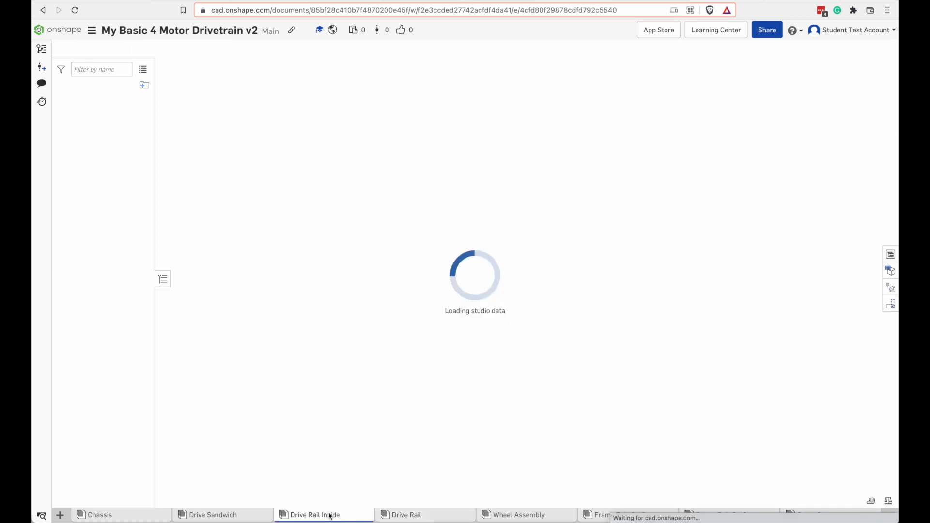
{"action": "left_click", "coordinate": [313, 515]}
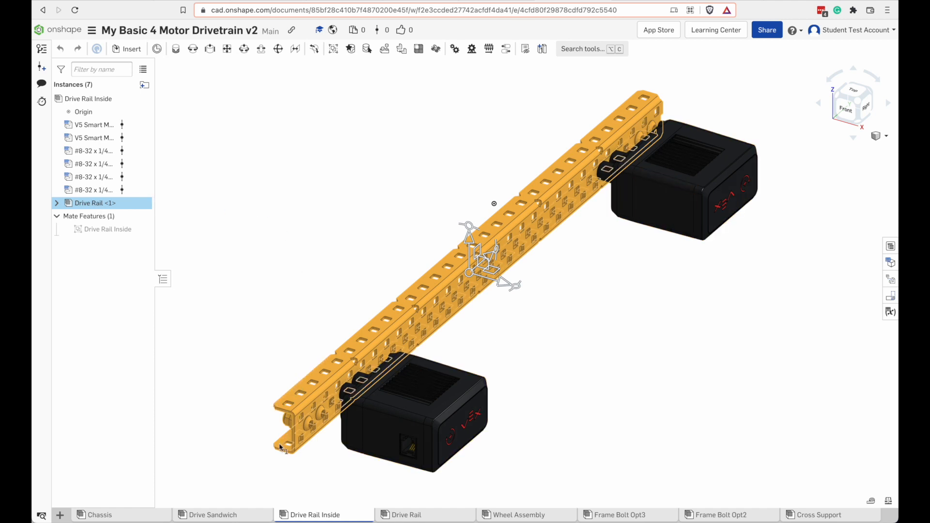
{"action": "left_click", "coordinate": [212, 514]}
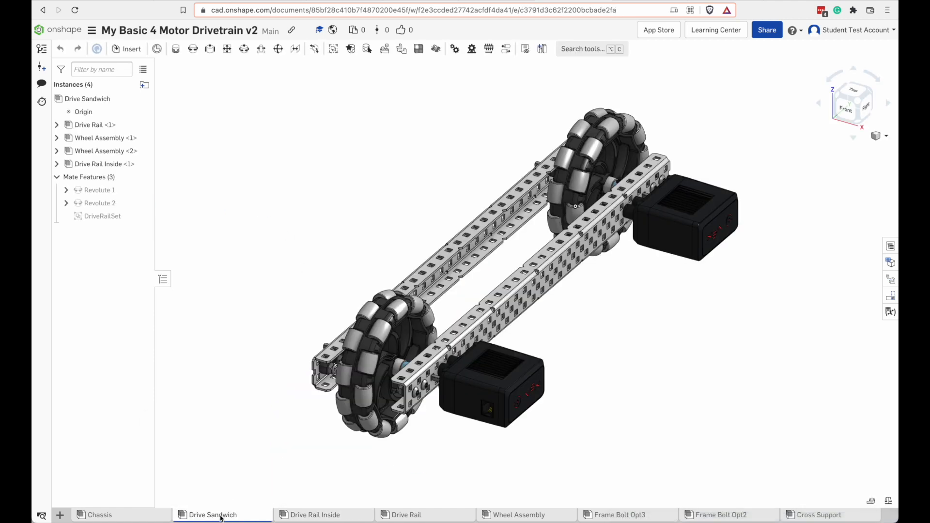
{"action": "left_click", "coordinate": [94, 125]}
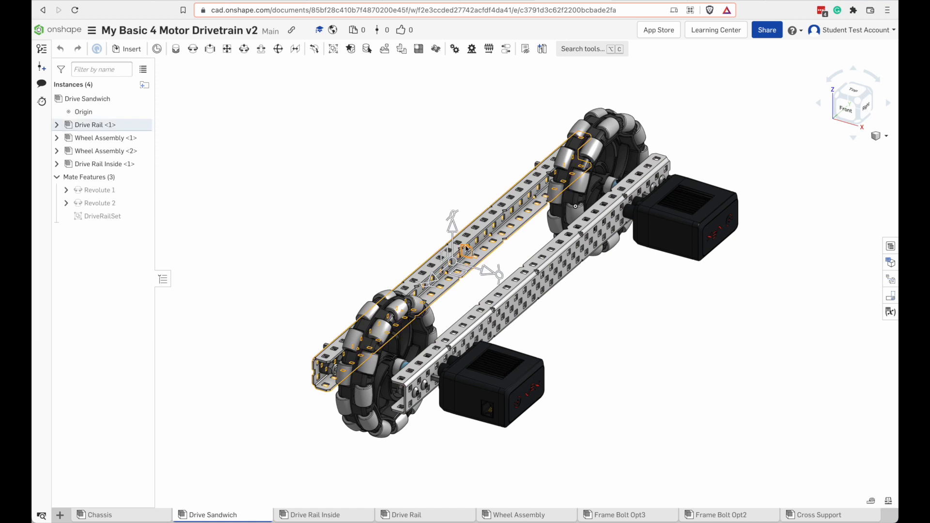
{"action": "left_click", "coordinate": [95, 125]}
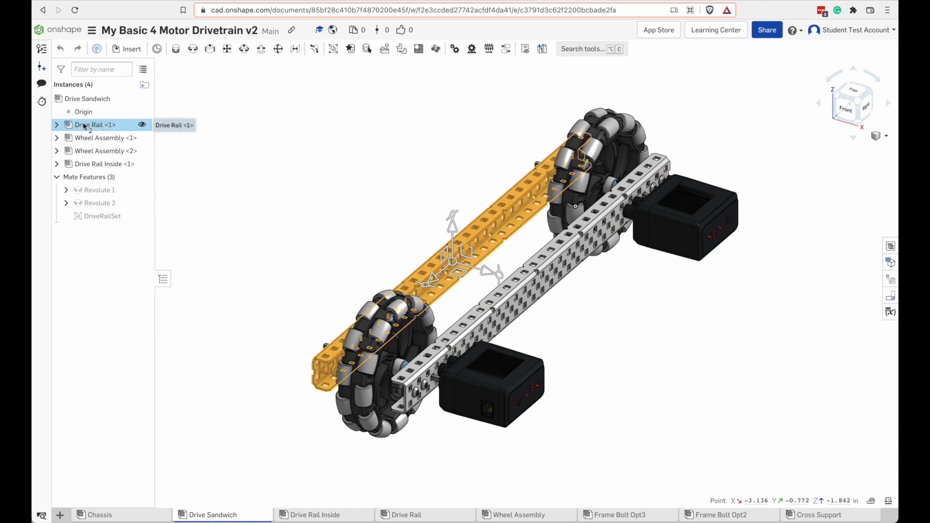
{"action": "left_click", "coordinate": [105, 164]}
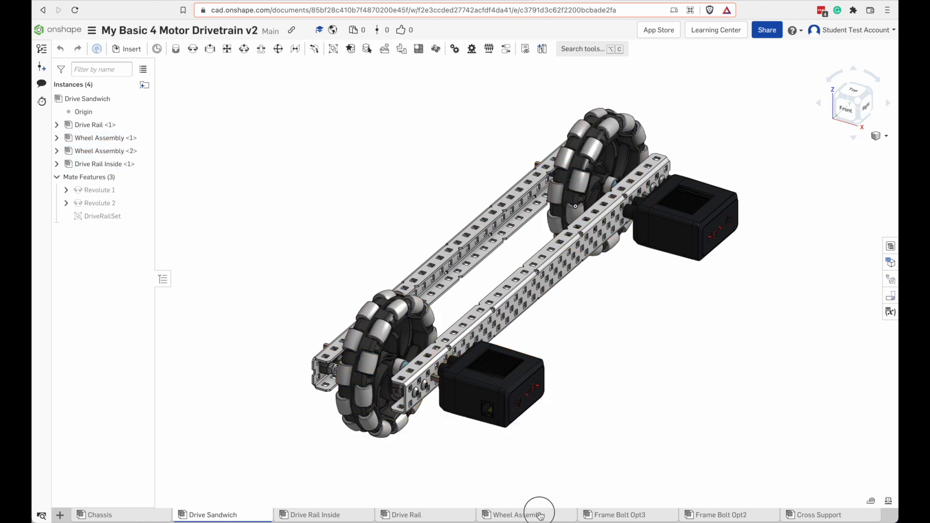
{"action": "left_click", "coordinate": [520, 515]}
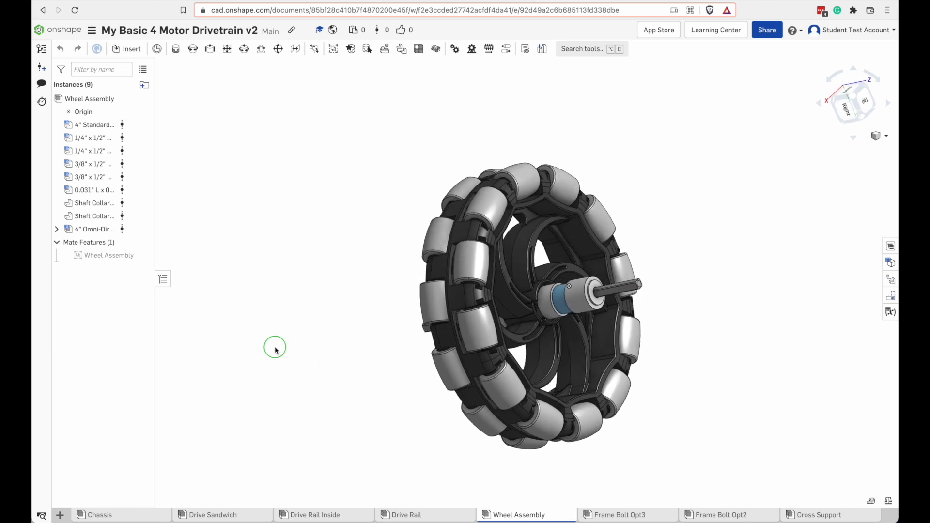
- Return to the Chassis assembly and make the hidden V5 Robot Battery visible again
{"action": "left_click", "coordinate": [99, 515]}
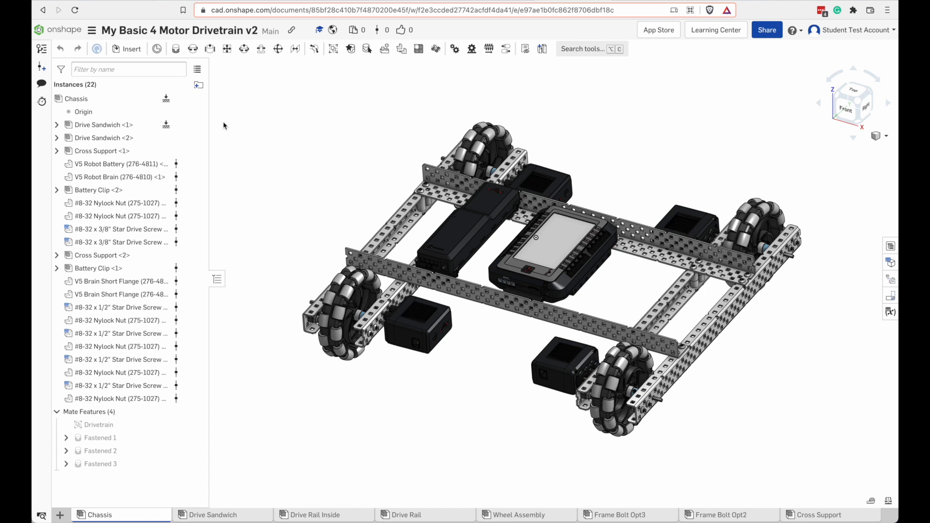
{"action": "mouse_move", "coordinate": [118, 164]}
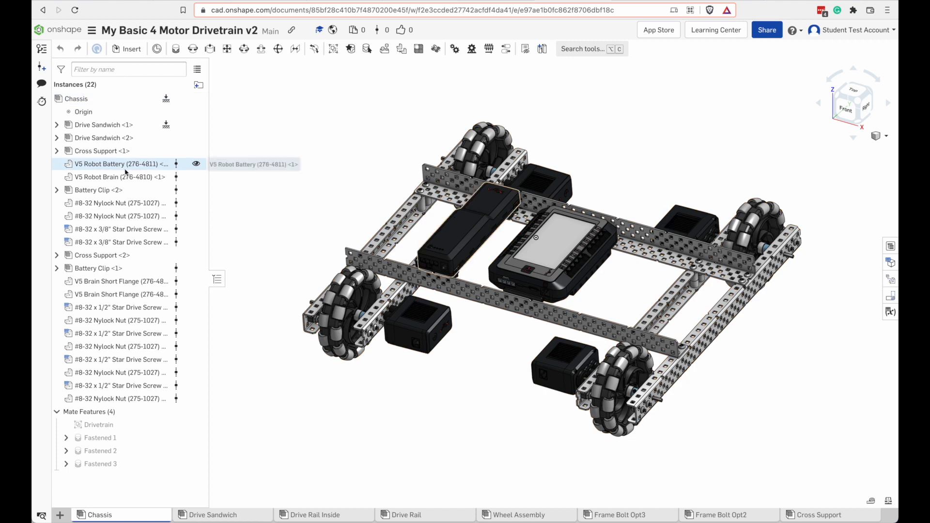
{"action": "left_click", "coordinate": [118, 164]}
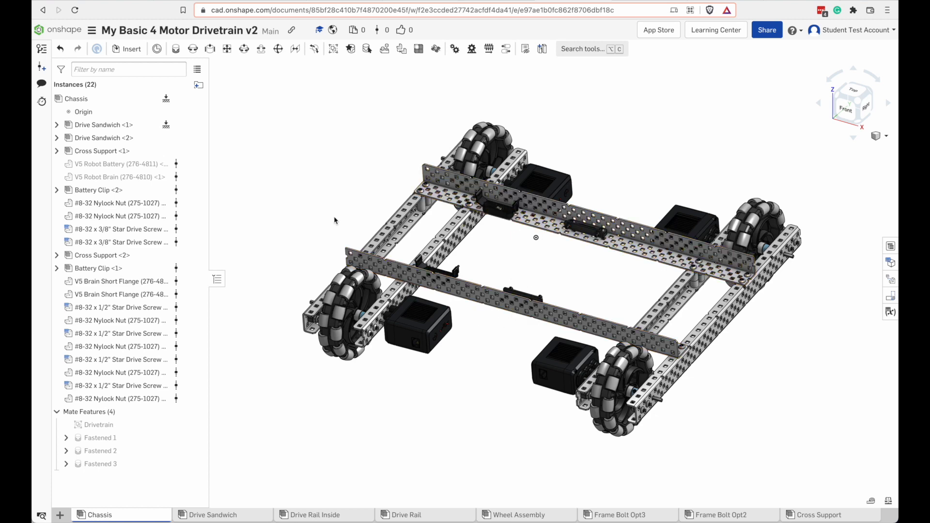
{"action": "scroll", "scroll_direction": "down", "scroll_amount": 3}
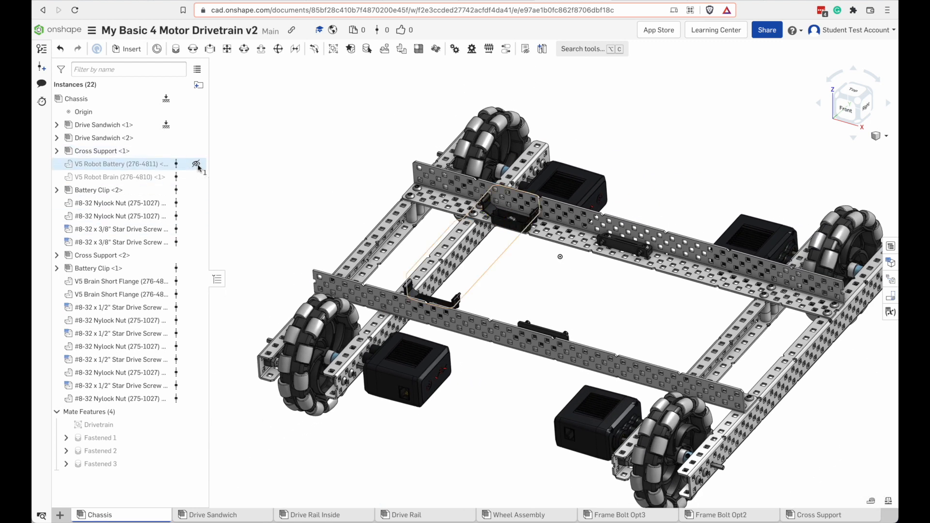
{"action": "left_click", "coordinate": [196, 177]}
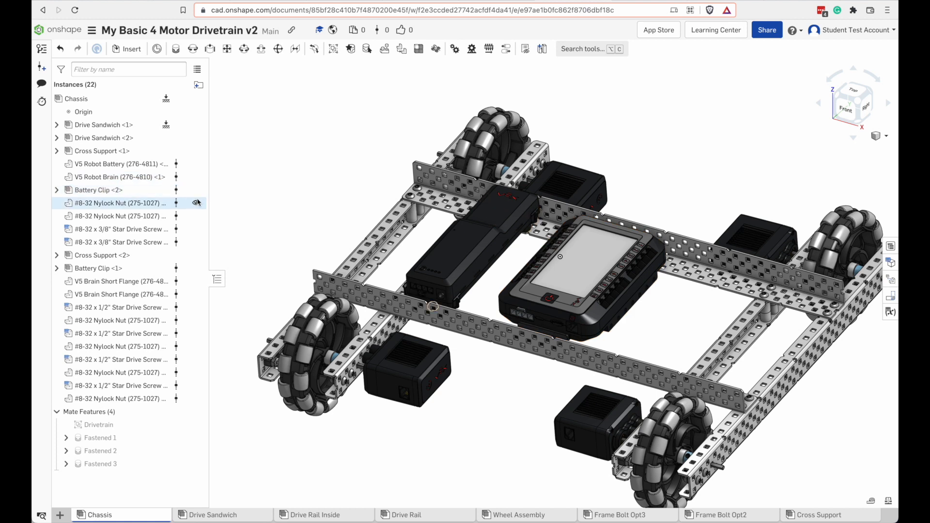
- Delete the V5 Robot Battery from the chassis, leaving 21 instances
{"action": "left_click", "coordinate": [118, 164]}
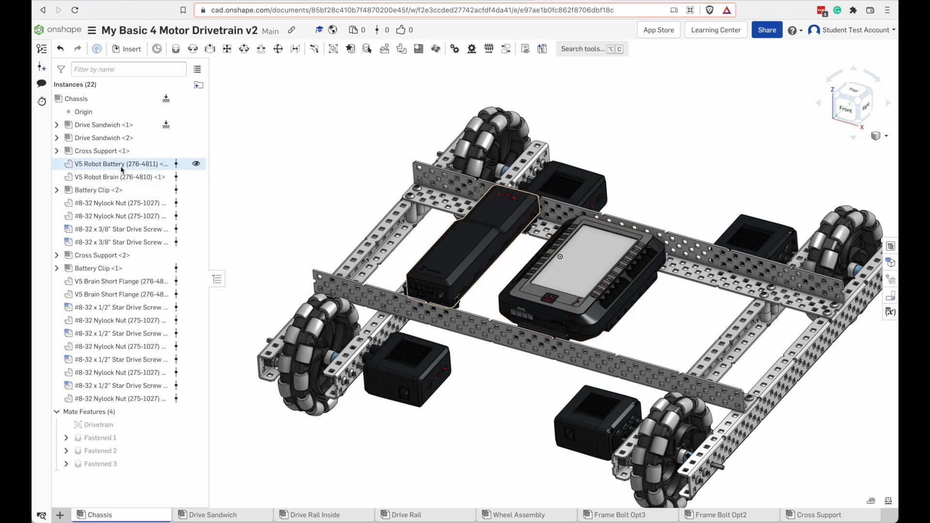
{"action": "right_click", "coordinate": [123, 164]}
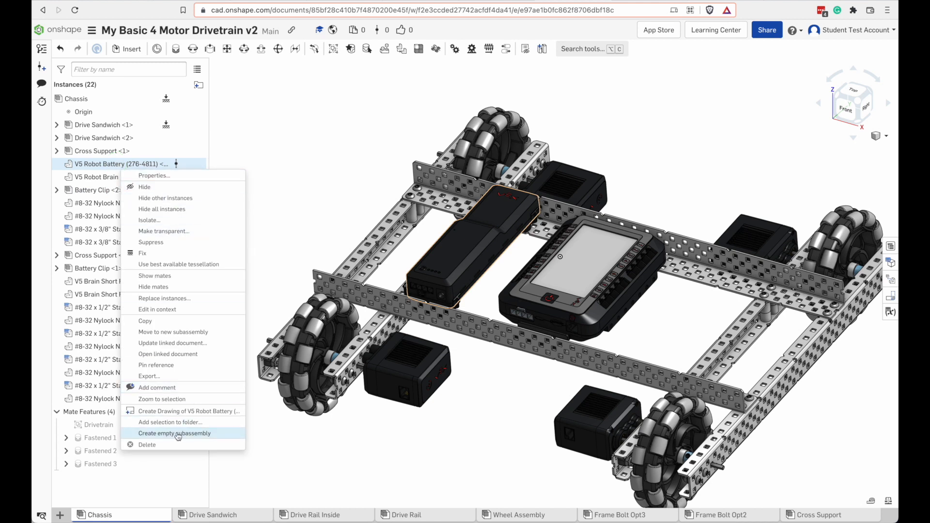
{"action": "left_click", "coordinate": [146, 444]}
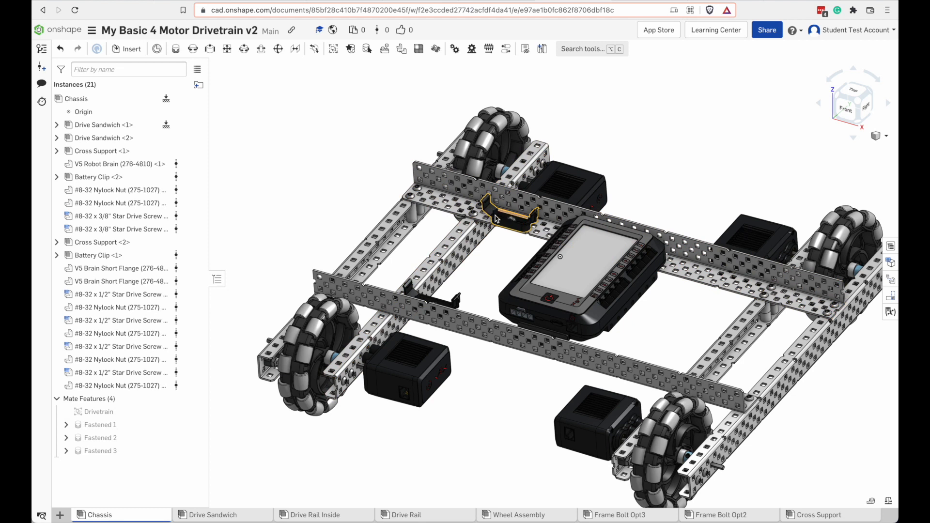
{"action": "left_click", "coordinate": [575, 260]}
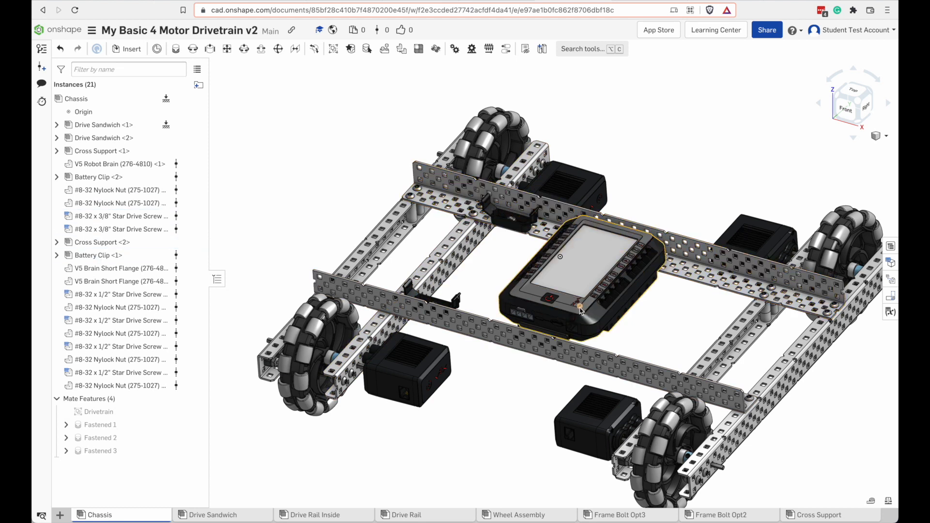
{"action": "right_click", "coordinate": [580, 307]}
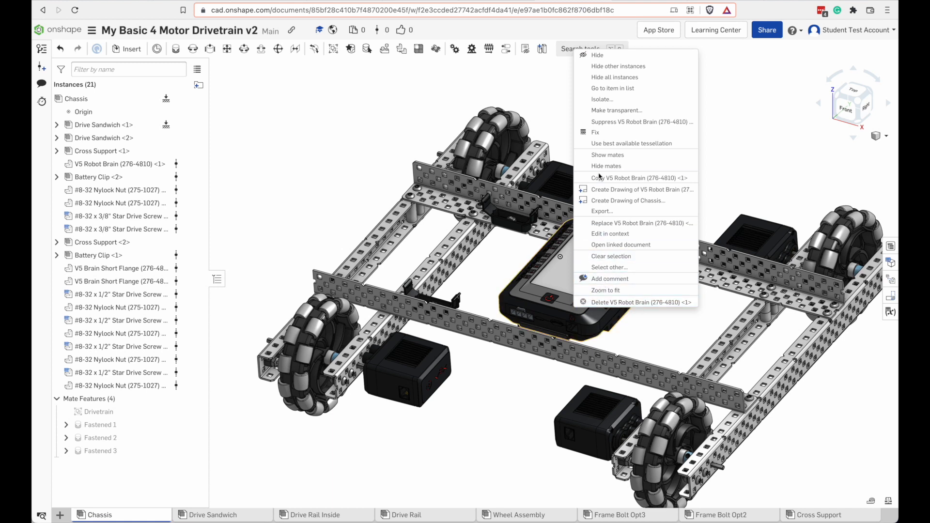
{"action": "left_click", "coordinate": [601, 99]}
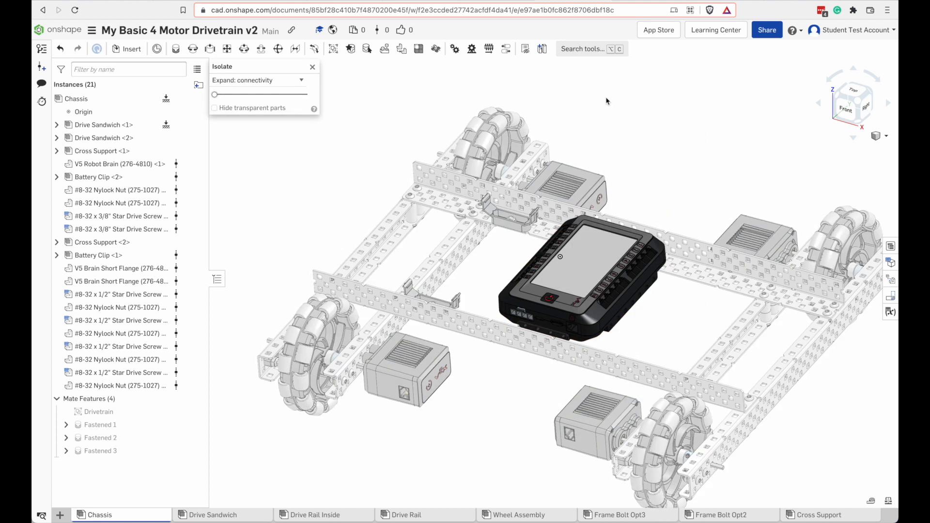
{"action": "mouse_move", "coordinate": [496, 334]}
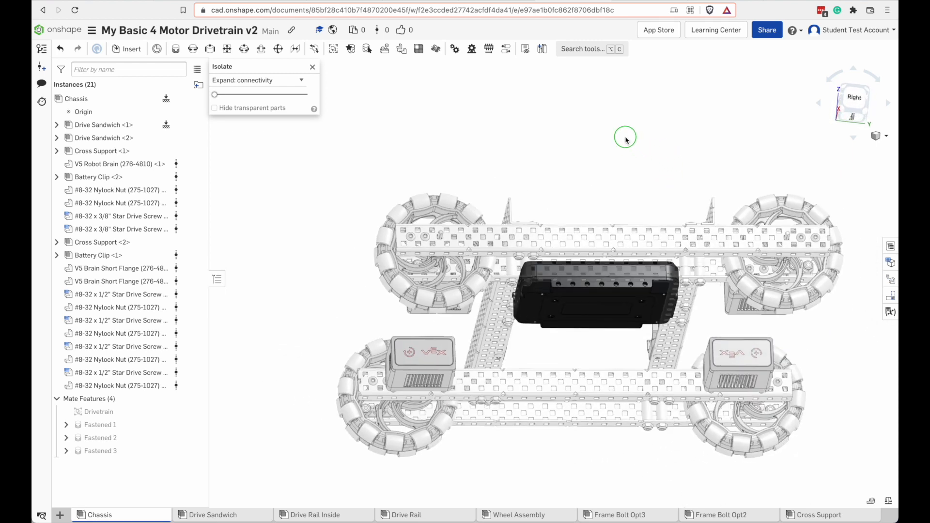
{"action": "left_click_drag", "start_coordinate": [625, 140], "coordinate": [571, 149]}
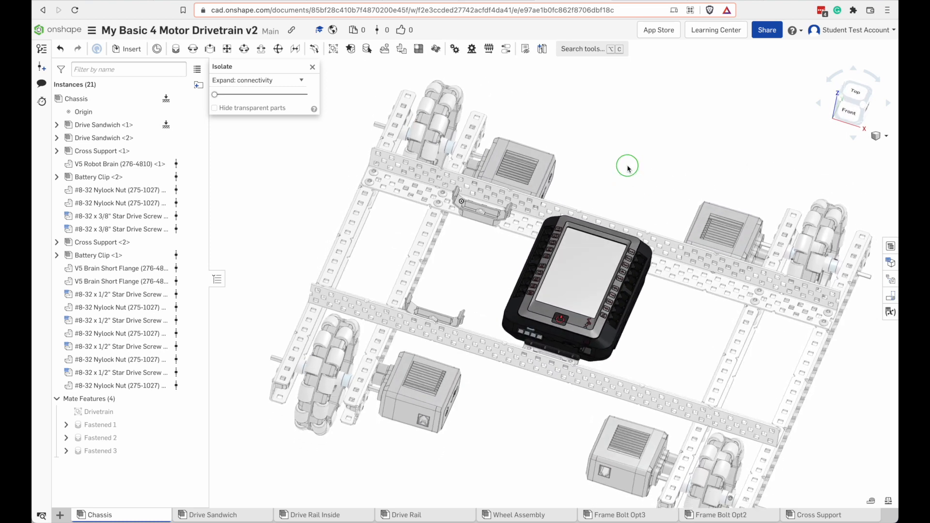
{"action": "left_click_drag", "start_coordinate": [627, 167], "coordinate": [598, 153]}
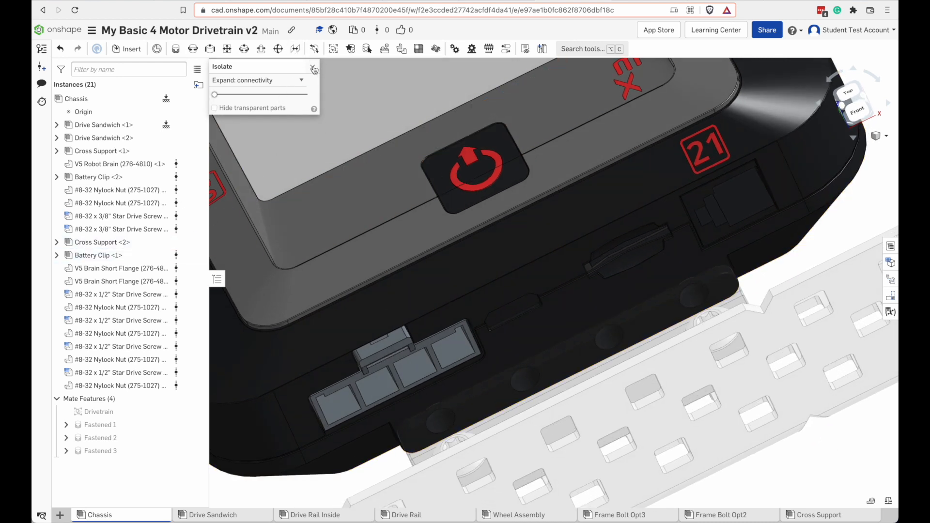
{"action": "left_click", "coordinate": [314, 69]}
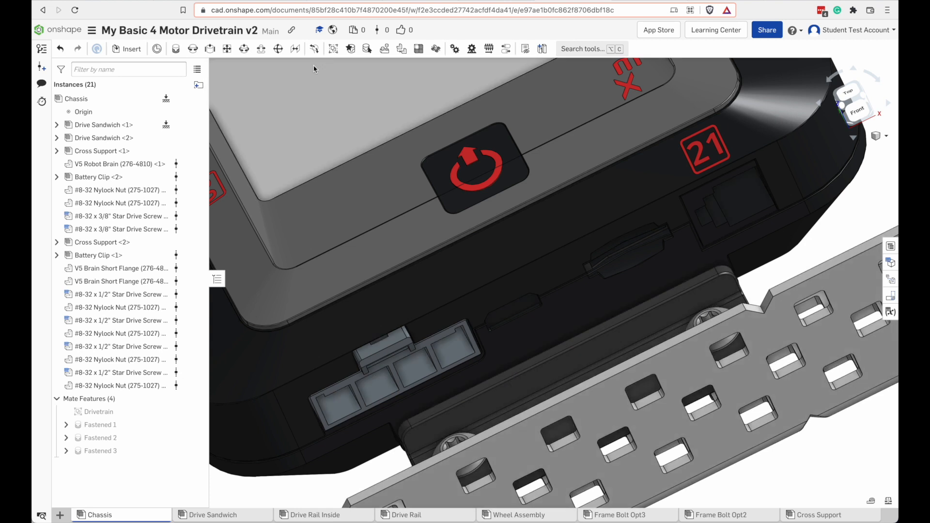
{"action": "mouse_move", "coordinate": [820, 224]}
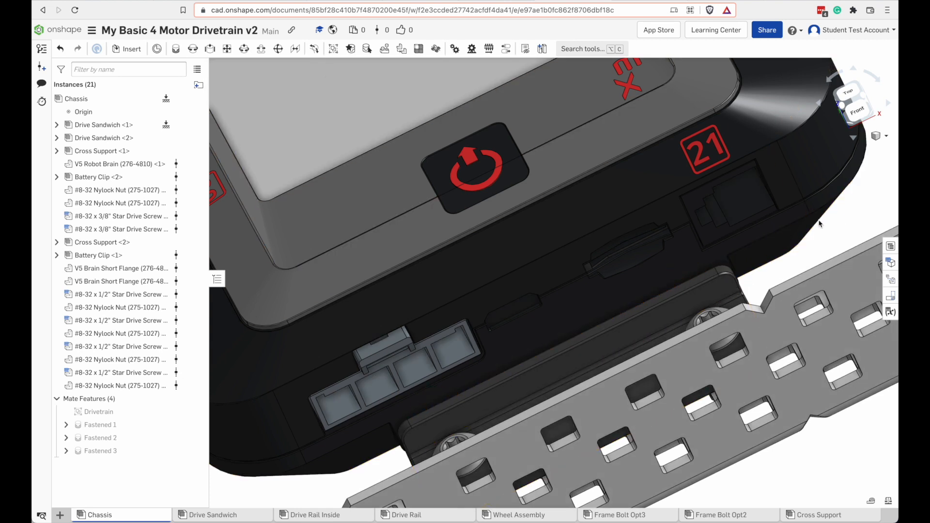
- Filter the chassis instance list by the name 'Screw'
{"action": "scroll", "scroll_direction": "down", "scroll_amount": 3}
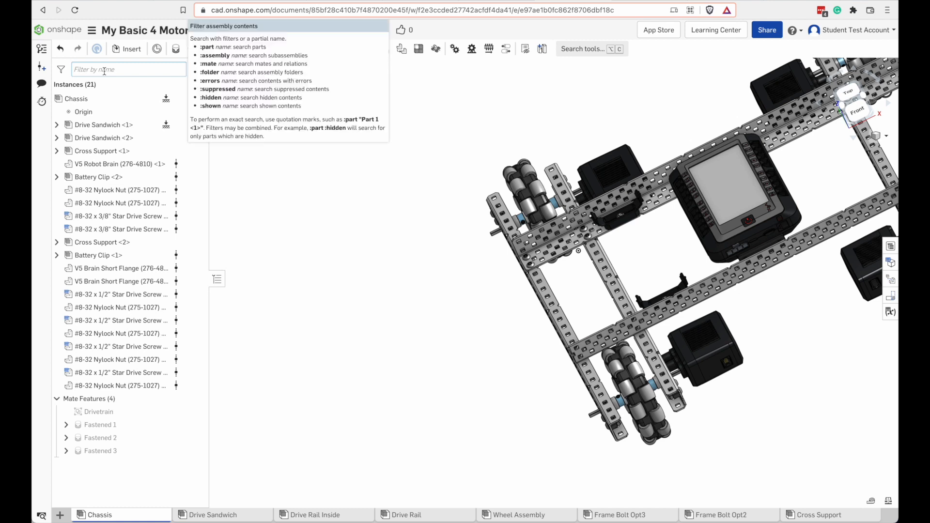
{"action": "type", "text": "Screw"}
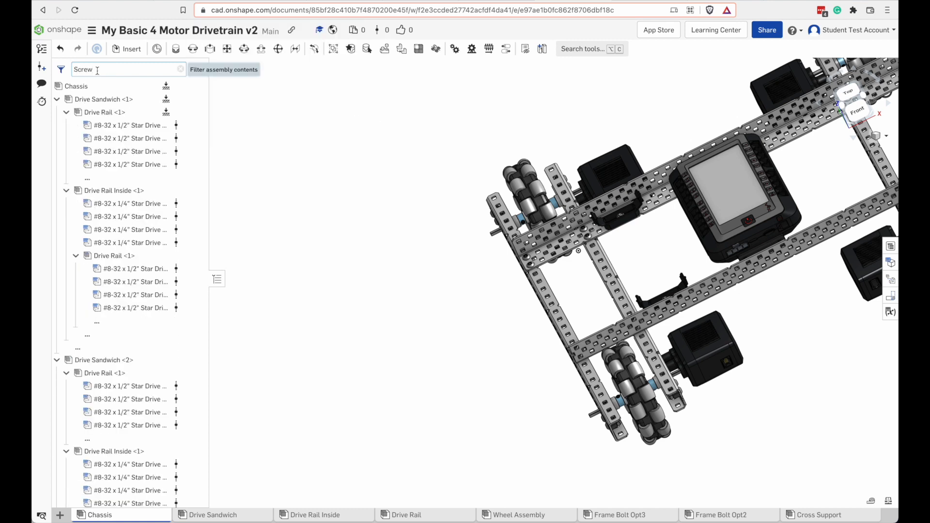
{"action": "left_click", "coordinate": [129, 125]}
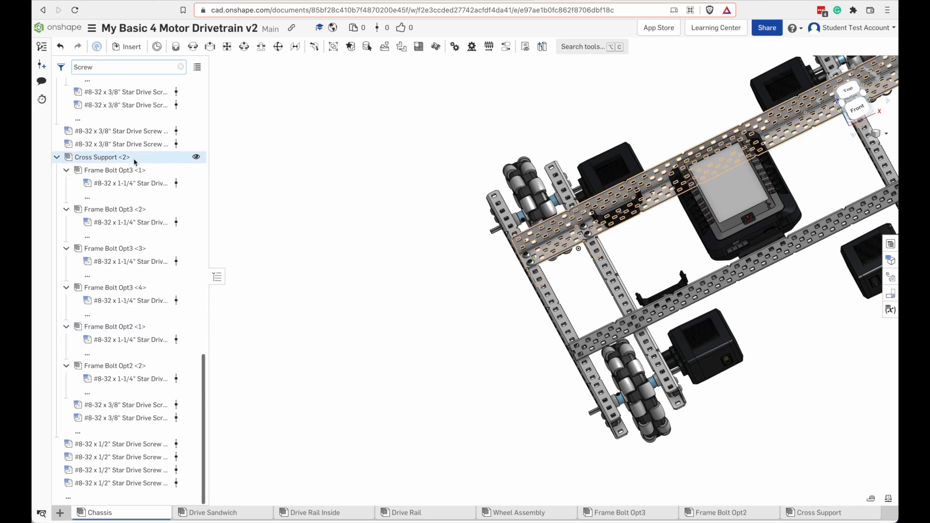
- Inspect options for the second cross support and a screw inside Drive Rail <1>
{"action": "right_click", "coordinate": [120, 446]}
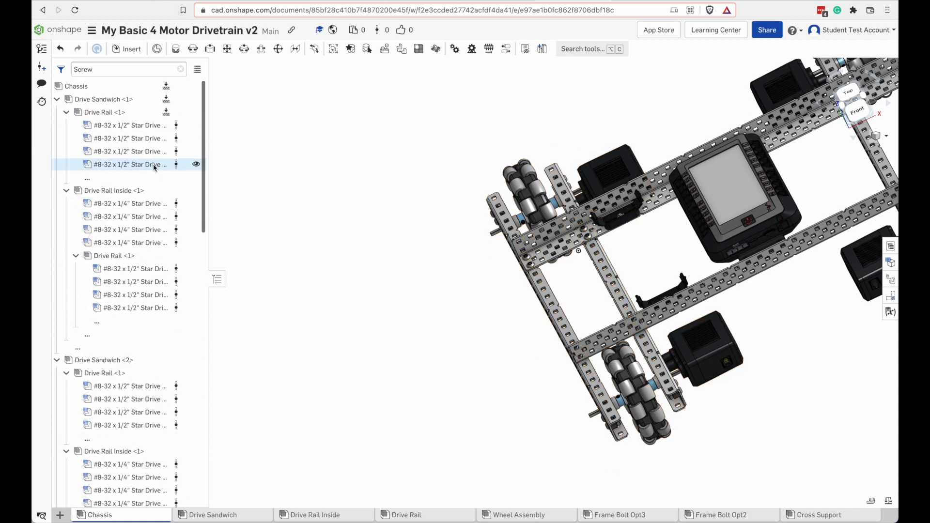
{"action": "left_click", "coordinate": [112, 165]}
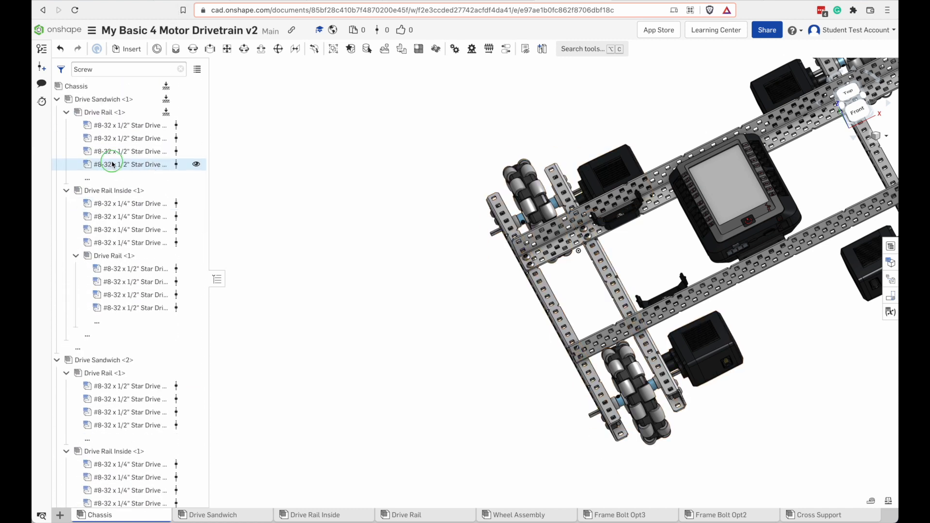
{"action": "right_click", "coordinate": [131, 165]}
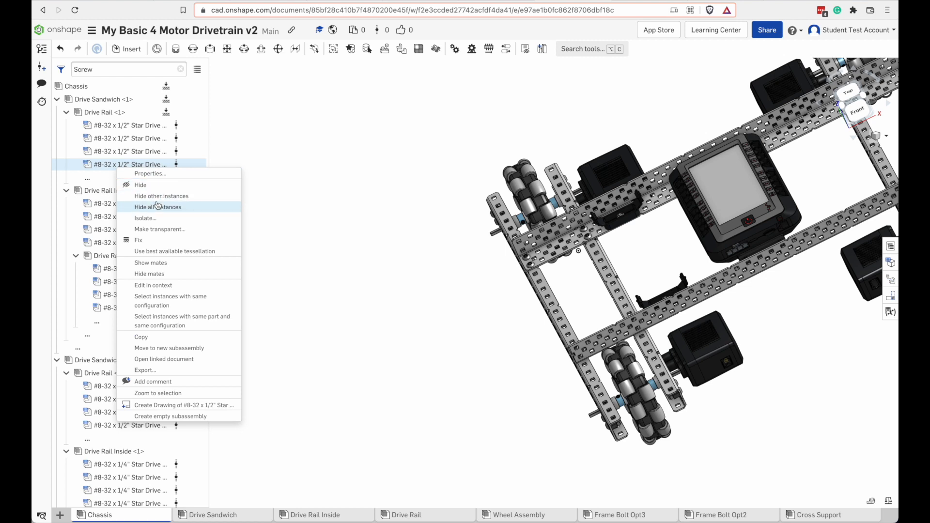
{"action": "mouse_move", "coordinate": [156, 190]}
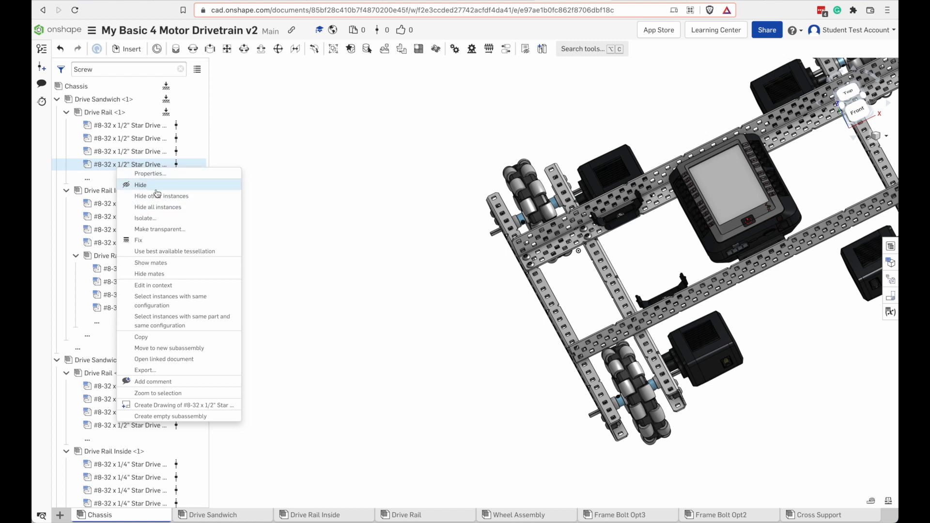
{"action": "mouse_move", "coordinate": [154, 185]}
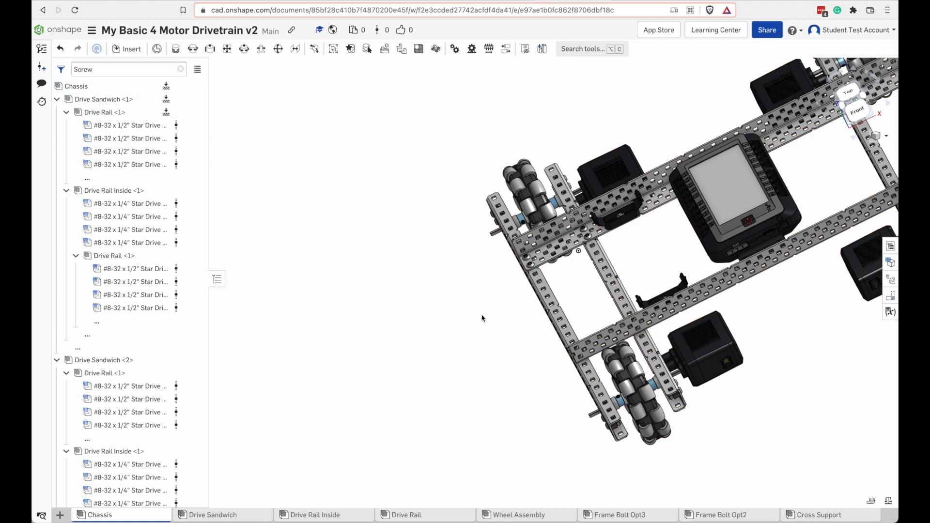
{"action": "mouse_move", "coordinate": [406, 515]}
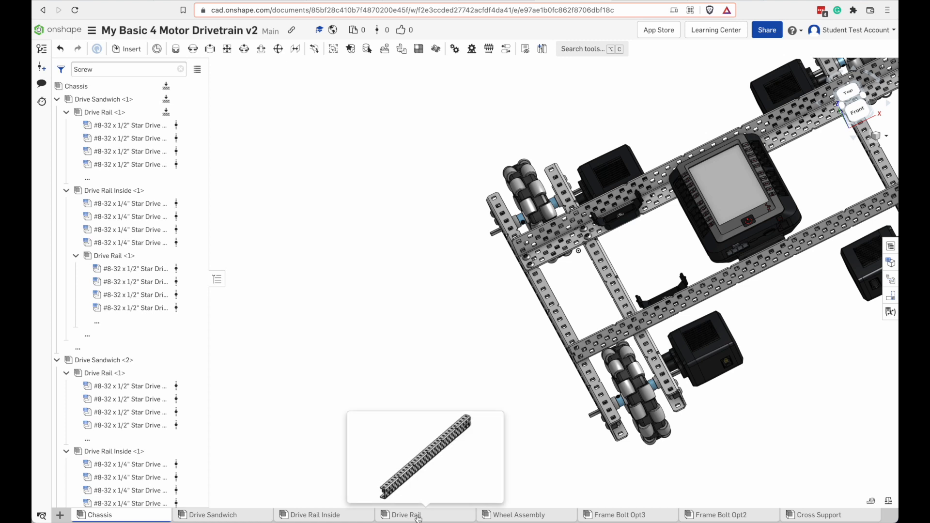
- Delete a screw from the Drive Rail subassembly via its context options
{"action": "left_click", "coordinate": [406, 514]}
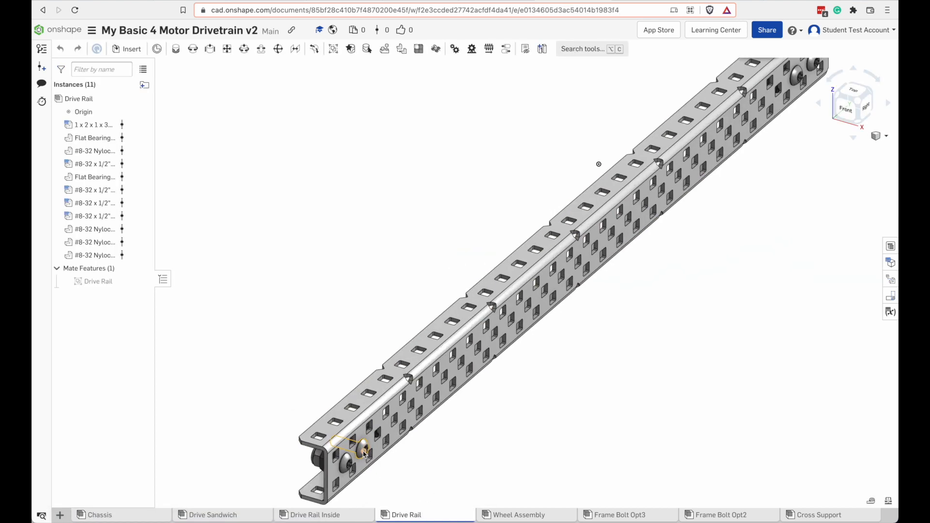
{"action": "right_click", "coordinate": [361, 451]}
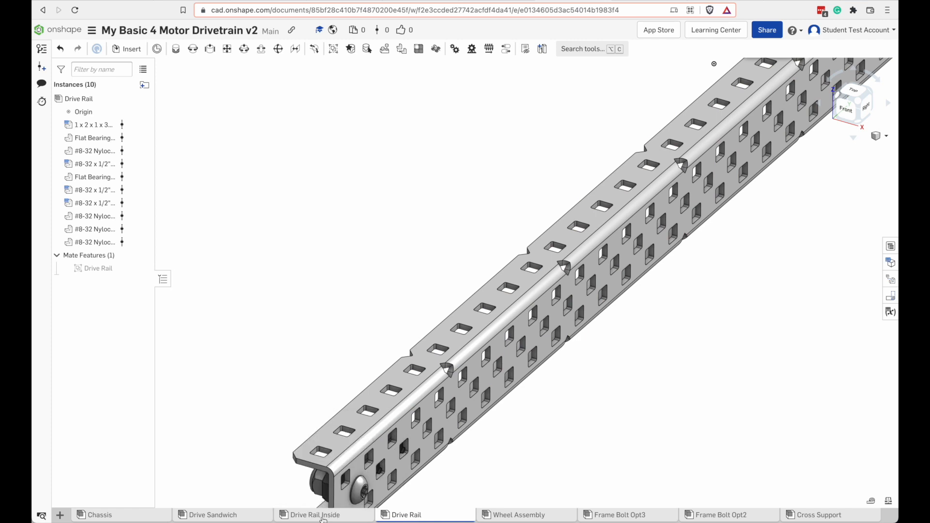
{"action": "left_click", "coordinate": [314, 514]}
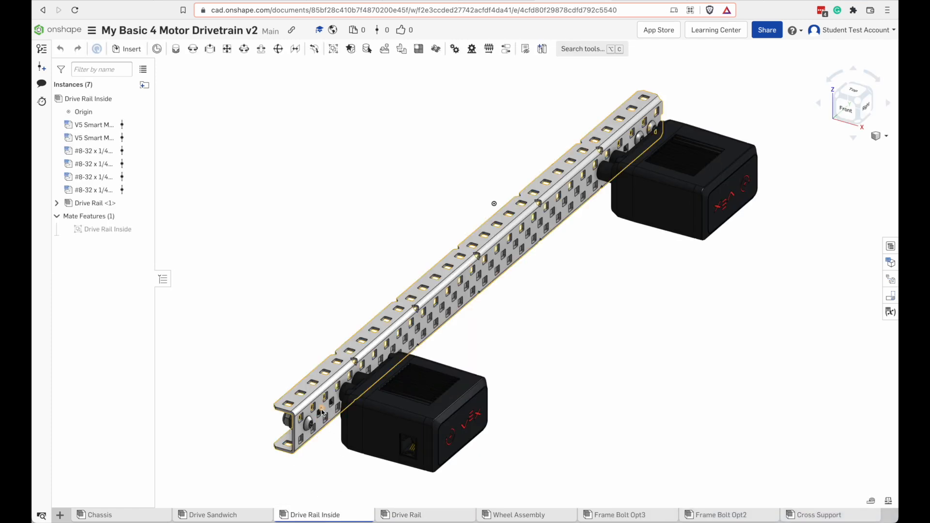
- Return through Drive Sandwich to the Chassis, now 20 instances, with options open for the first cross support
{"action": "left_click", "coordinate": [213, 514]}
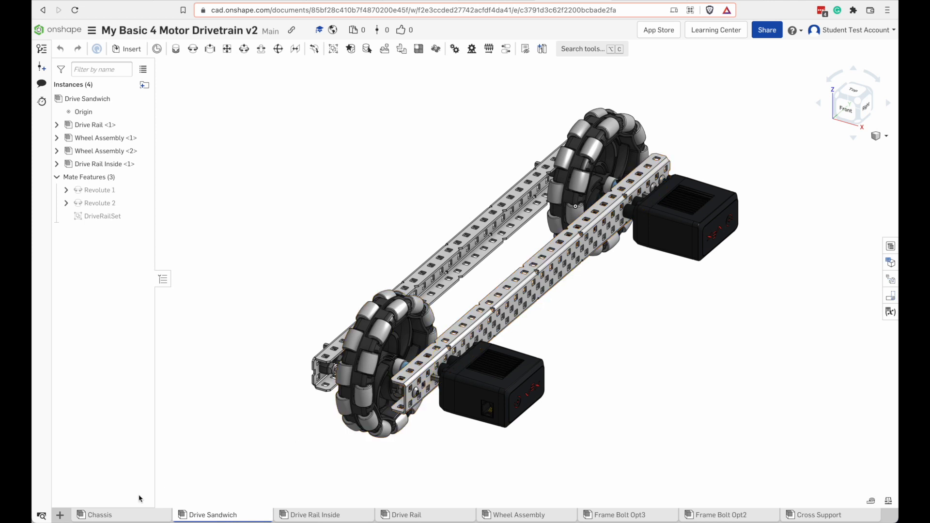
{"action": "left_click", "coordinate": [99, 514]}
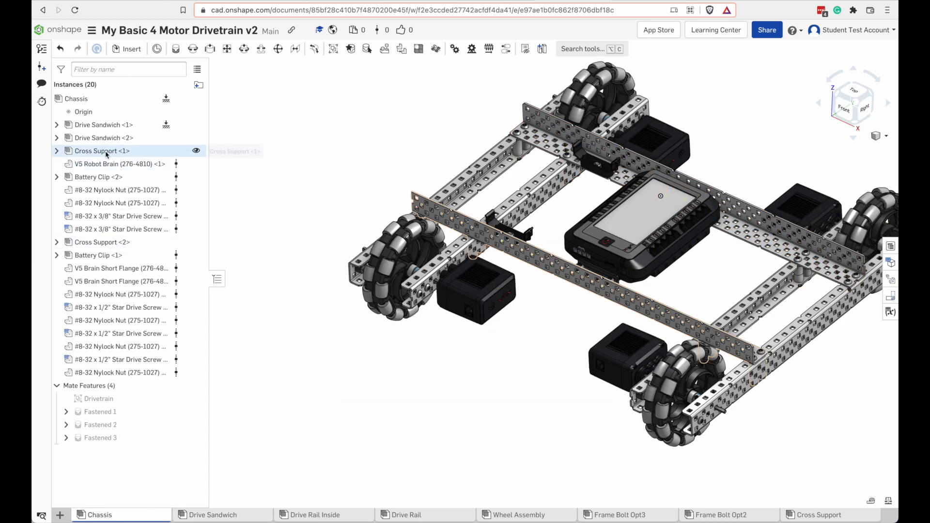
{"action": "right_click", "coordinate": [101, 151]}
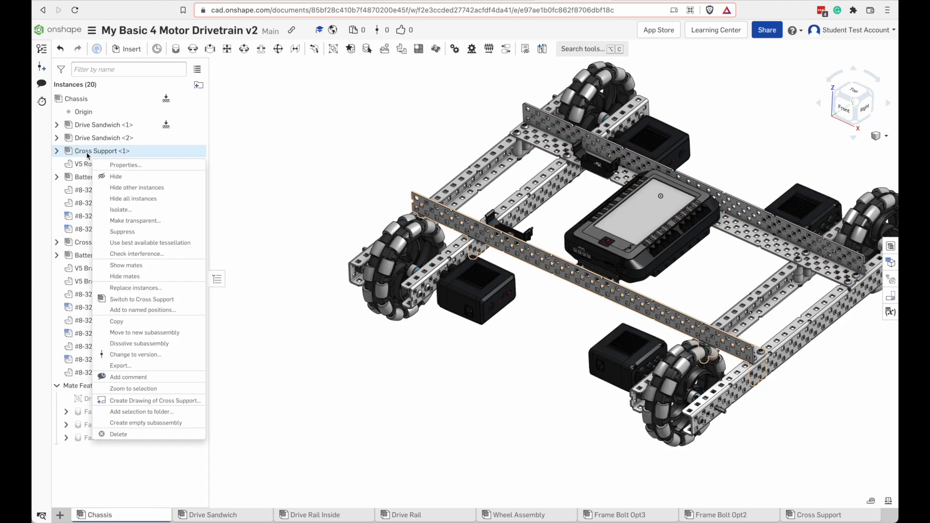